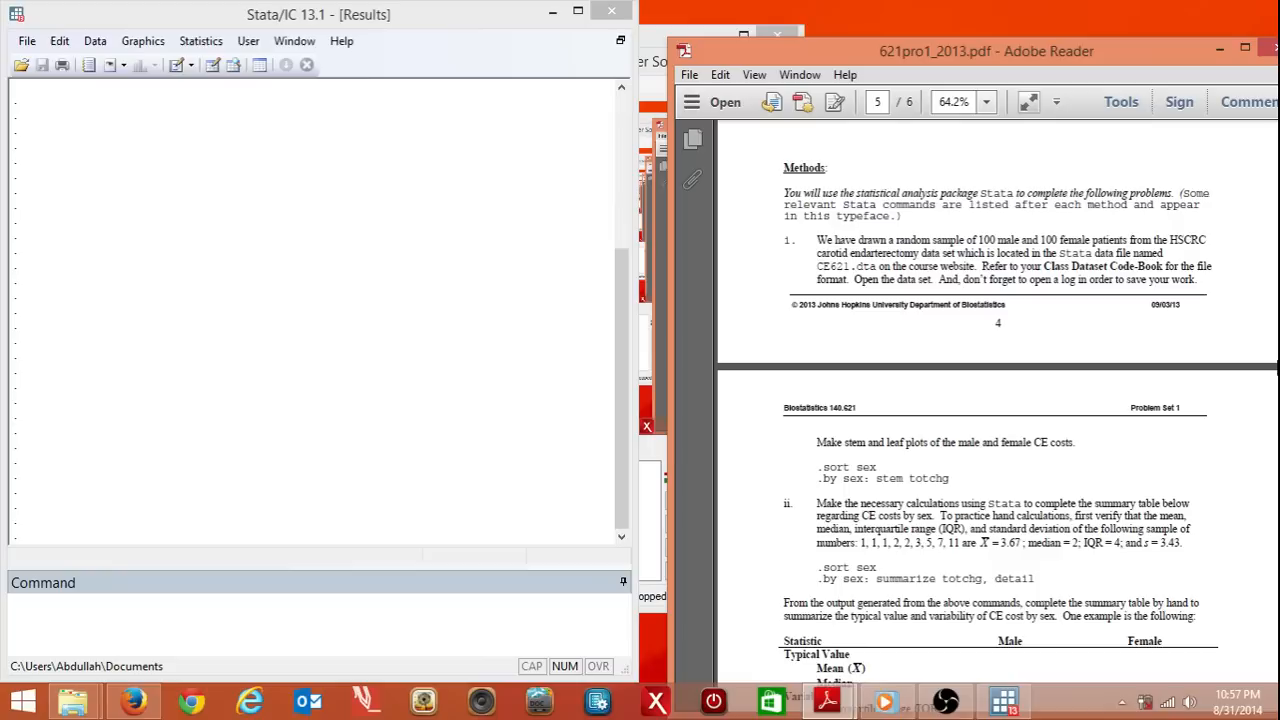
{"action": "mouse_move", "coordinate": [360, 284]}
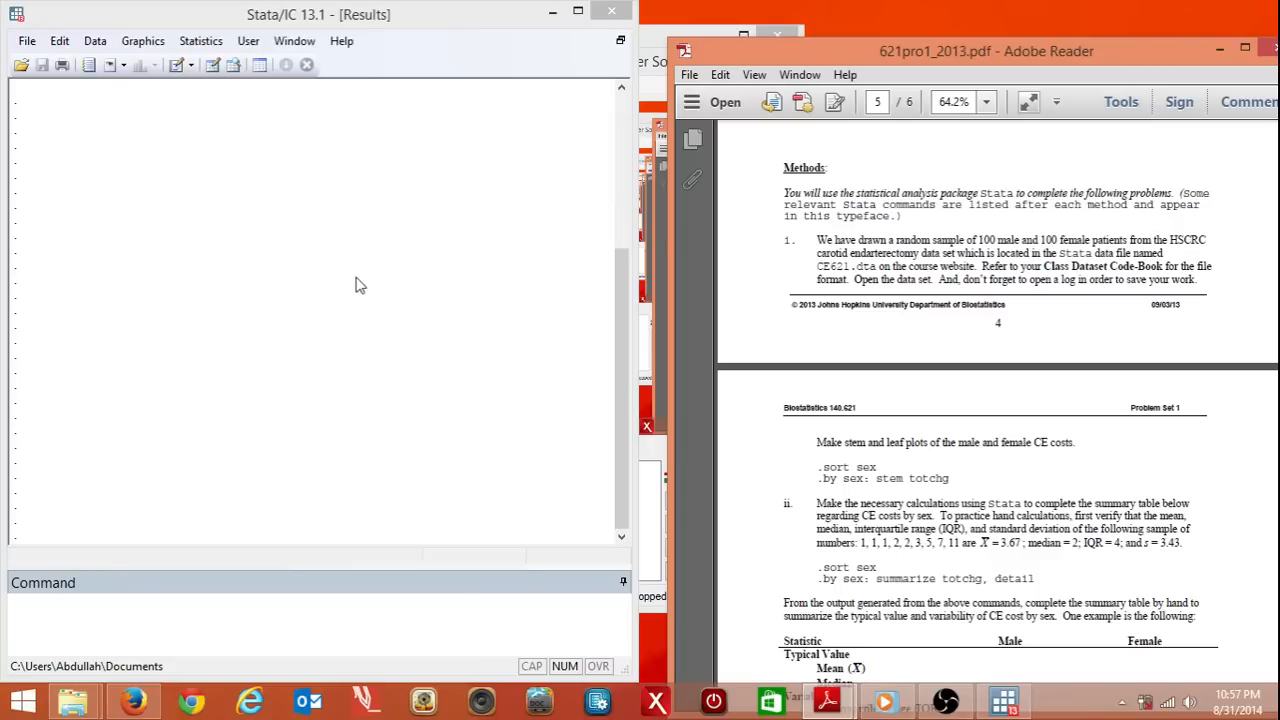
- Run browse to show the empty, untitled dataset in the Data Editor
{"action": "left_click", "coordinate": [112, 618]}
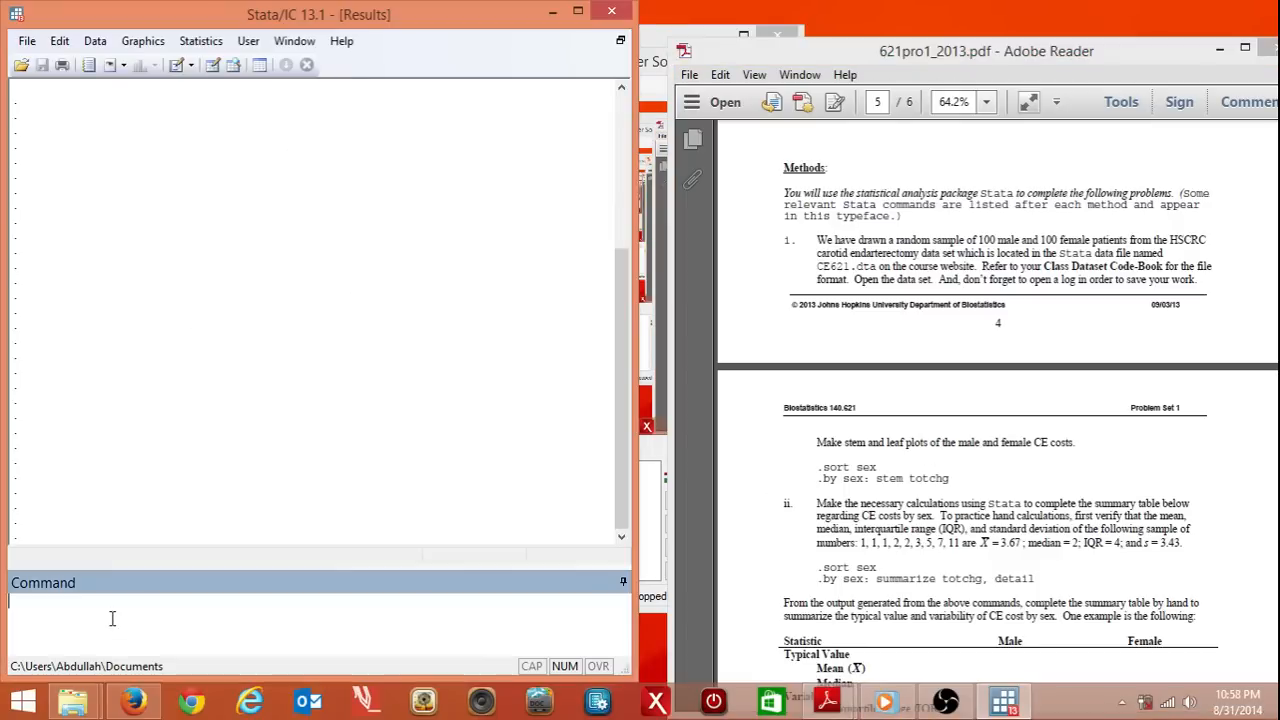
{"action": "type", "text": "brow"}
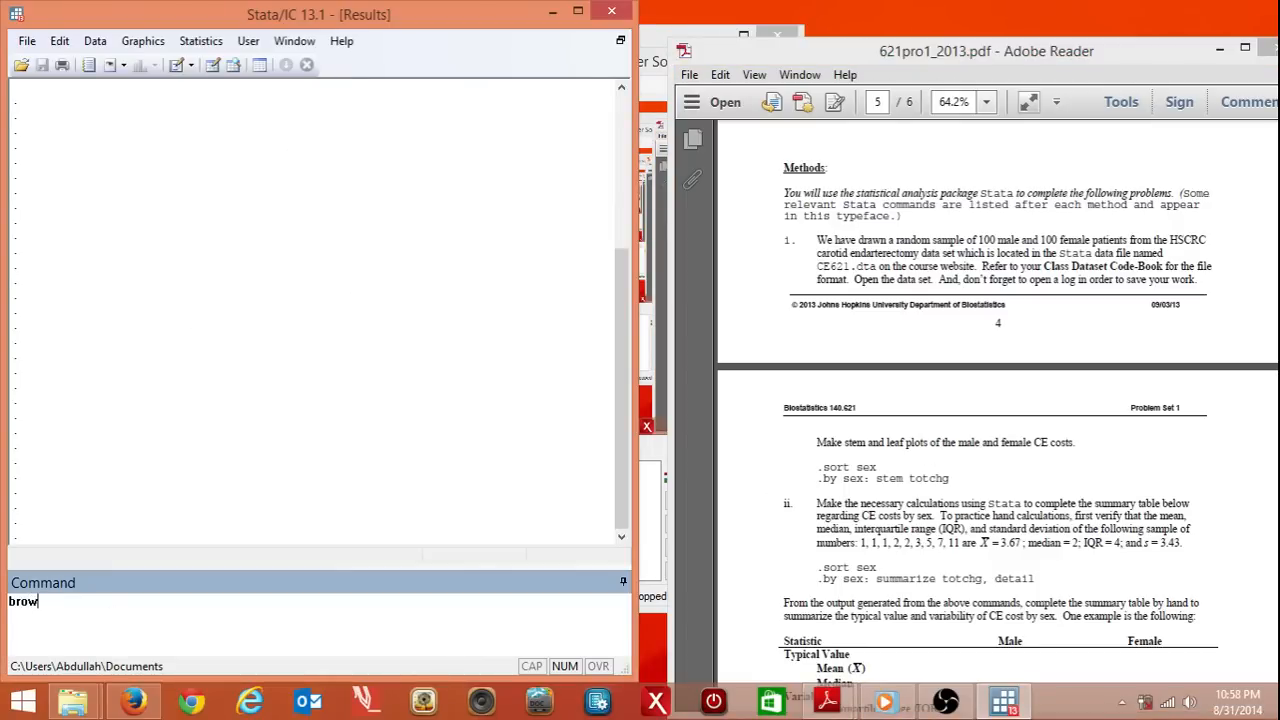
{"action": "key", "text": "Return"}
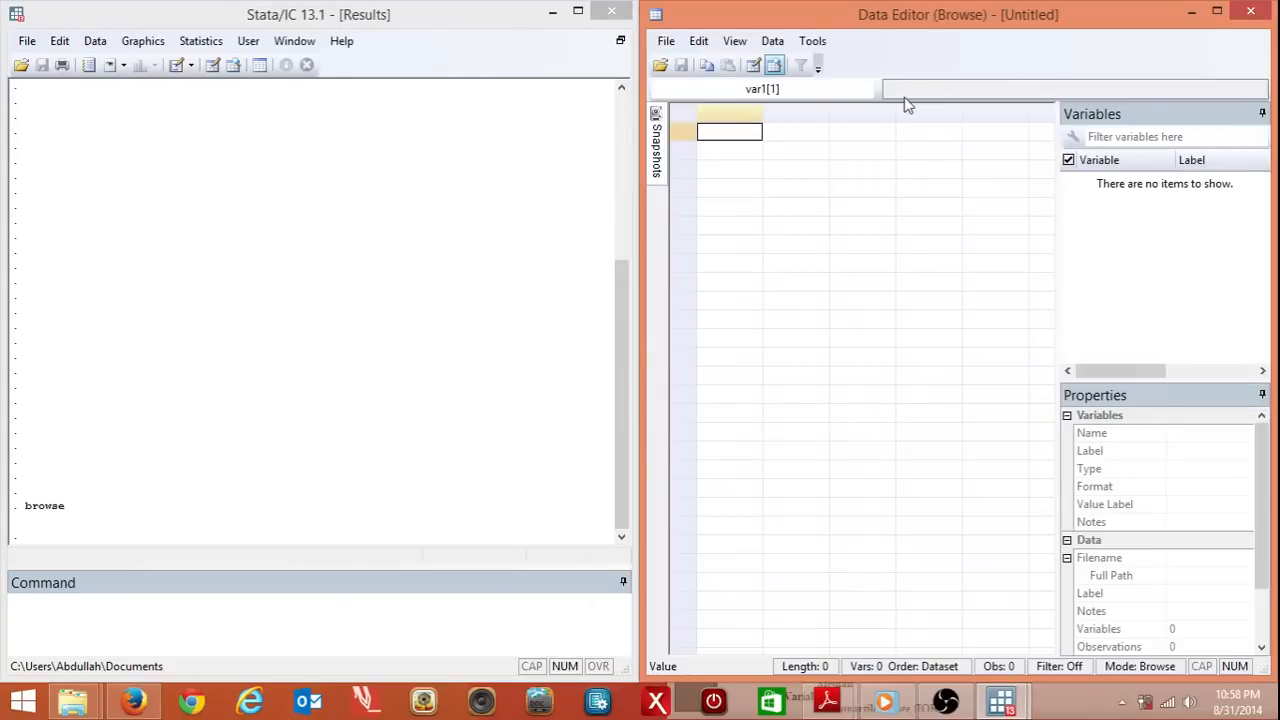
{"action": "mouse_move", "coordinate": [824, 200]}
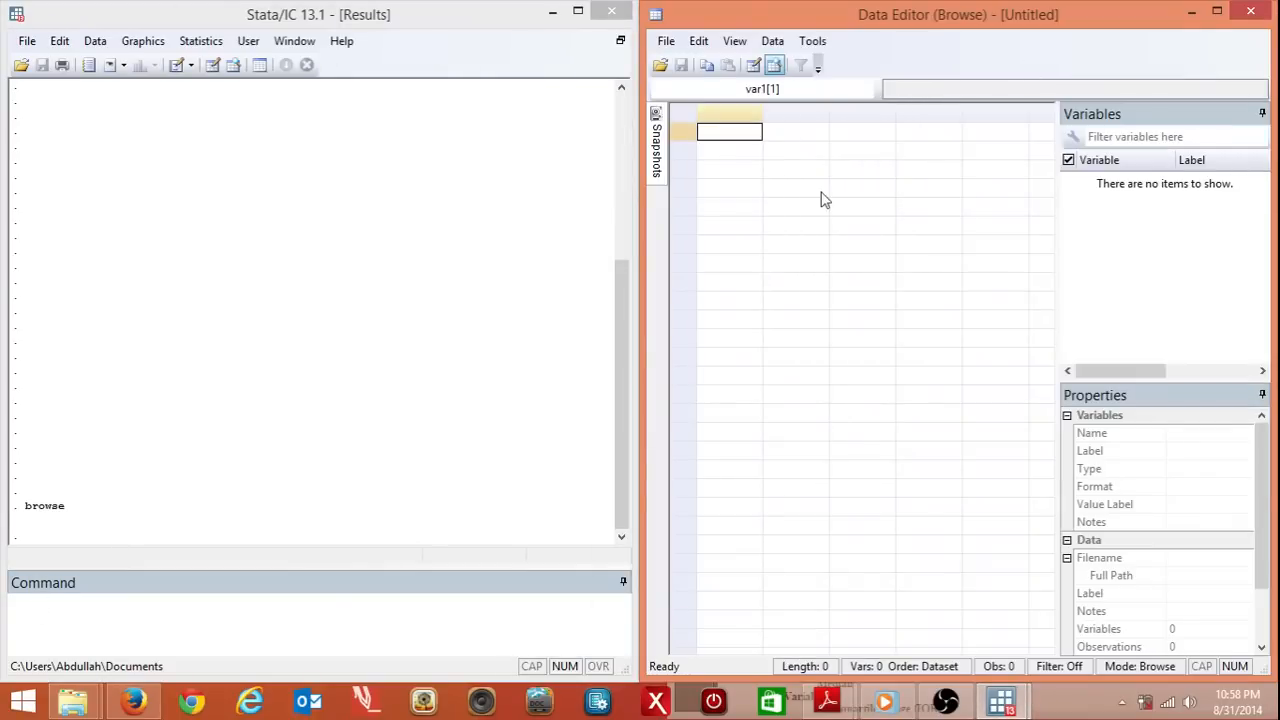
{"action": "mouse_move", "coordinate": [790, 194]}
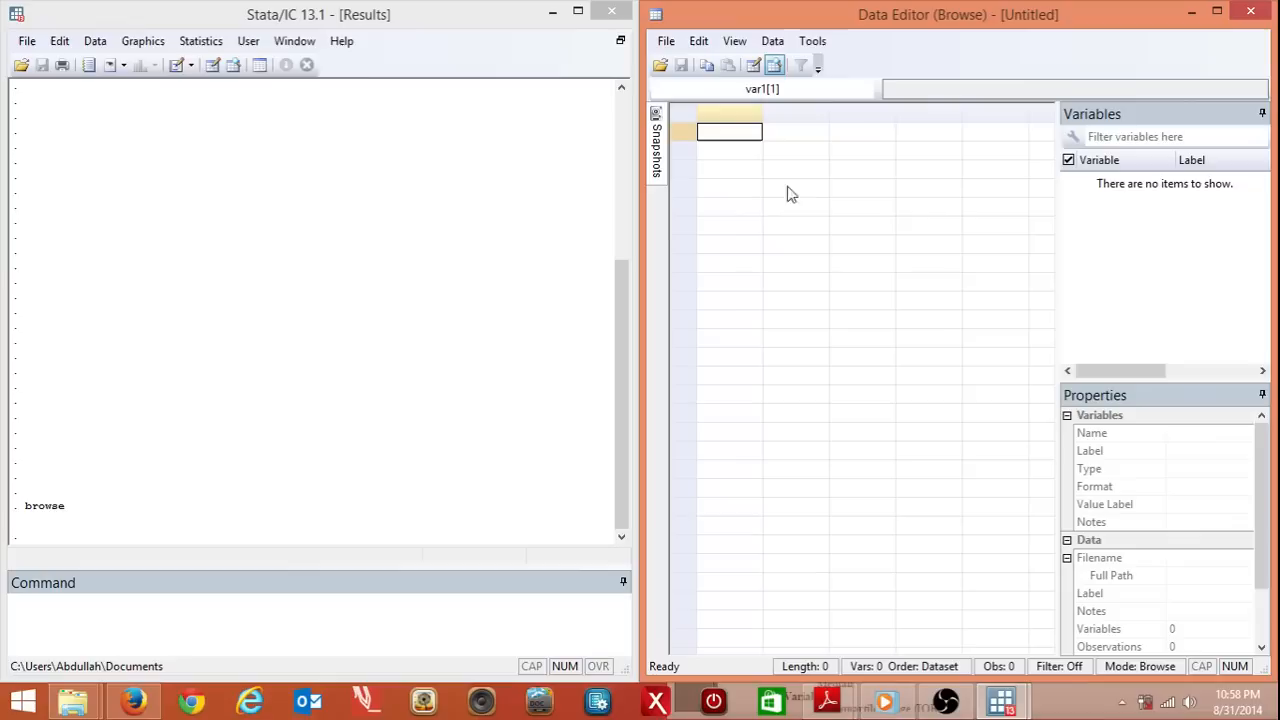
{"action": "mouse_move", "coordinate": [596, 336]}
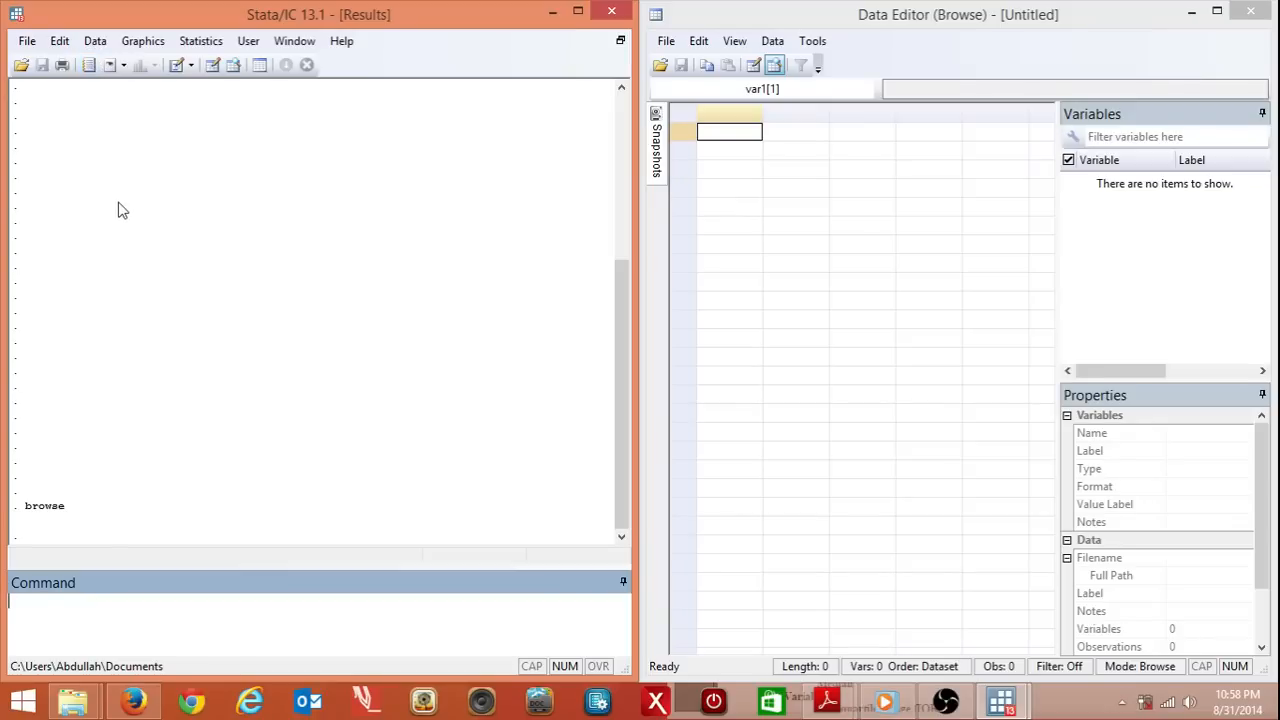
{"action": "mouse_move", "coordinate": [304, 580]}
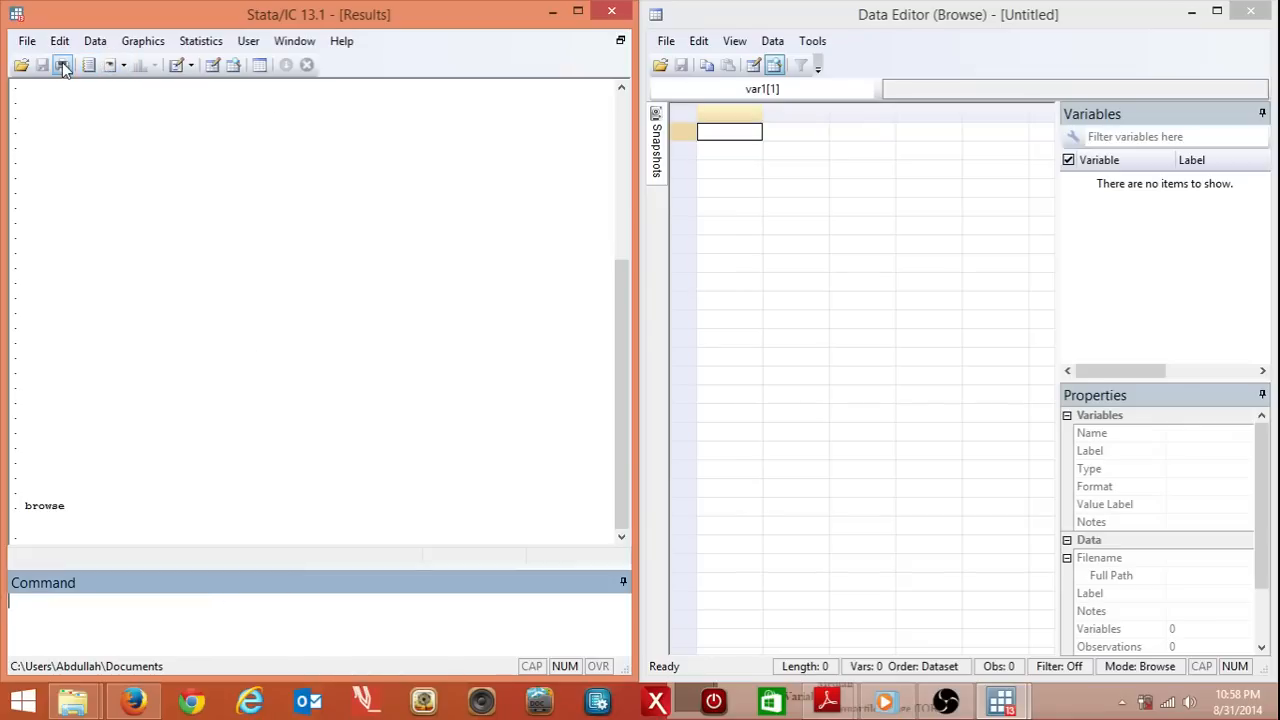
- Begin a formatted log named second.smcl in the Bio621 folder
{"action": "left_click", "coordinate": [62, 64]}
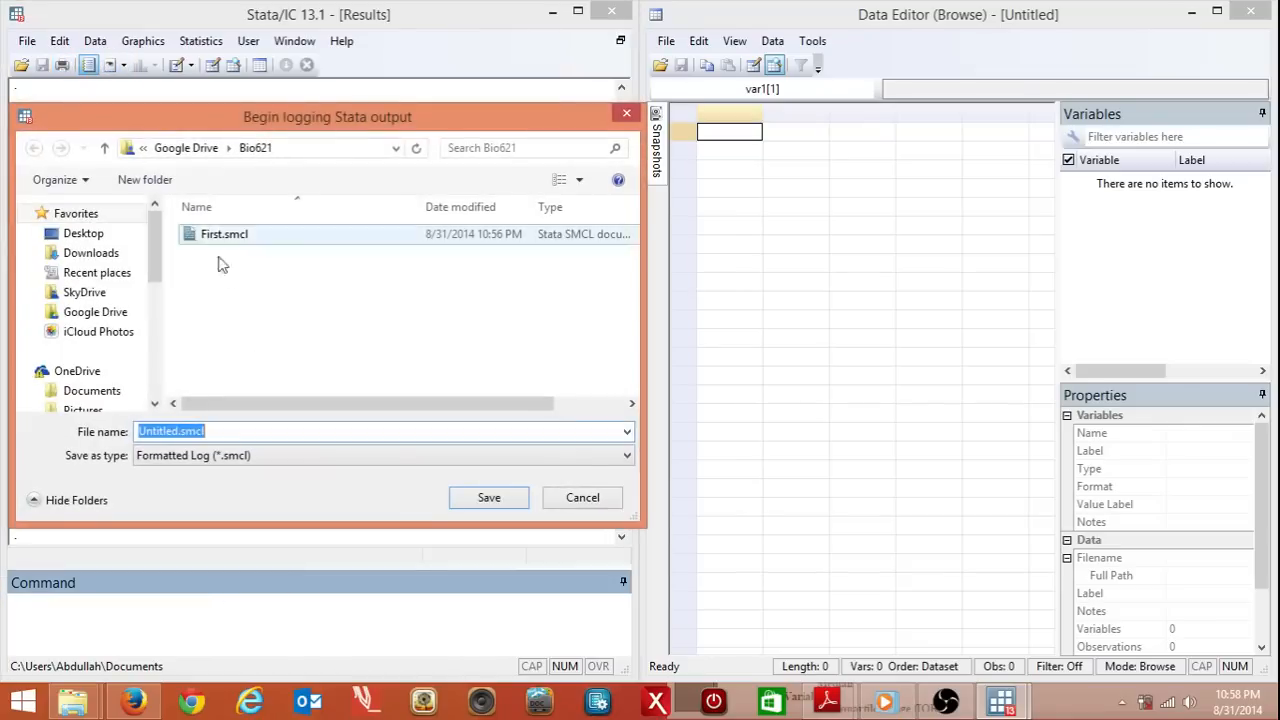
{"action": "left_click", "coordinate": [240, 432]}
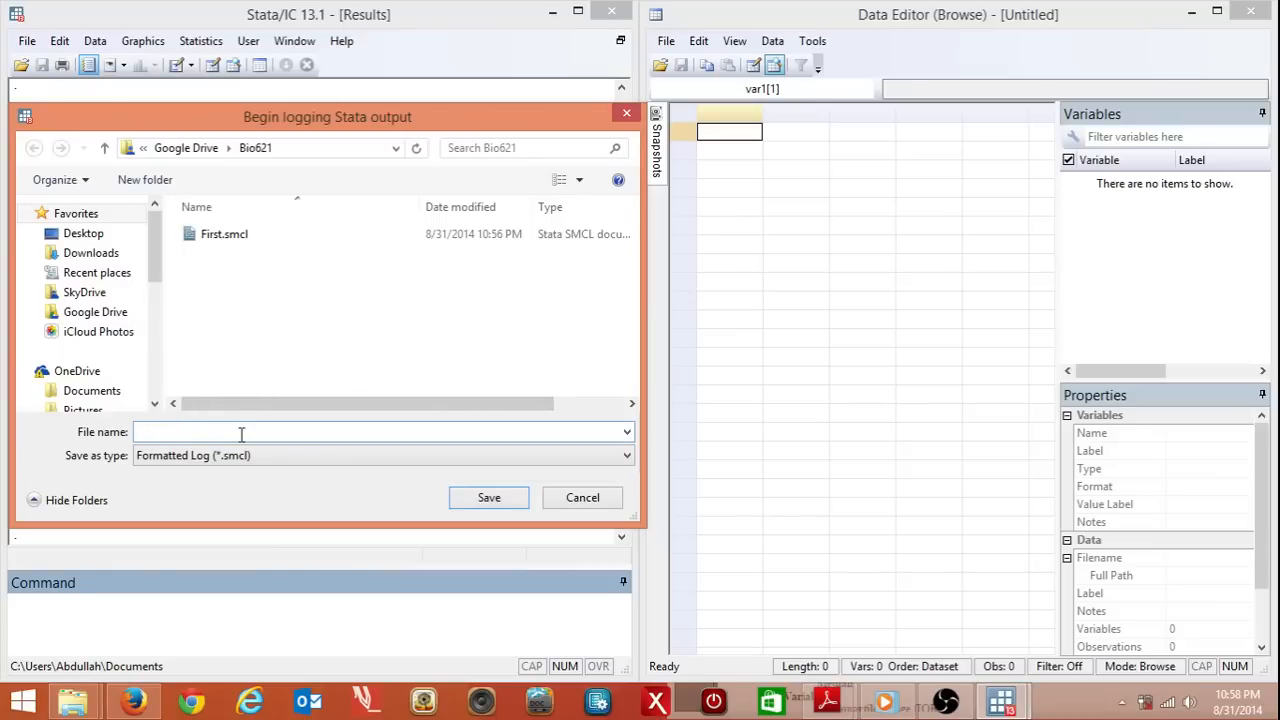
{"action": "left_click", "coordinate": [488, 496]}
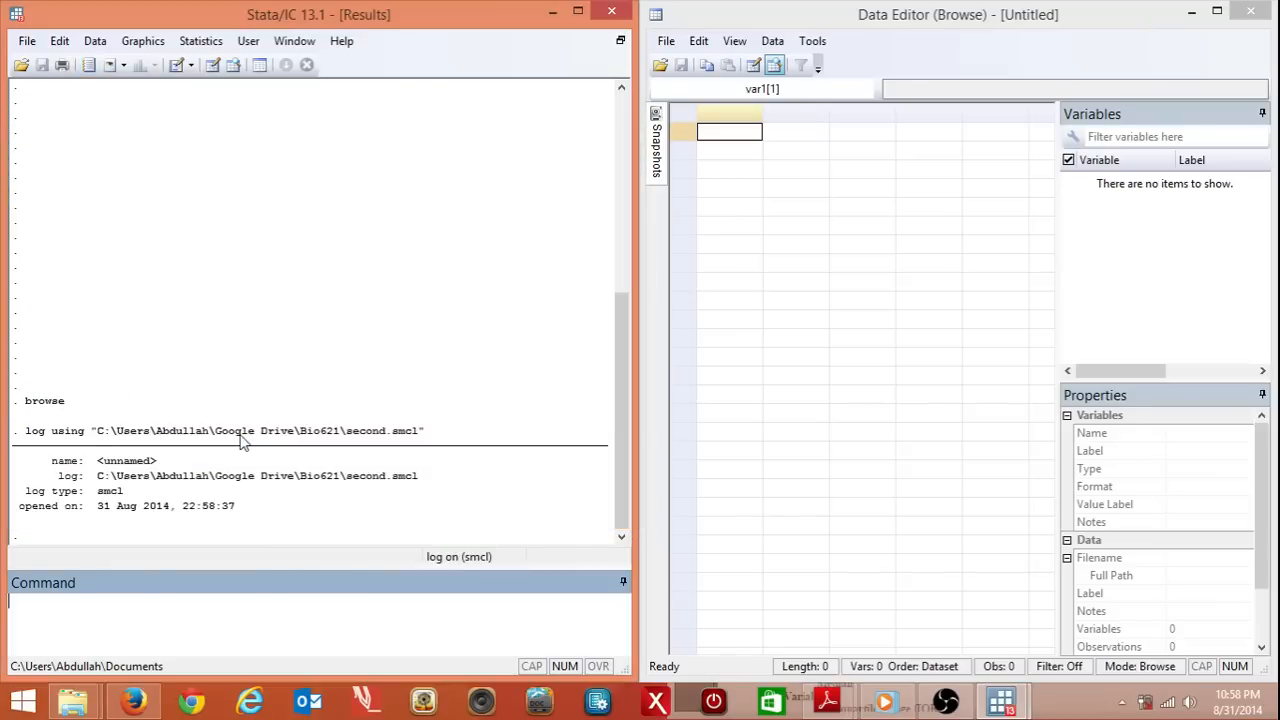
{"action": "mouse_move", "coordinate": [352, 520]}
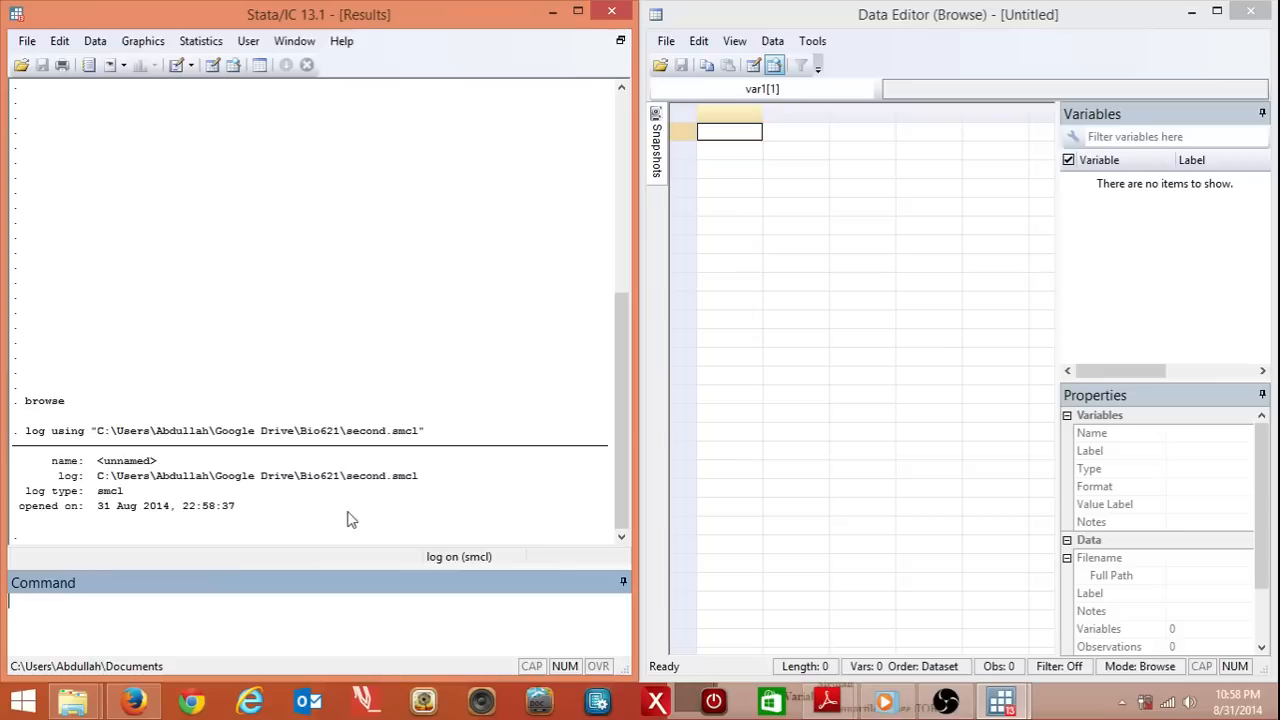
{"action": "mouse_move", "coordinate": [96, 132]}
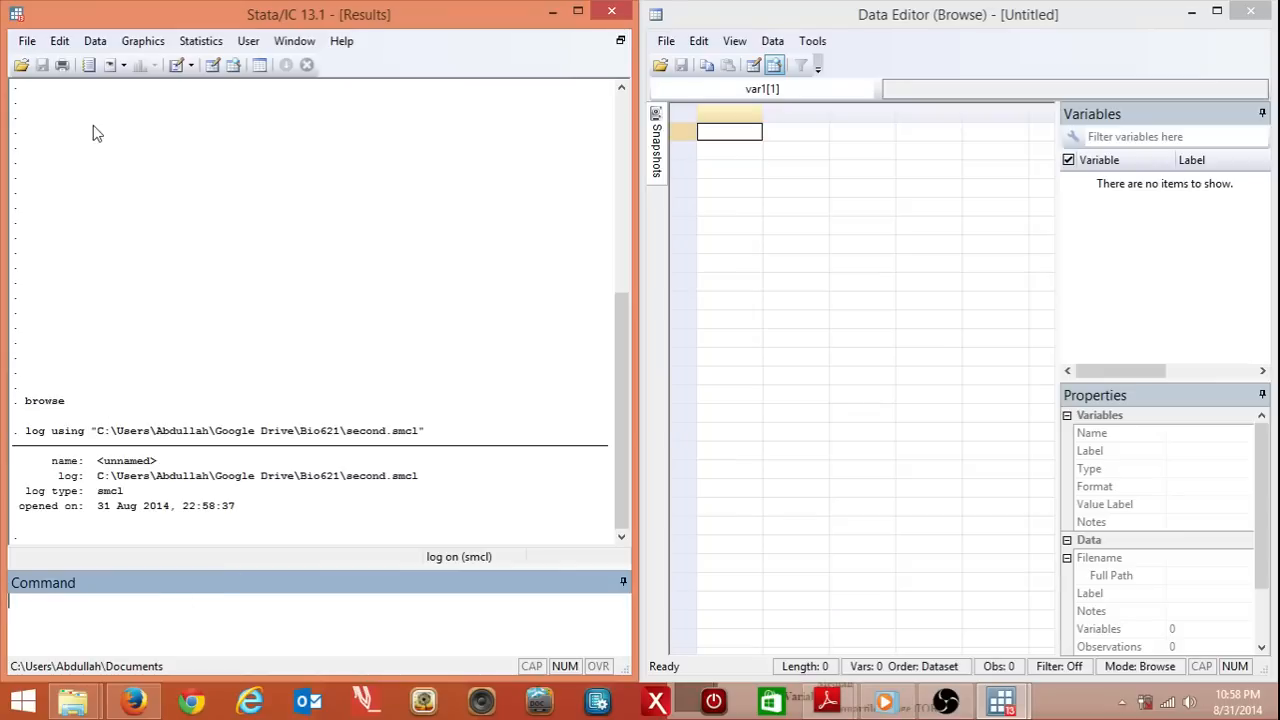
- Load ce621entire.dta, then run describe and codebook on its 8 variables
{"action": "left_click", "coordinate": [20, 64]}
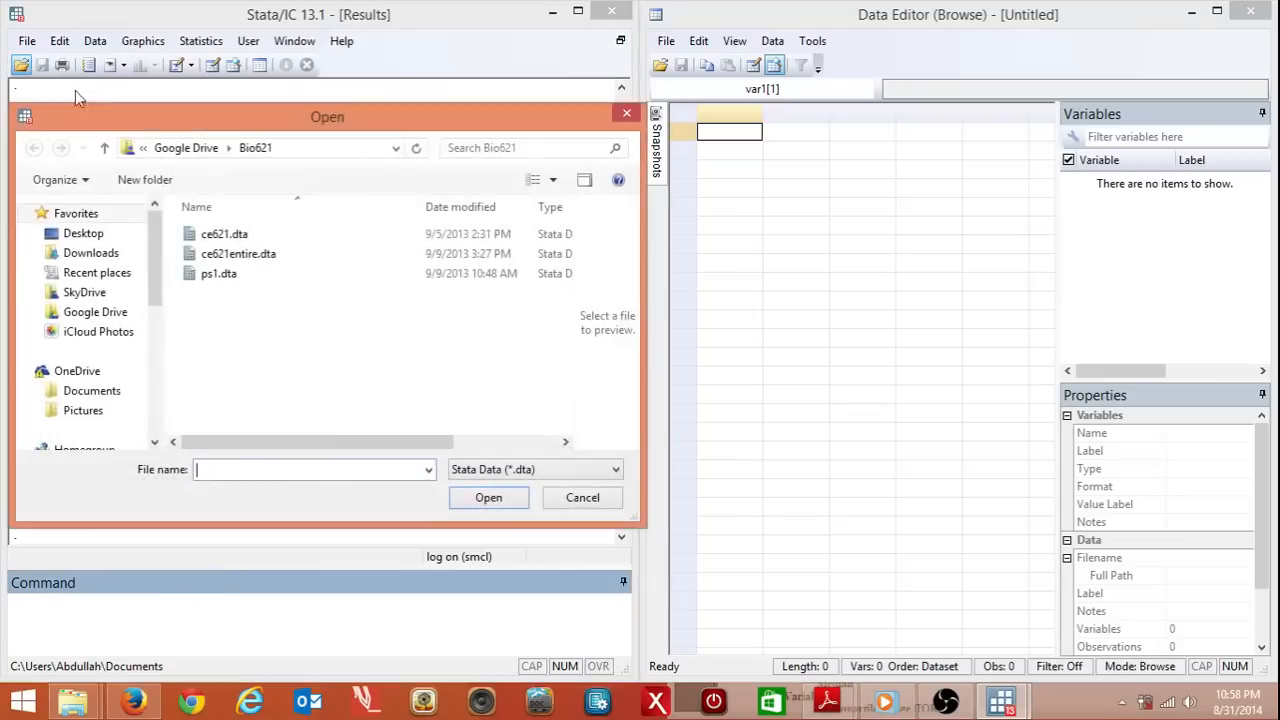
{"action": "double_click", "coordinate": [238, 252]}
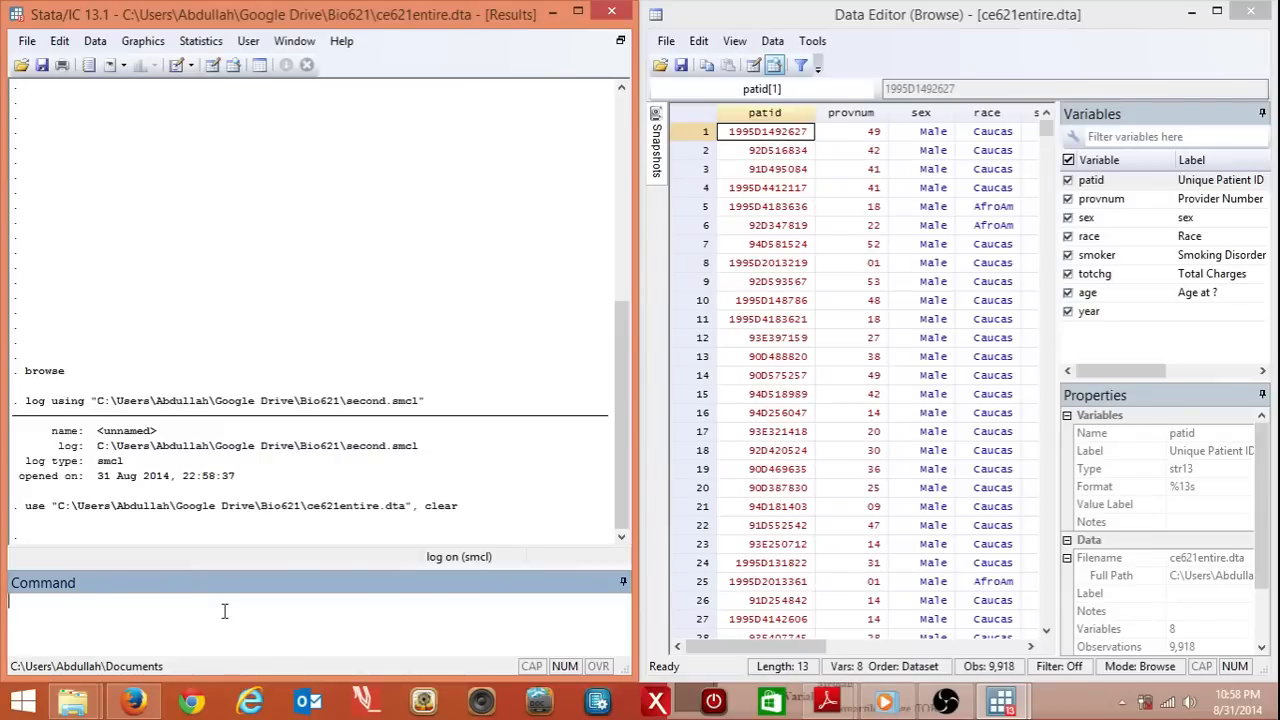
{"action": "type", "text": "descr"}
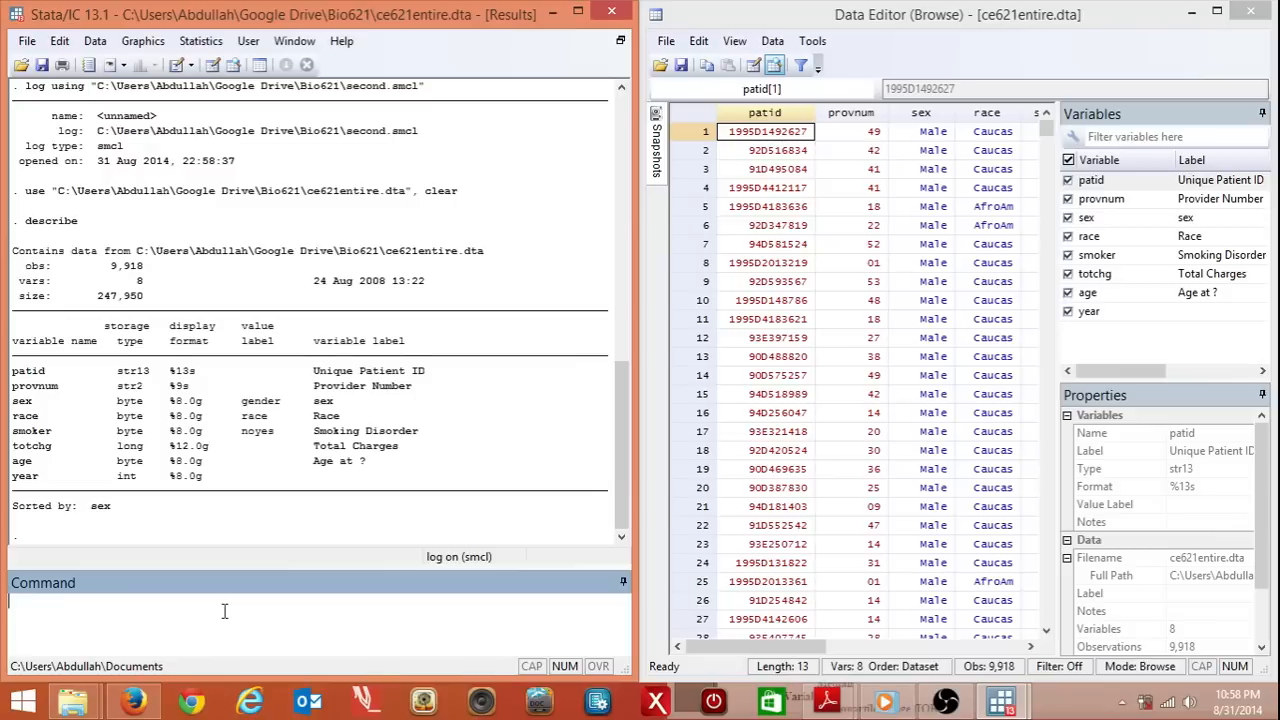
{"action": "mouse_move", "coordinate": [96, 560]}
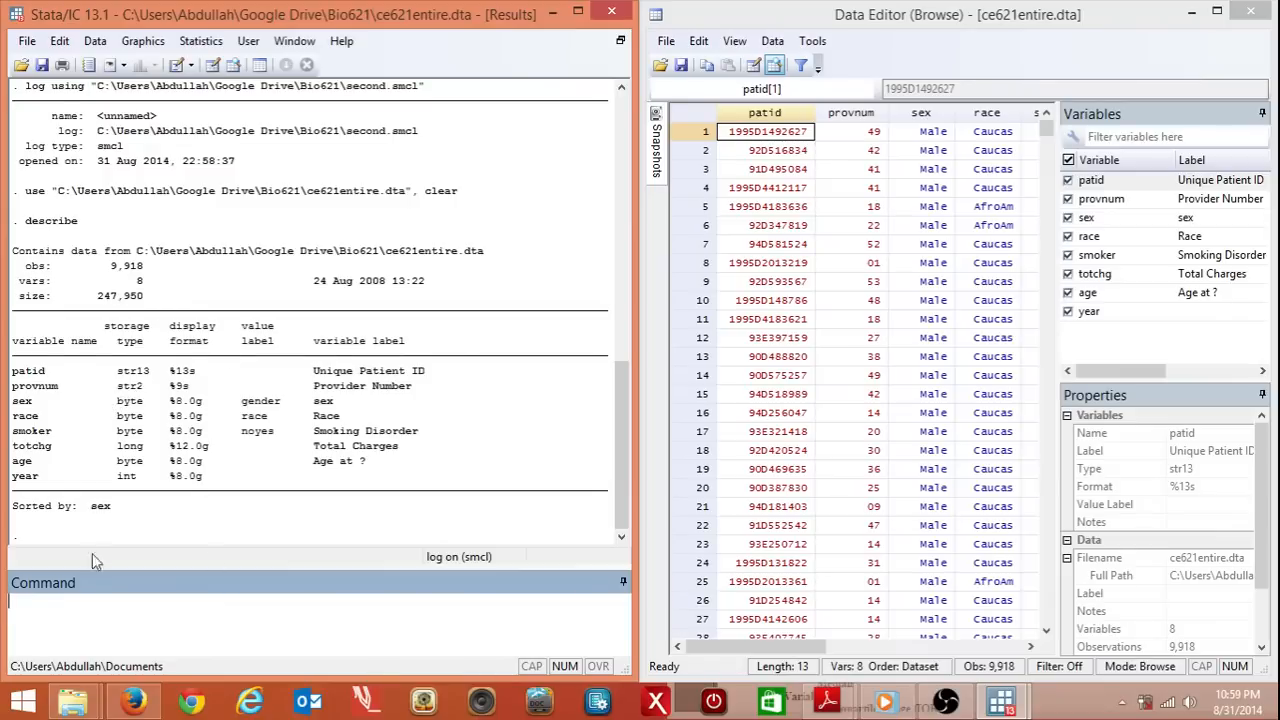
{"action": "type", "text": "code"}
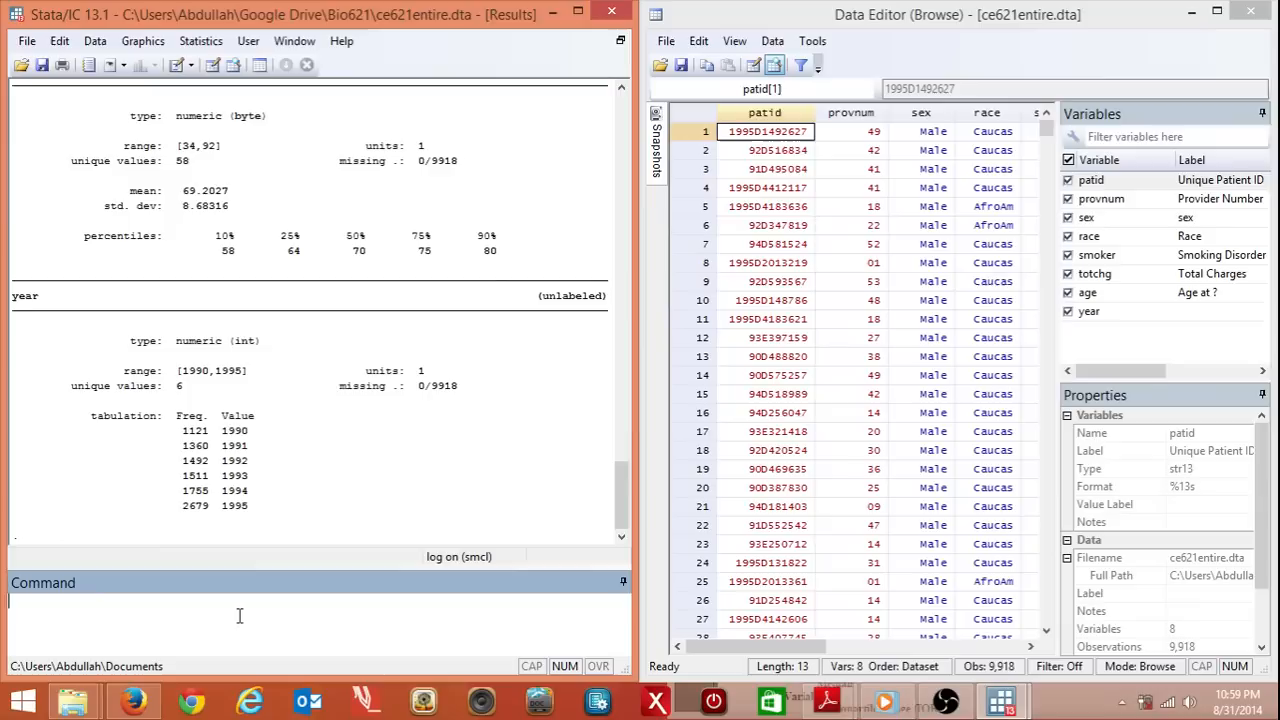
- Summarize totchg, age and year across the 9,918 observations
{"action": "type", "text": "summarize"}
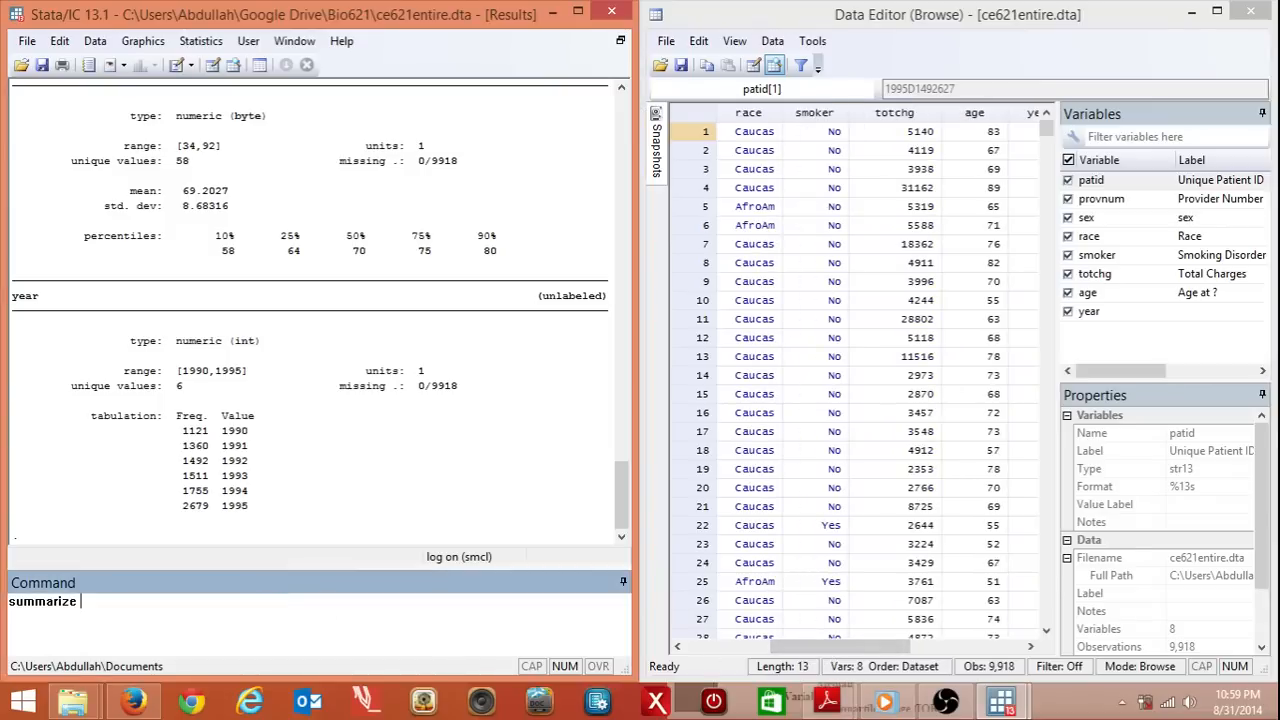
{"action": "type", "text": "tot"}
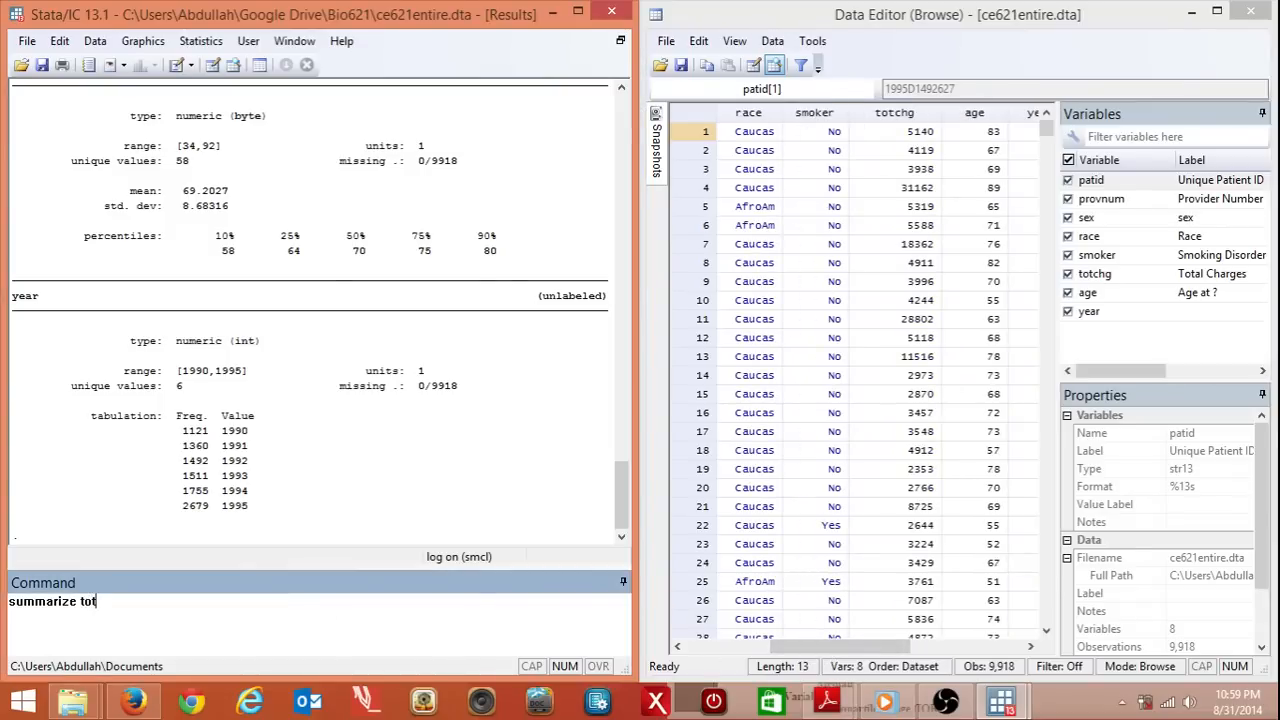
{"action": "type", "text": "ch"}
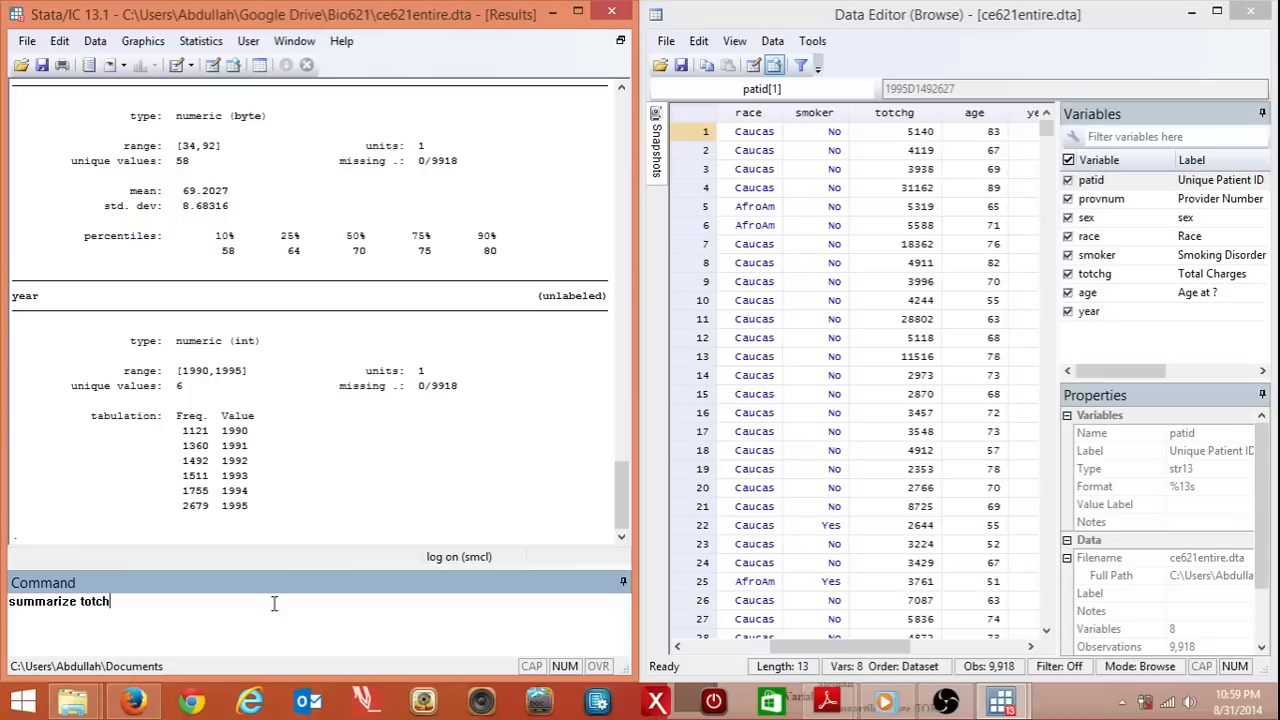
{"action": "type", "text": "age"}
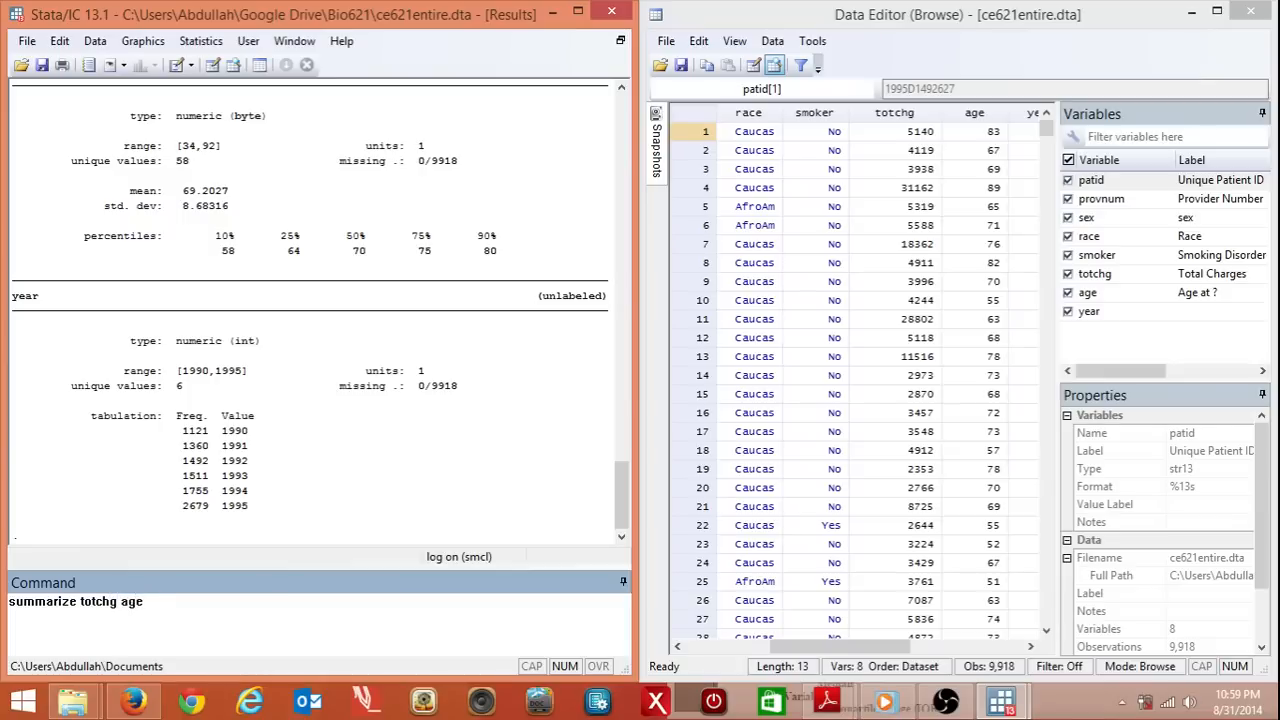
{"action": "type", "text": "year"}
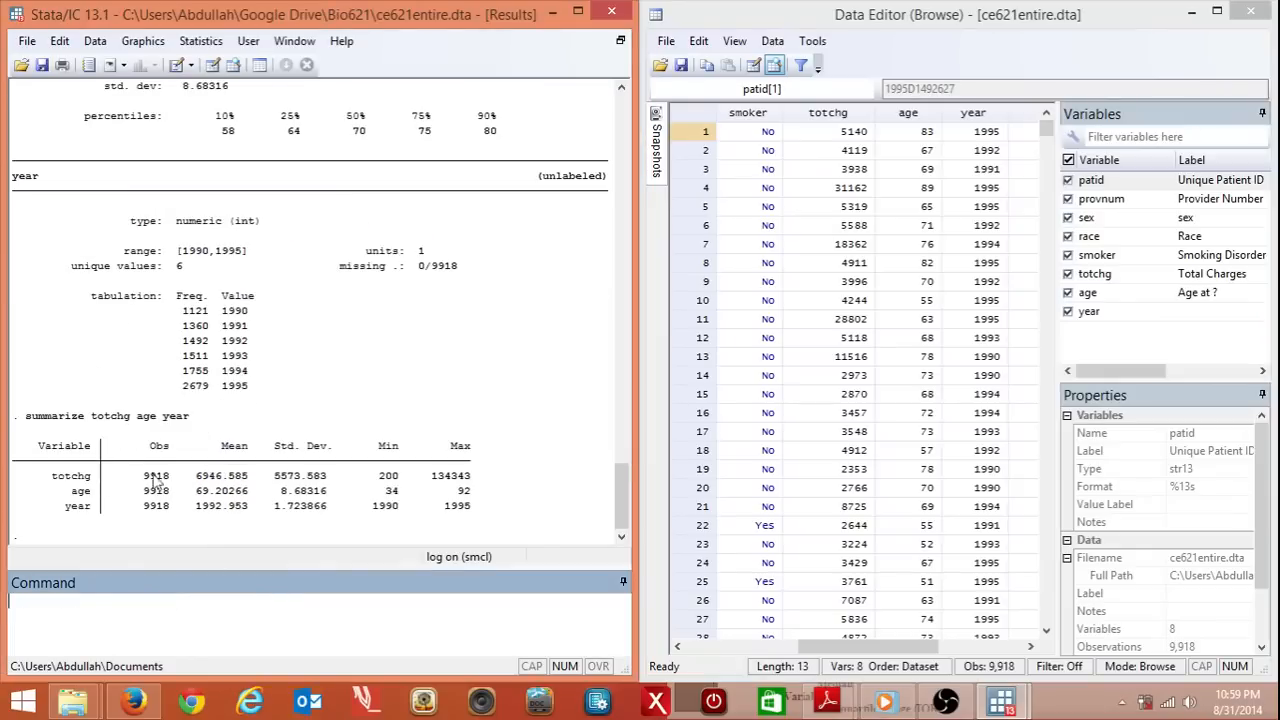
{"action": "mouse_move", "coordinate": [436, 472]}
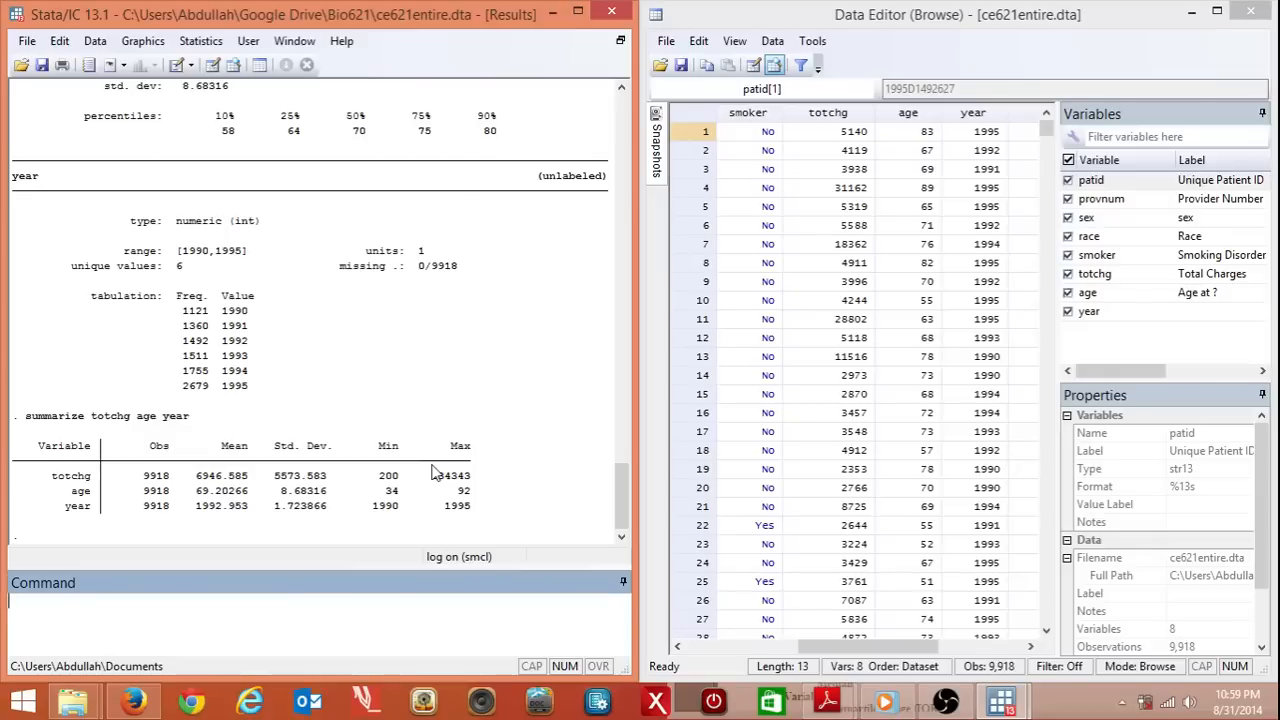
{"action": "scroll", "scroll_direction": "down", "scroll_amount": 3}
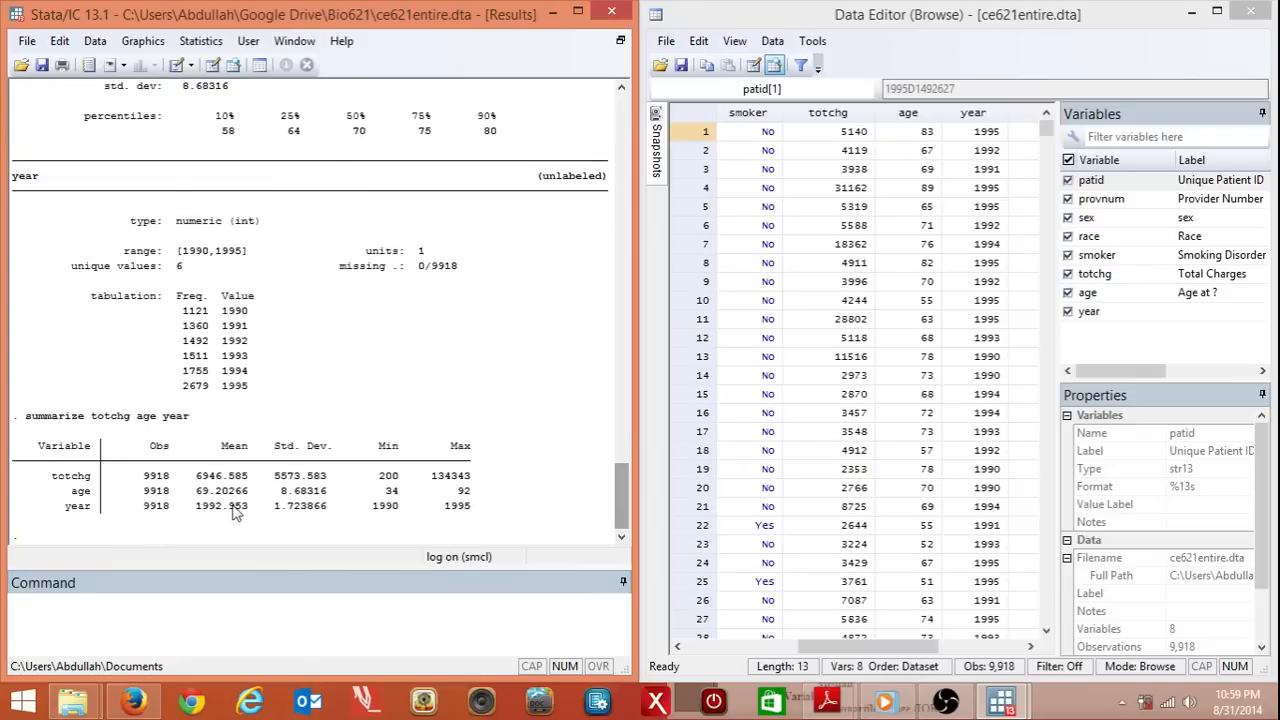
{"action": "mouse_move", "coordinate": [212, 552]}
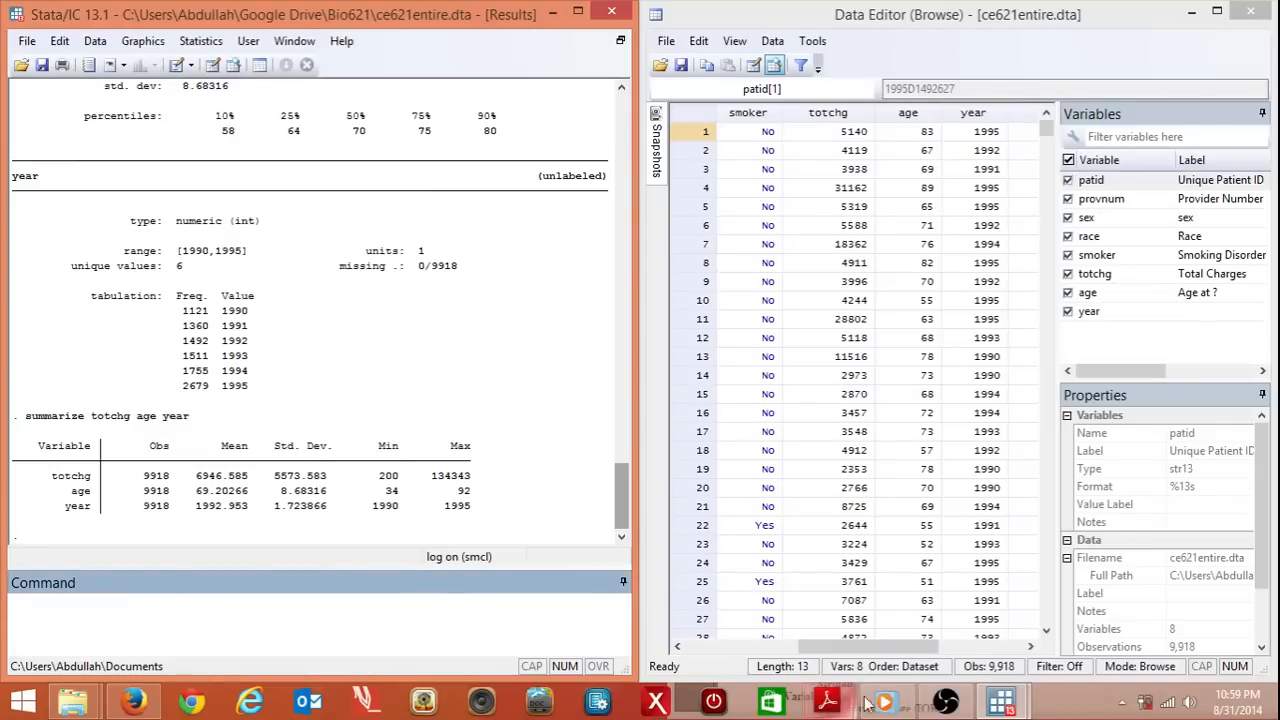
{"action": "left_click", "coordinate": [828, 700]}
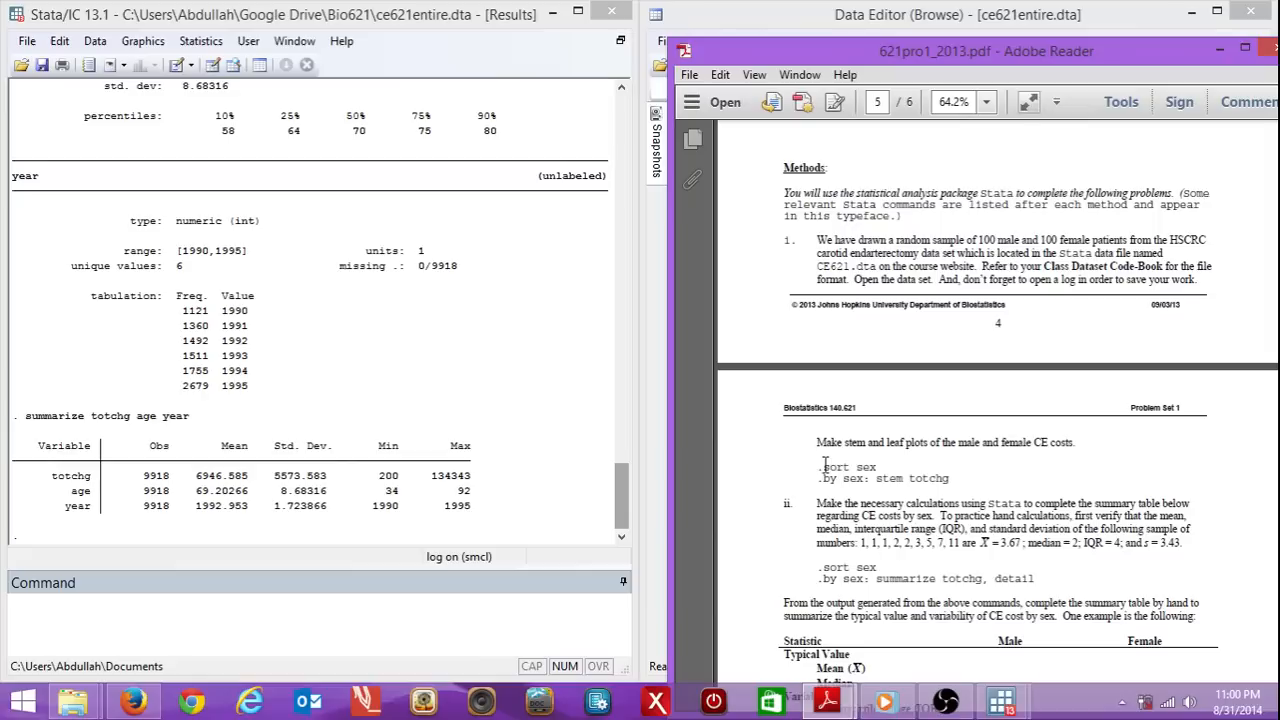
{"action": "right_click", "coordinate": [844, 468]}
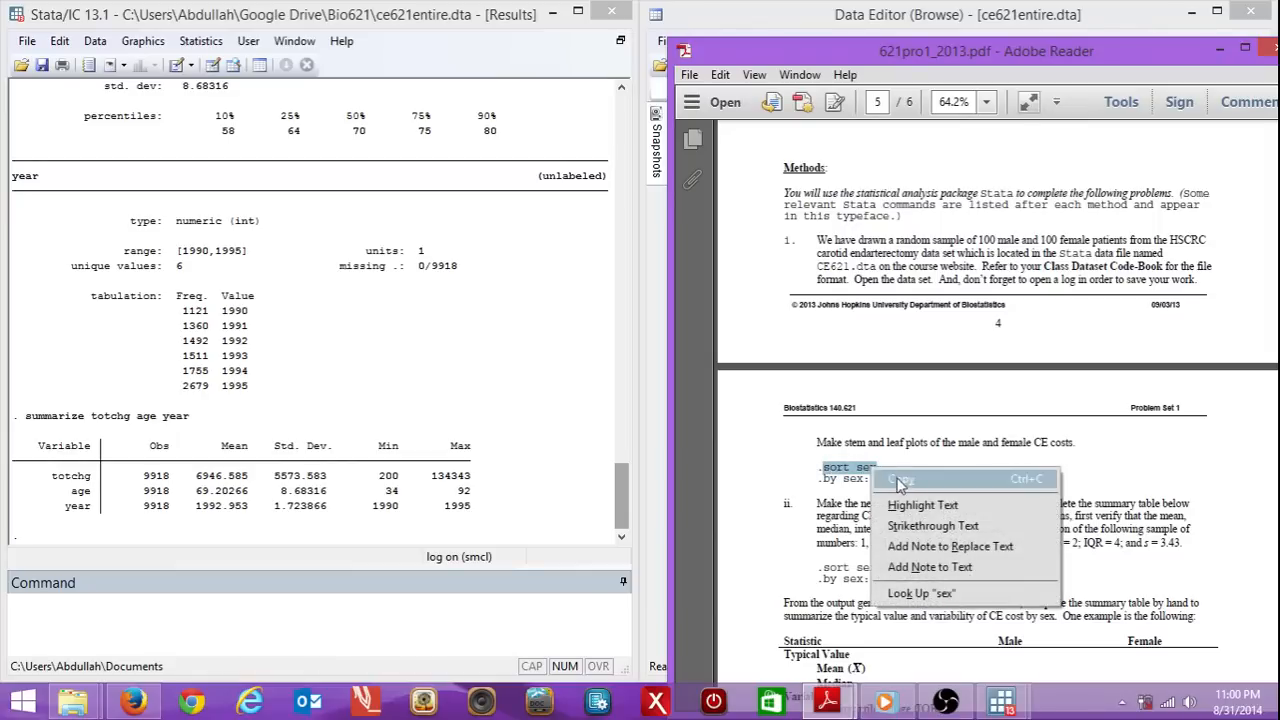
{"action": "left_click", "coordinate": [956, 14]}
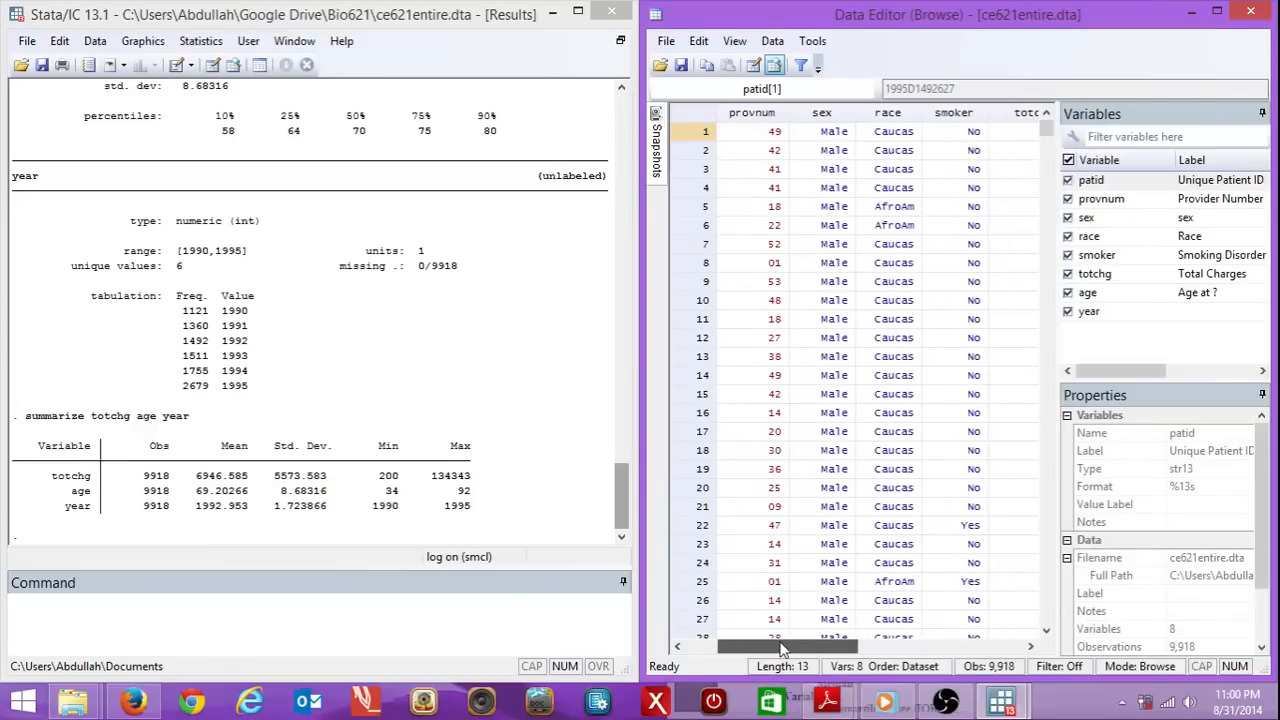
{"action": "type", "text": "sort sex"}
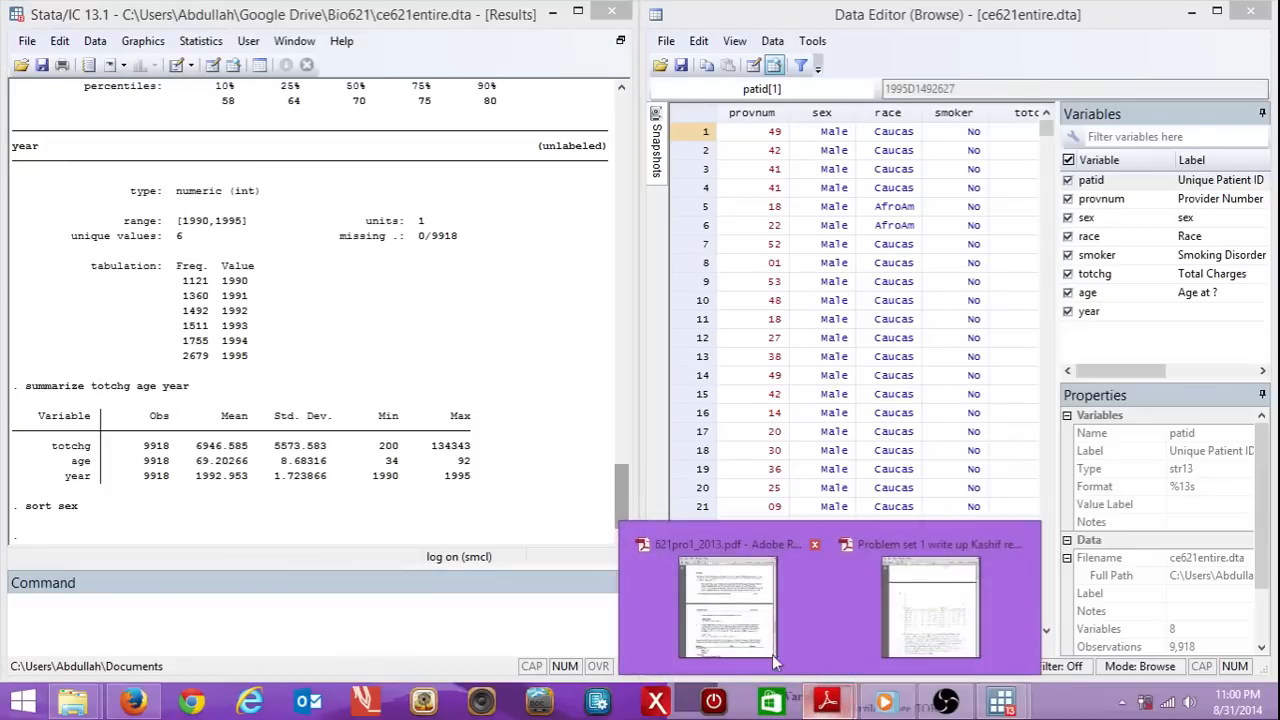
{"action": "left_click", "coordinate": [728, 608]}
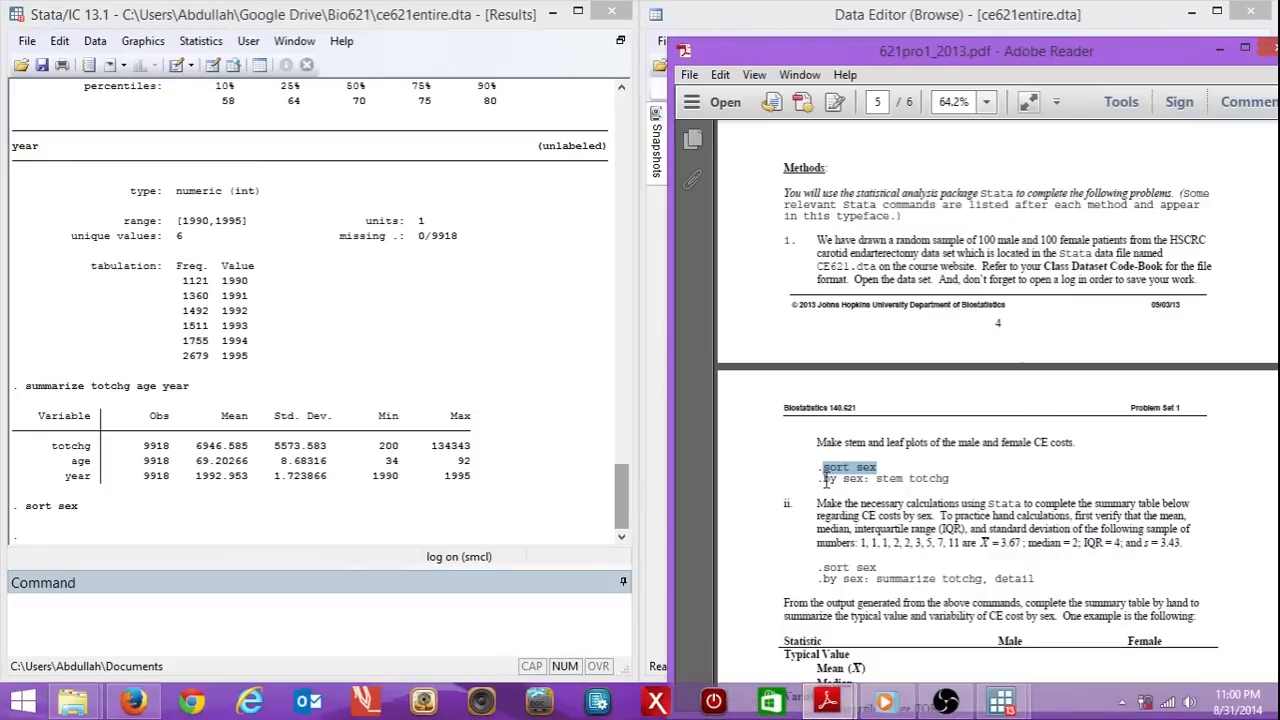
{"action": "right_click", "coordinate": [884, 478]}
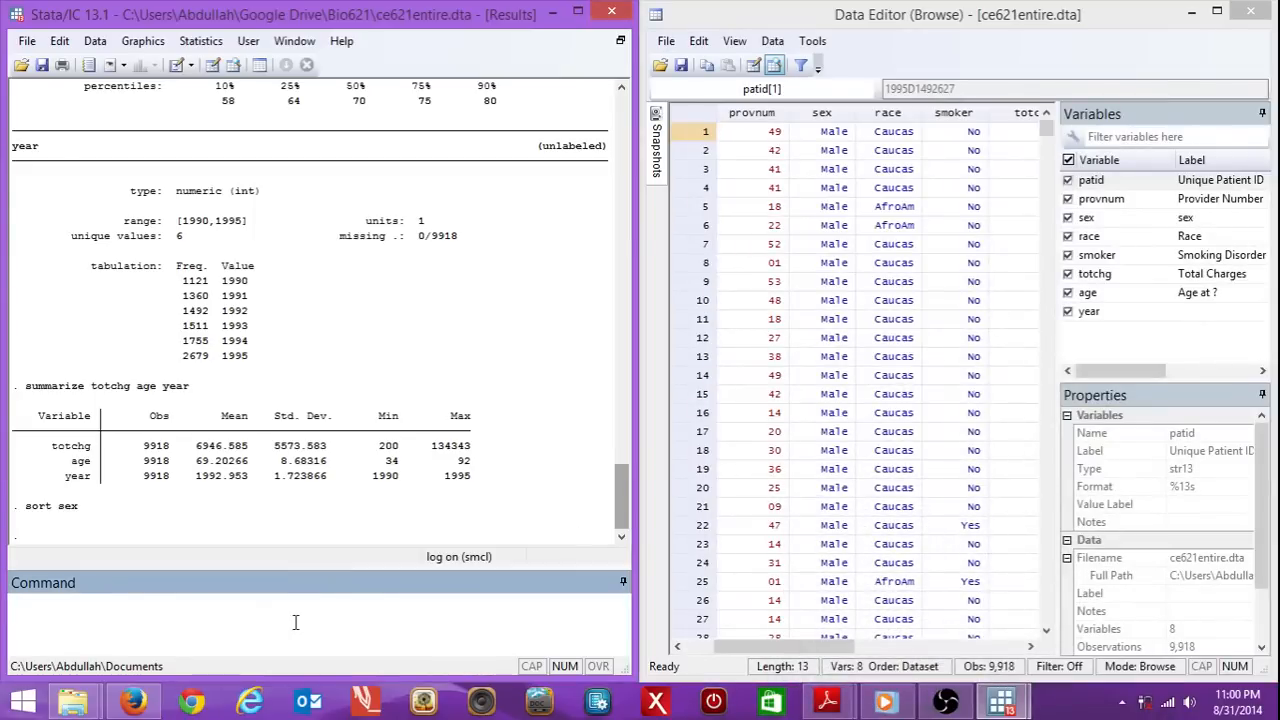
- Run by sex: stem totchg and read through the female and male stem-and-leaf plots
{"action": "type", "text": "by sex: stem totchg"}
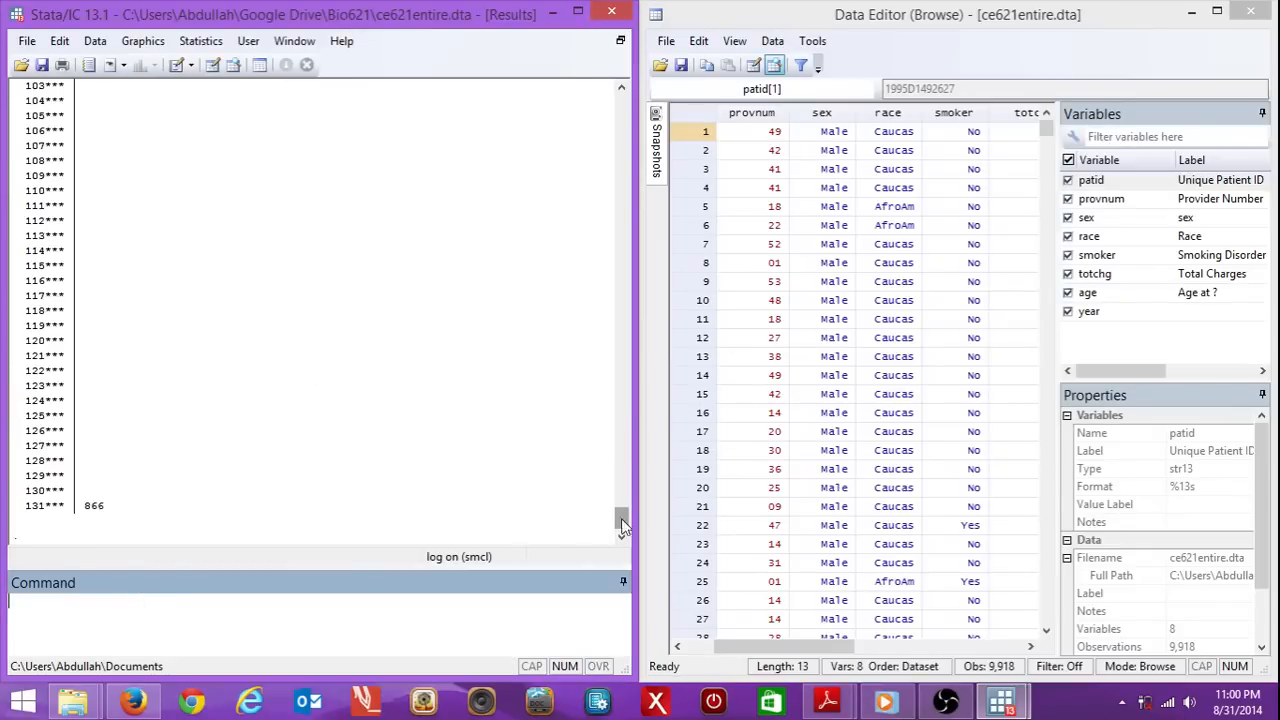
{"action": "scroll", "scroll_direction": "down", "scroll_amount": 3}
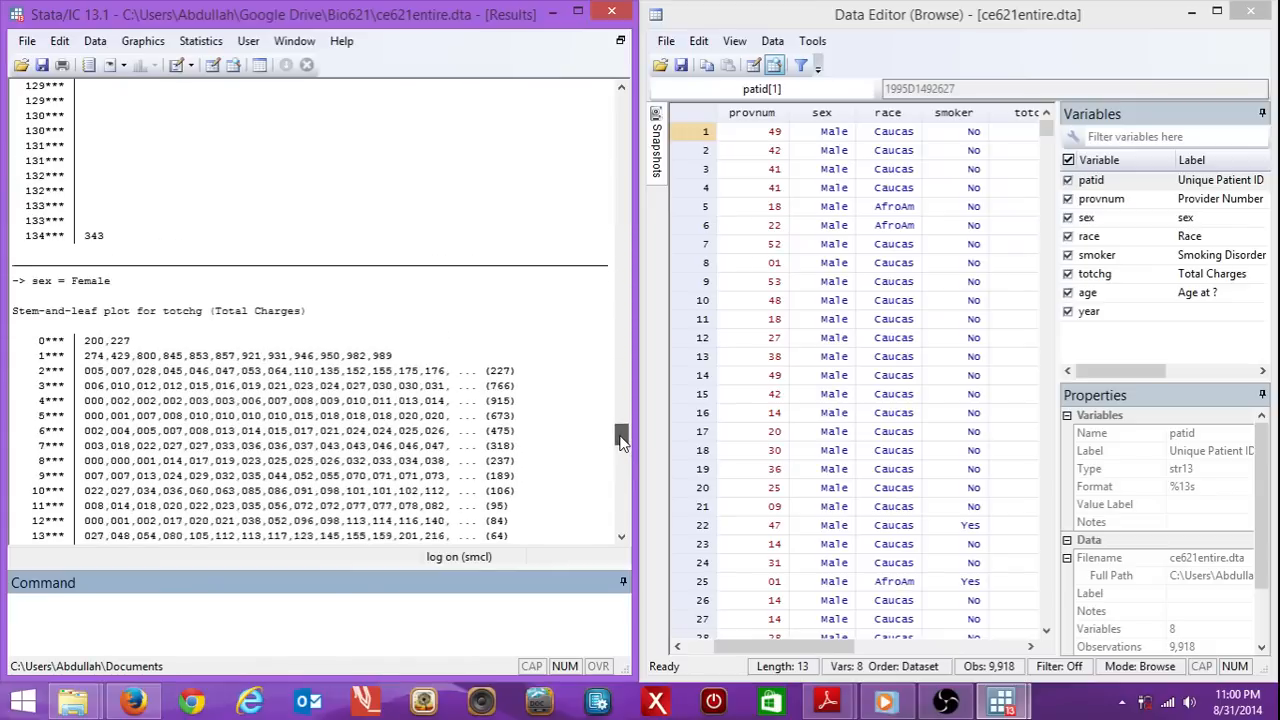
{"action": "scroll", "scroll_direction": "down", "scroll_amount": 3}
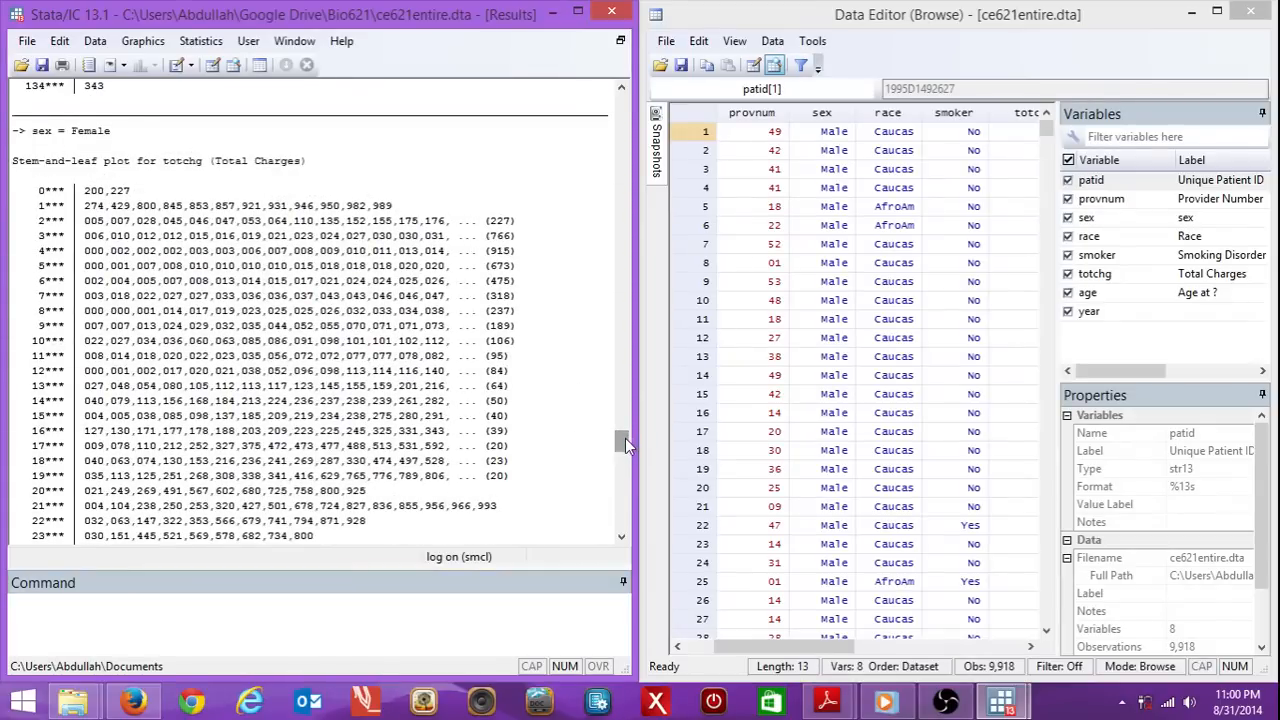
{"action": "scroll", "scroll_direction": "down", "scroll_amount": 3}
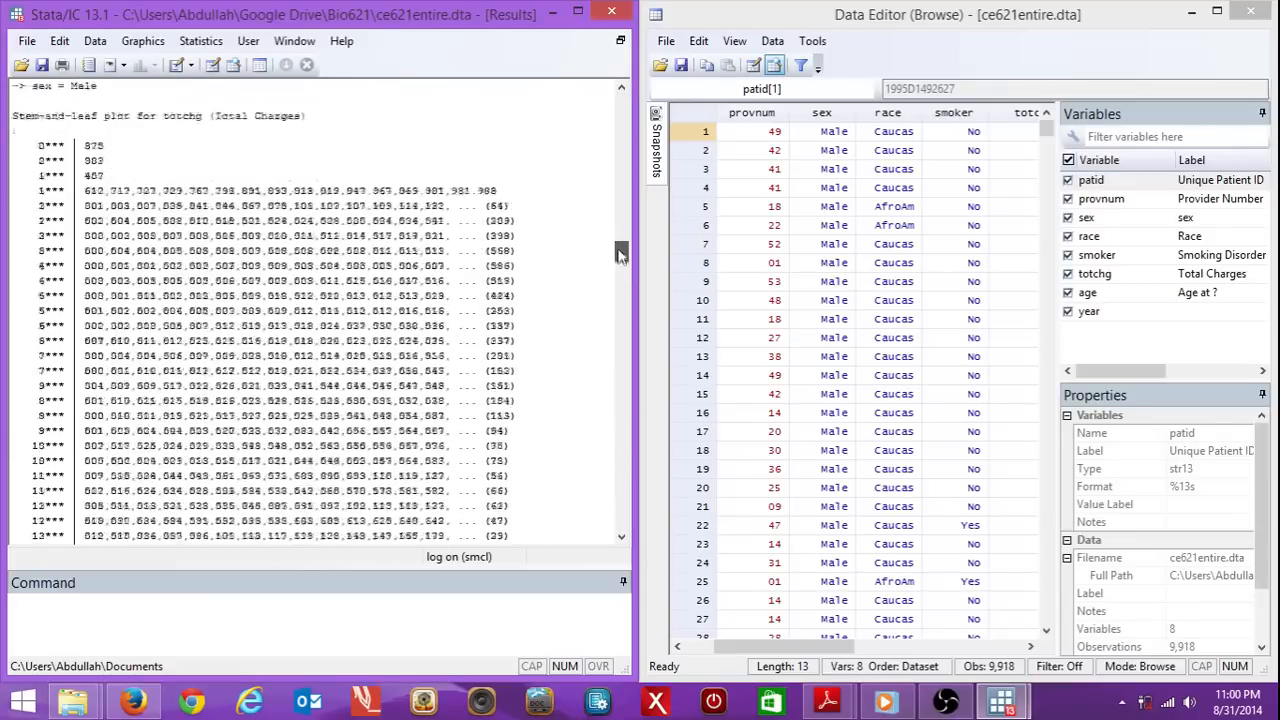
{"action": "scroll", "scroll_direction": "down", "scroll_amount": 3}
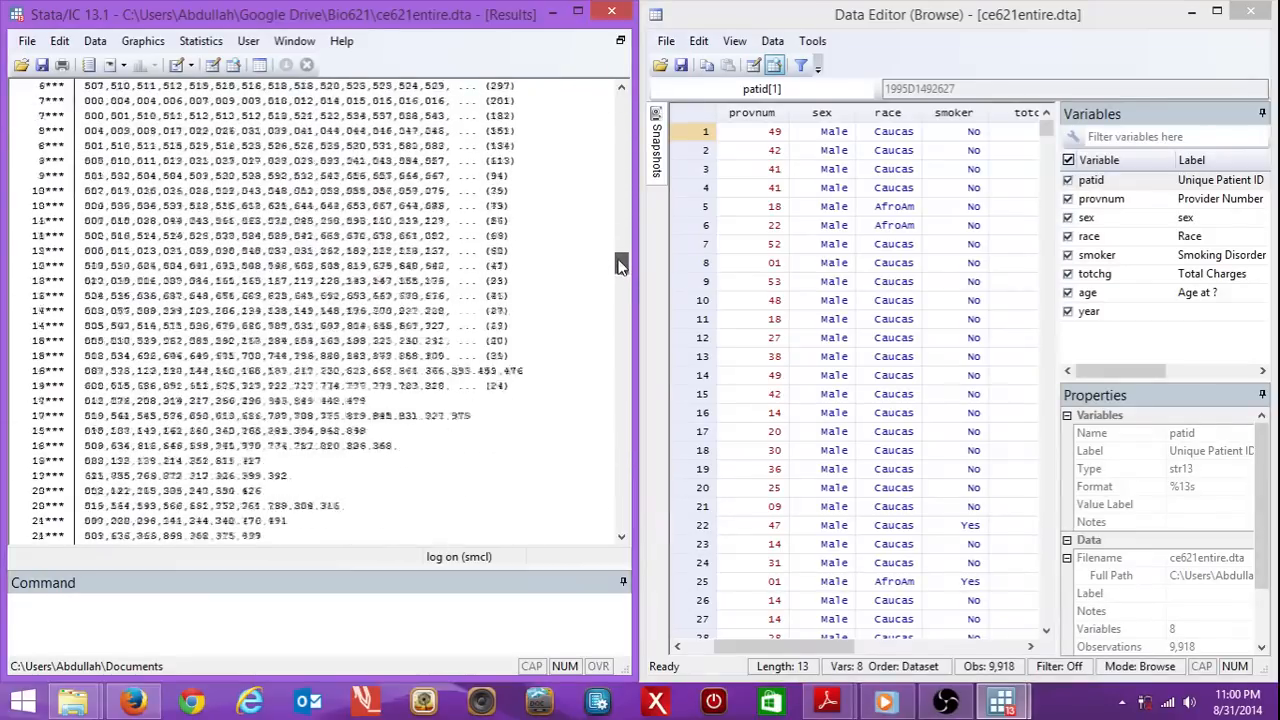
{"action": "left_click_drag", "start_coordinate": [620, 264], "coordinate": [620, 360]}
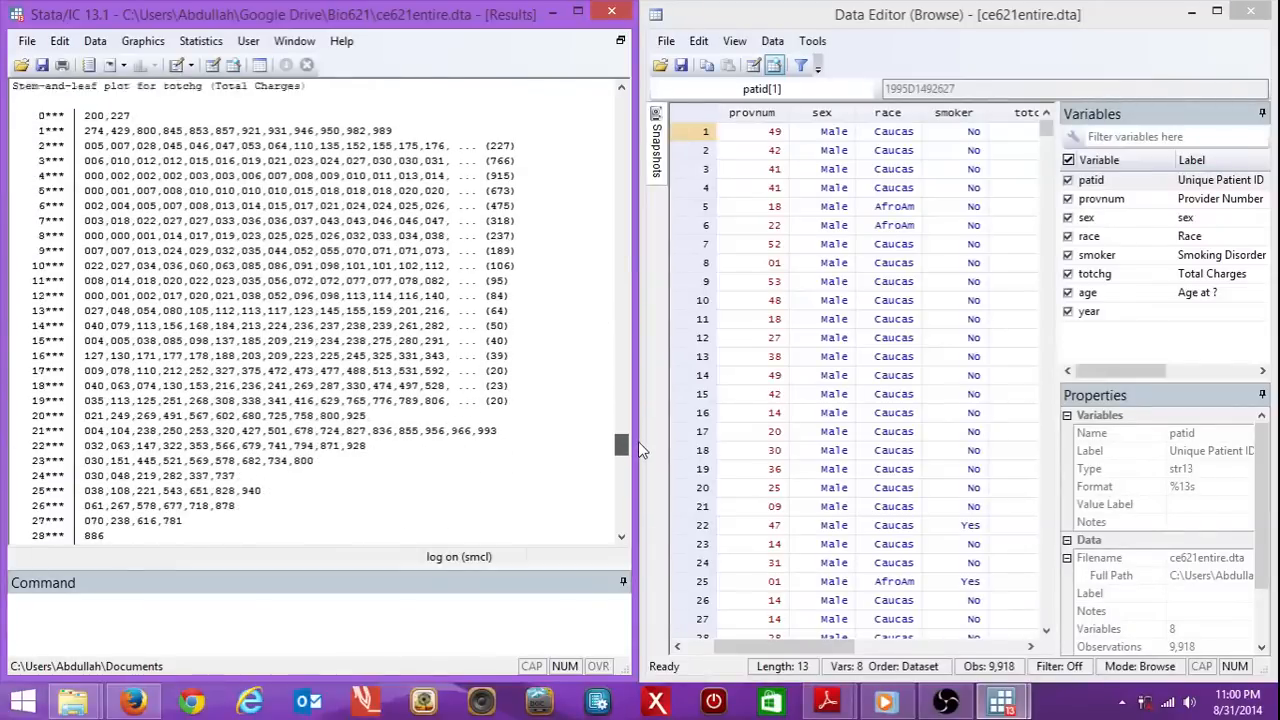
{"action": "scroll", "scroll_direction": "down", "scroll_amount": 3}
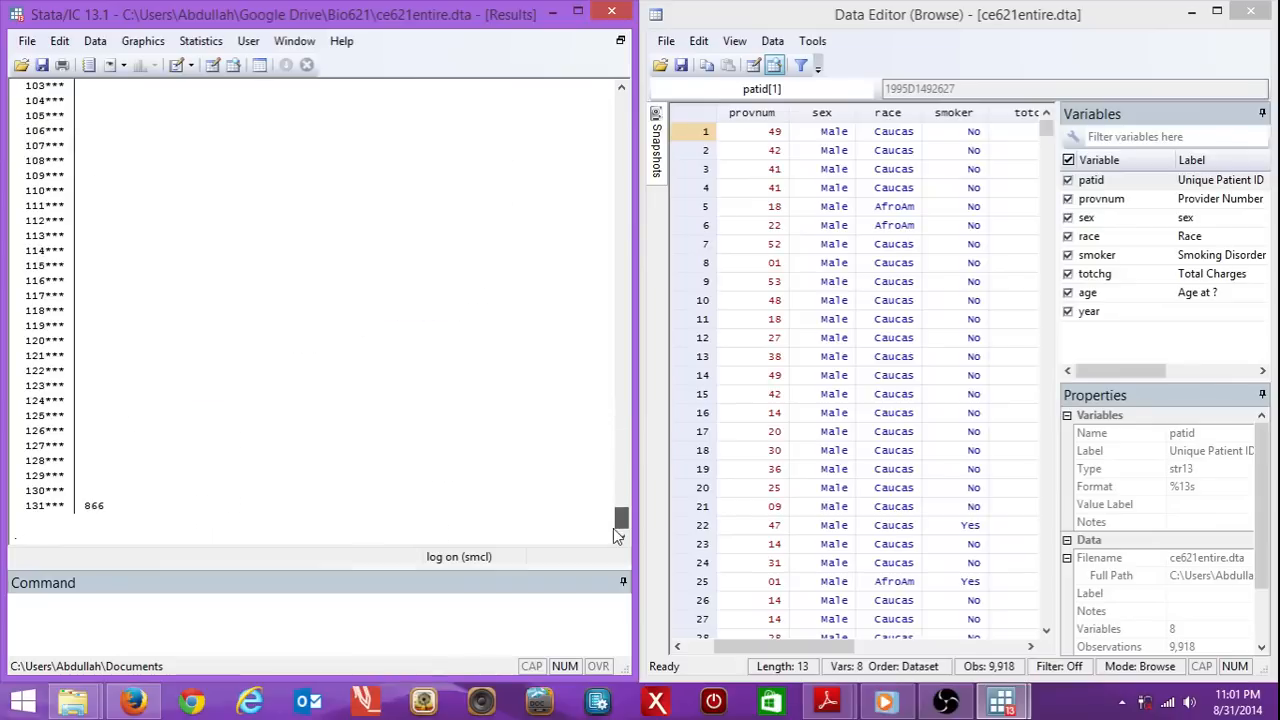
{"action": "left_click", "coordinate": [360, 620]}
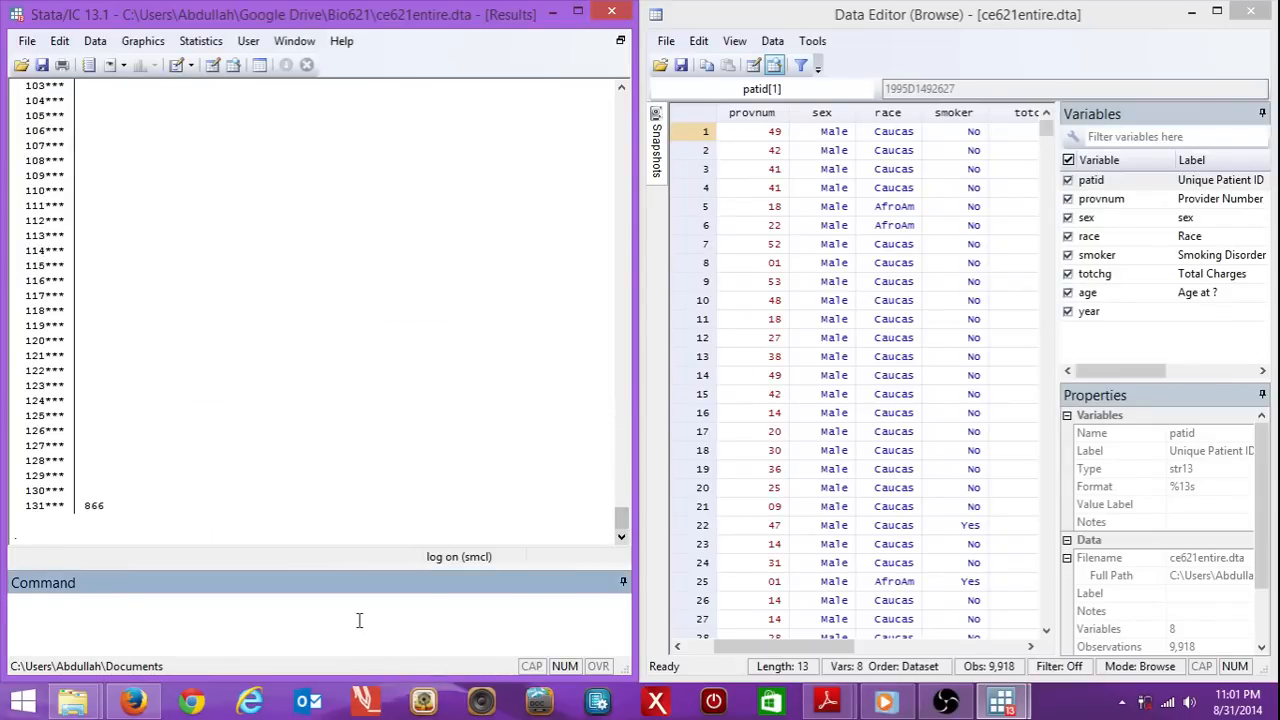
- Sort the data by smoker and check the order in the Data Editor
{"action": "type", "text": "sort"}
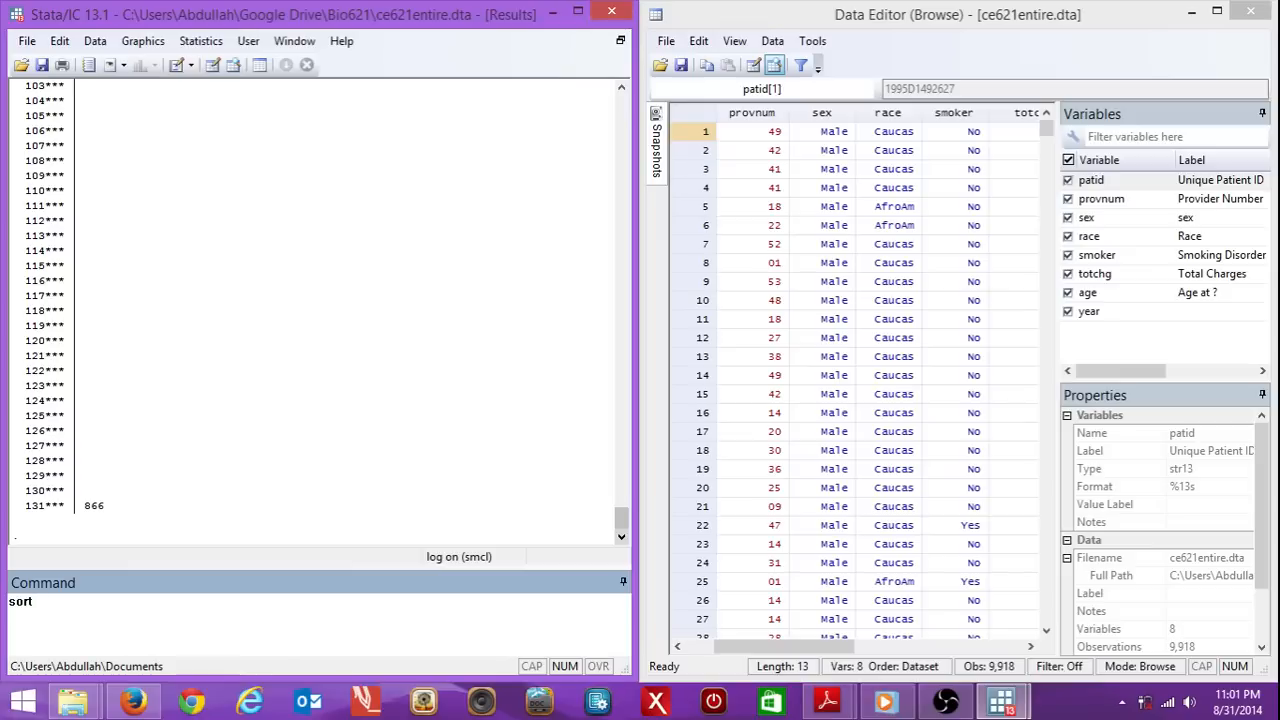
{"action": "type", "text": "smort"}
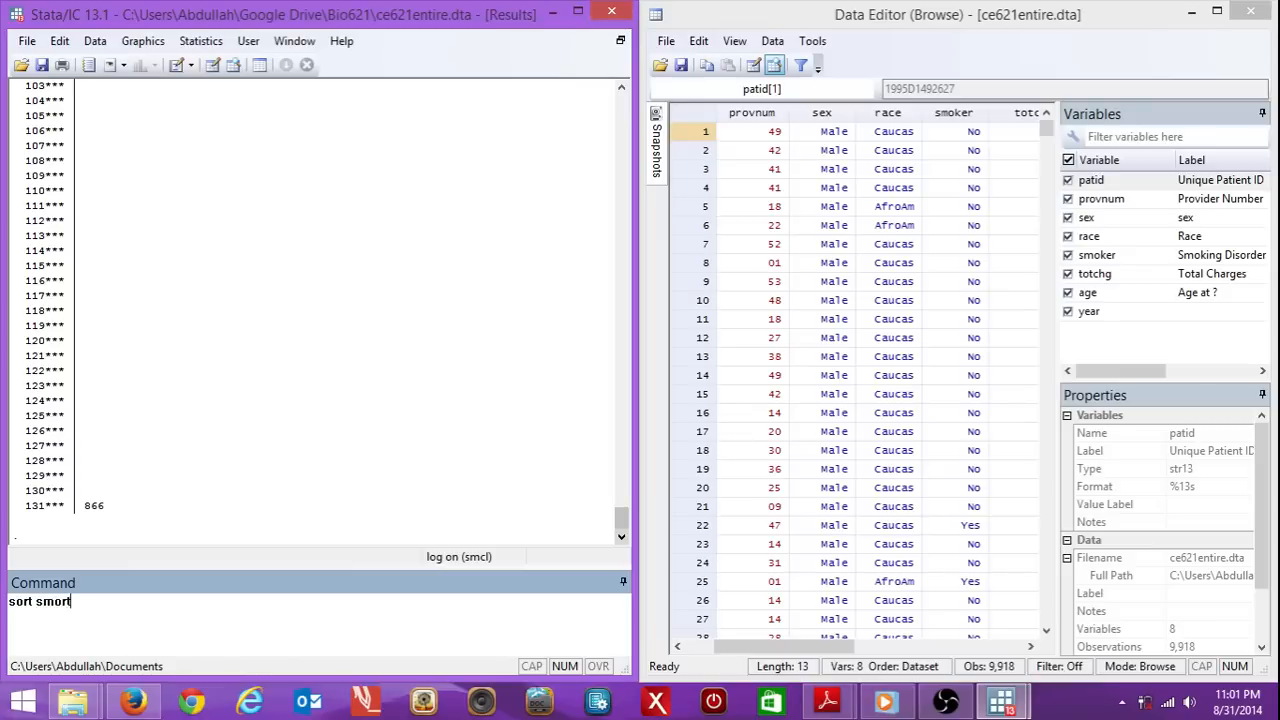
{"action": "type", "text": "smoker"}
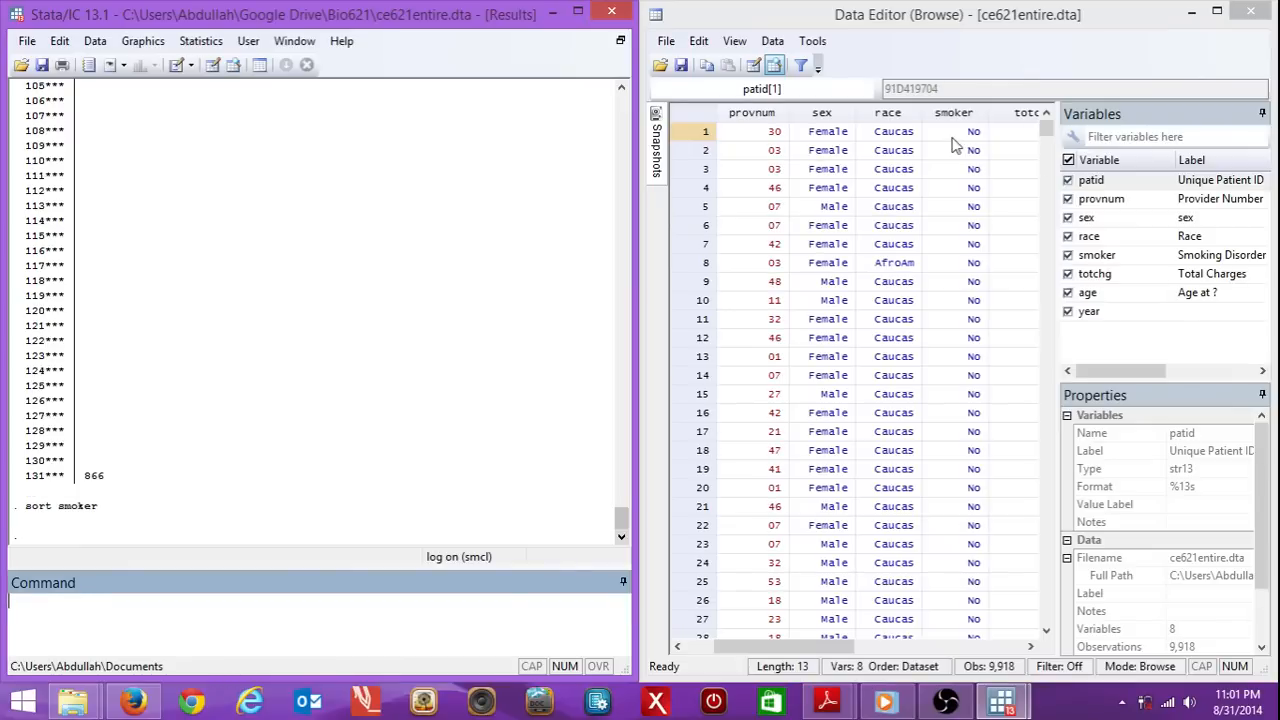
{"action": "scroll", "scroll_direction": "down", "scroll_amount": 3}
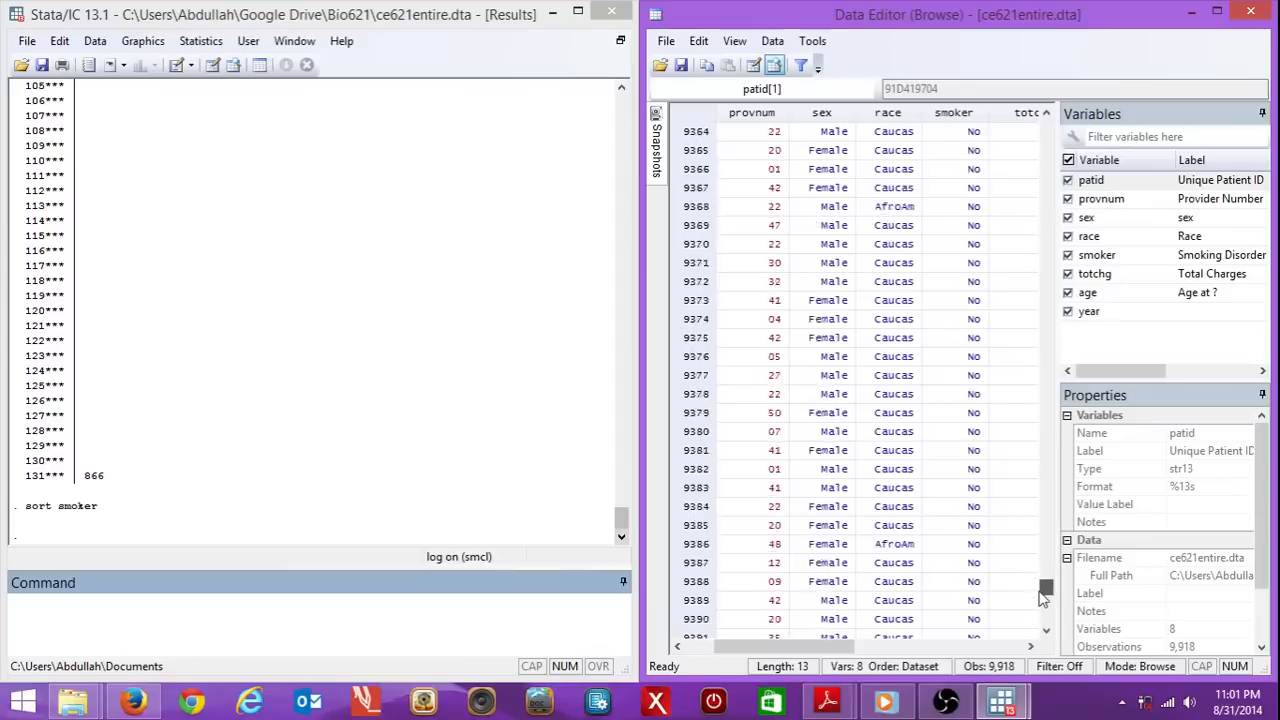
{"action": "scroll", "scroll_direction": "down", "scroll_amount": 3}
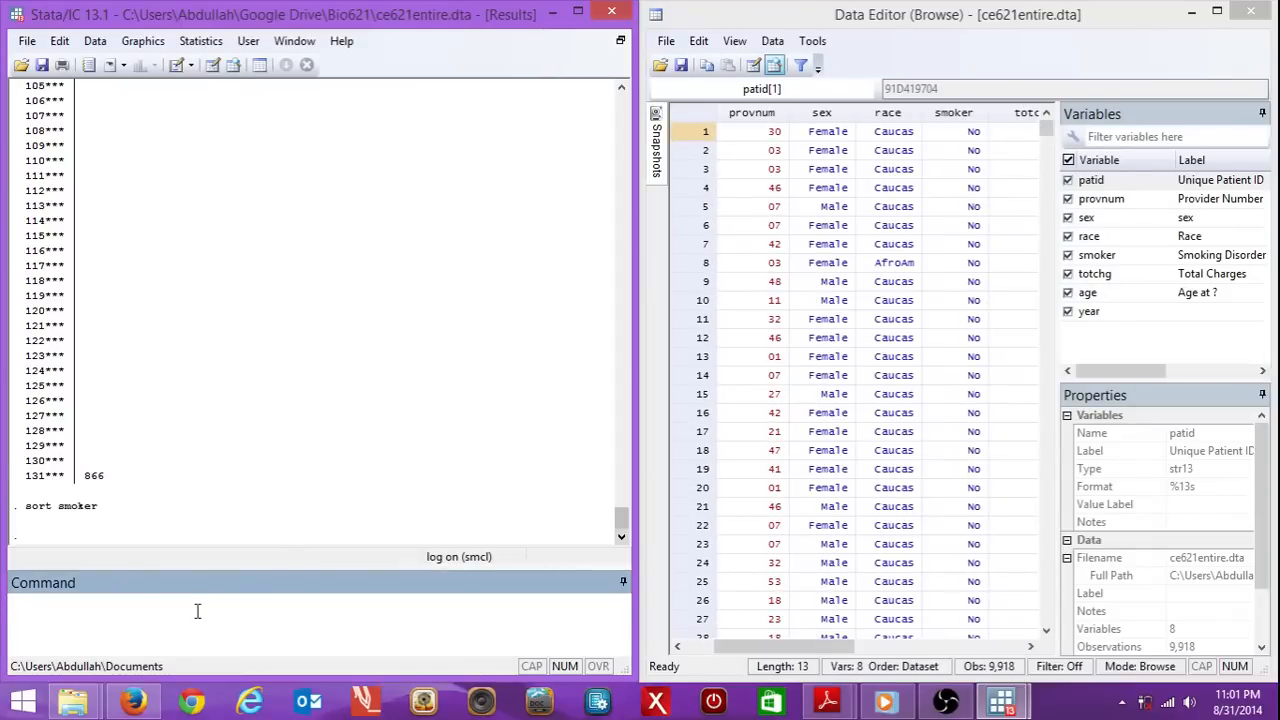
- Run by smoker: stem totchg for stem-and-leaf plots per smoking group
{"action": "type", "text": "by smoker"}
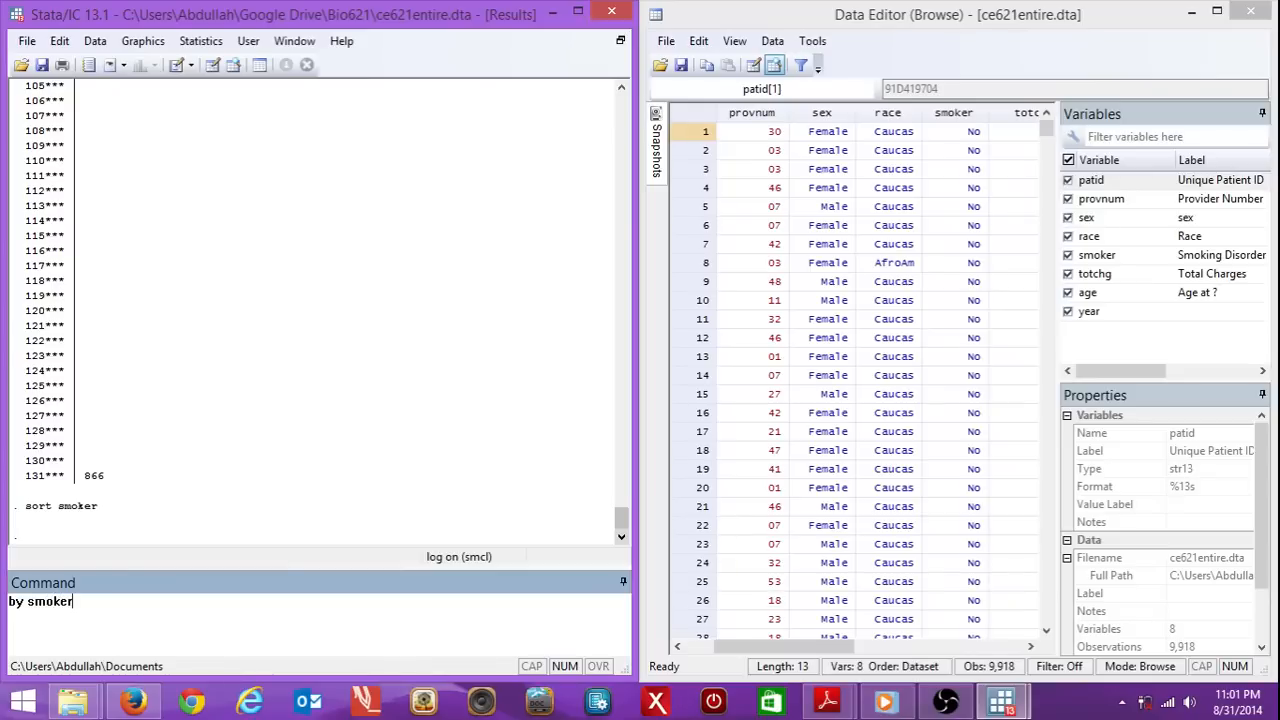
{"action": "type", "text": ":"}
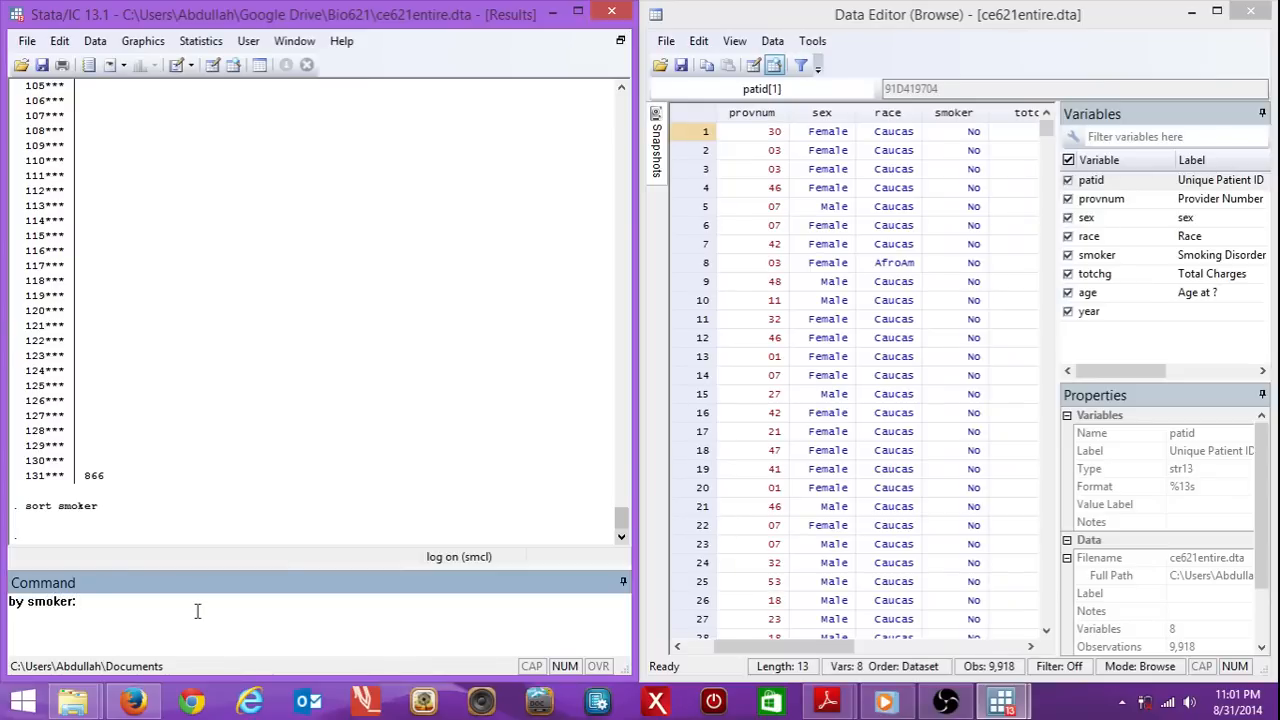
{"action": "type", "text": "stem"}
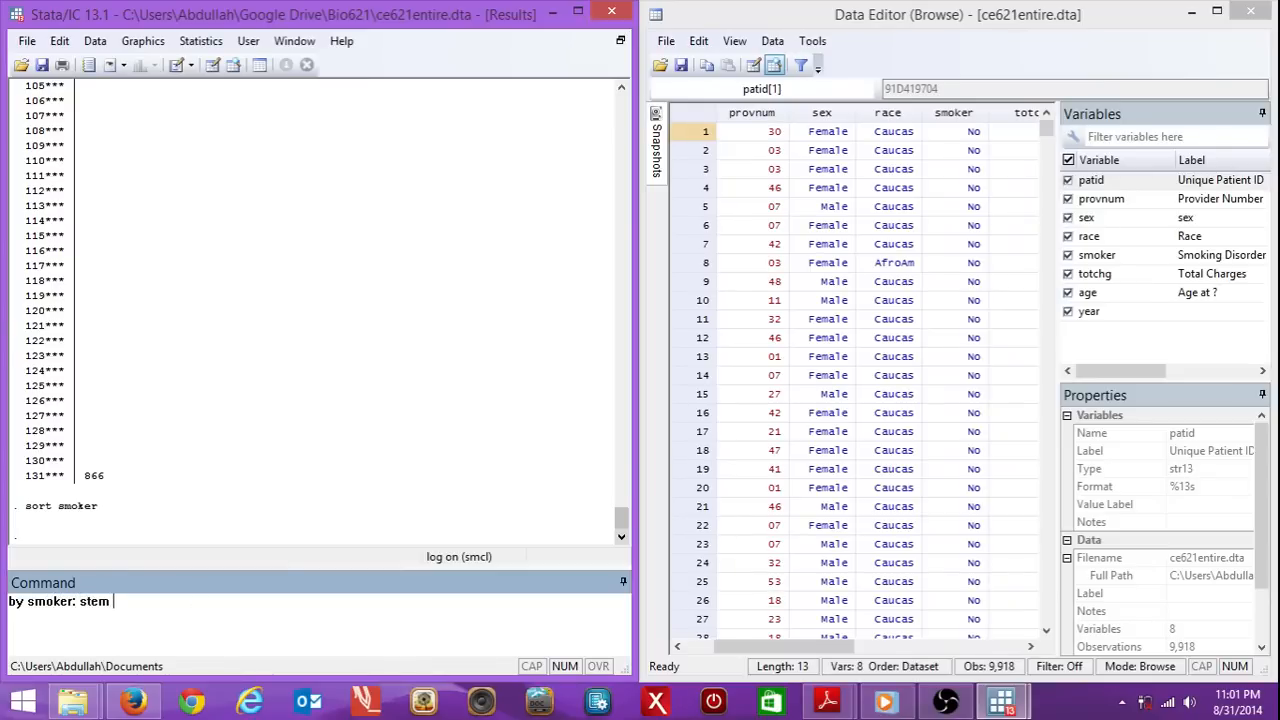
{"action": "type", "text": "totchg"}
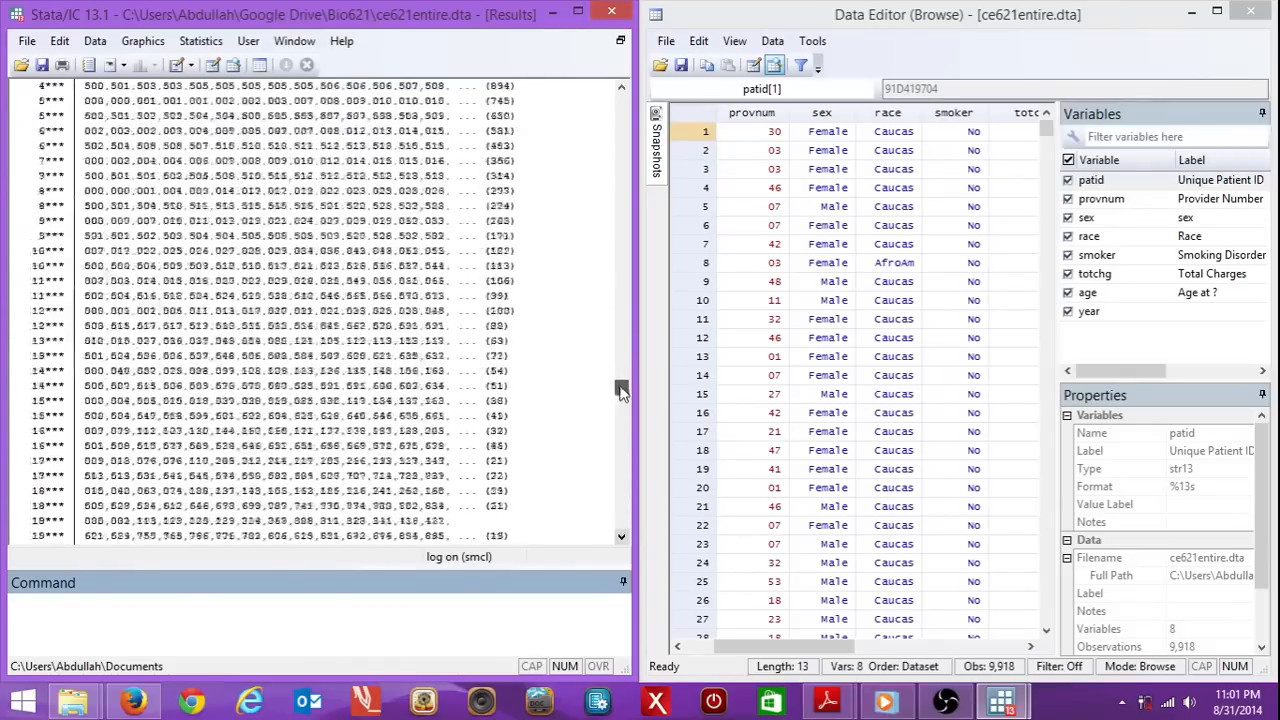
{"action": "scroll", "scroll_direction": "down", "scroll_amount": 3}
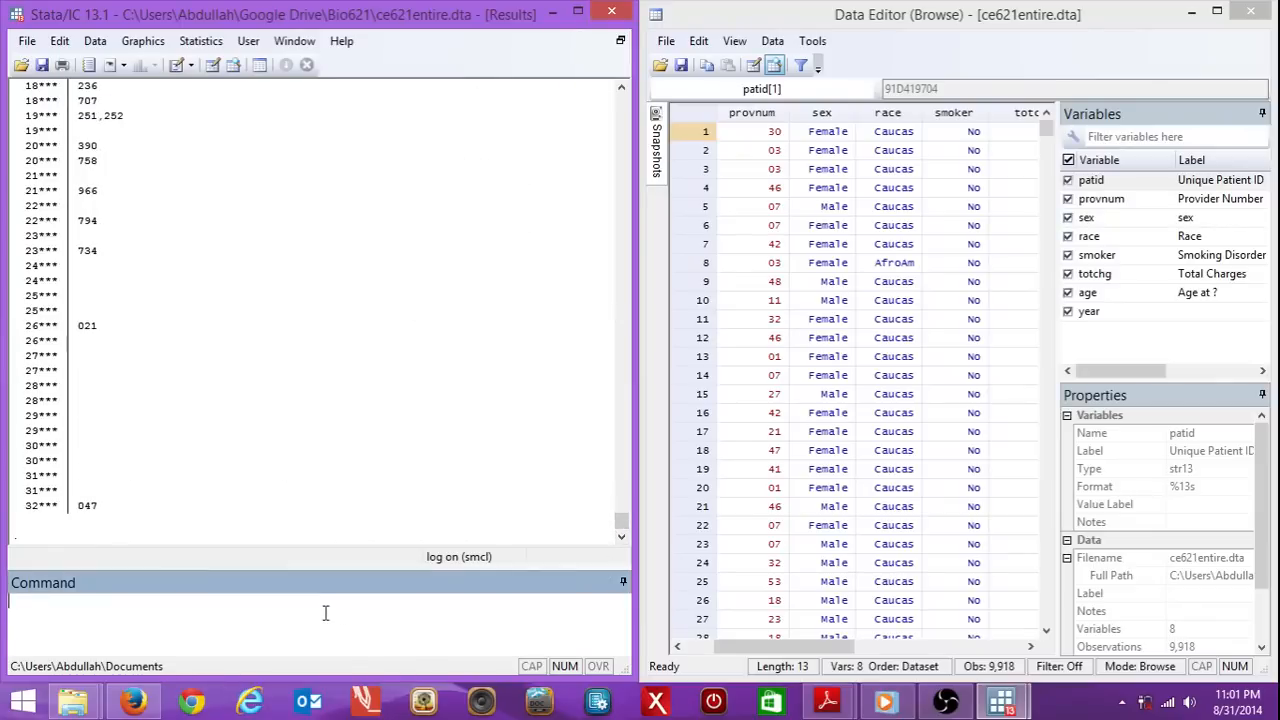
- Sort by sex and rerun by sex: stem totchg for male and female plots
{"action": "type", "text": "sort sex"}
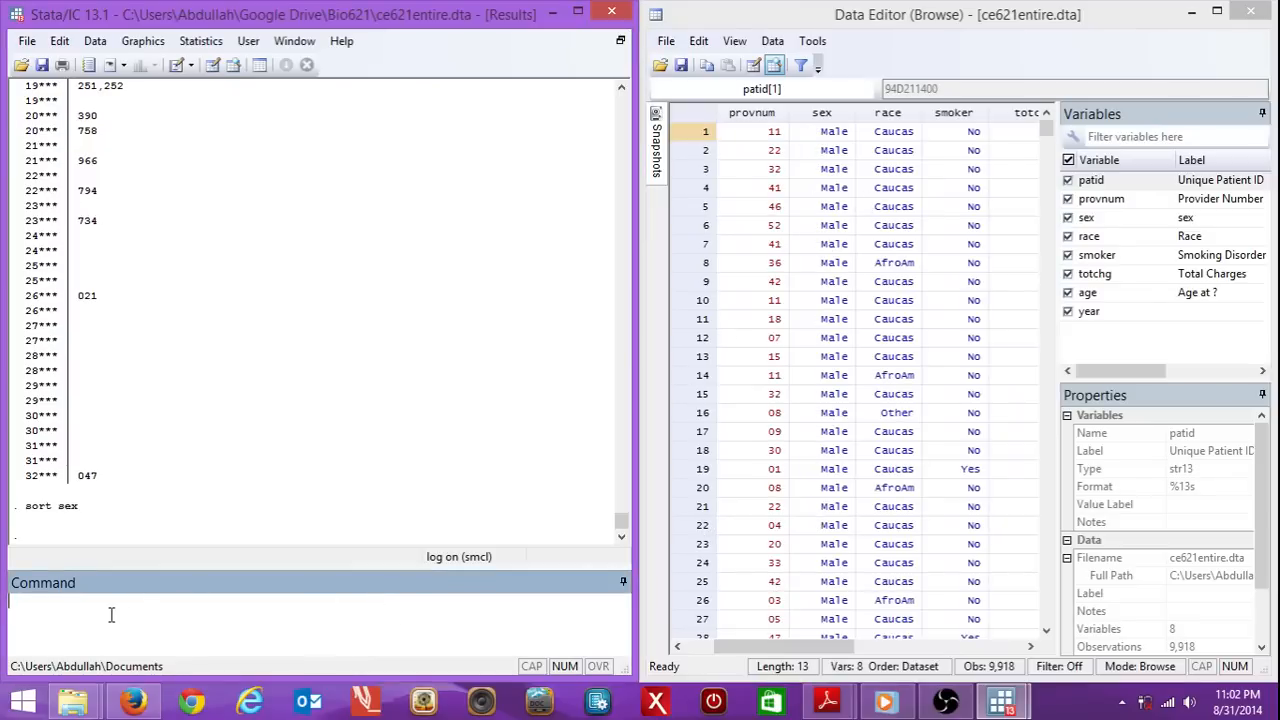
{"action": "type", "text": "by sex:"}
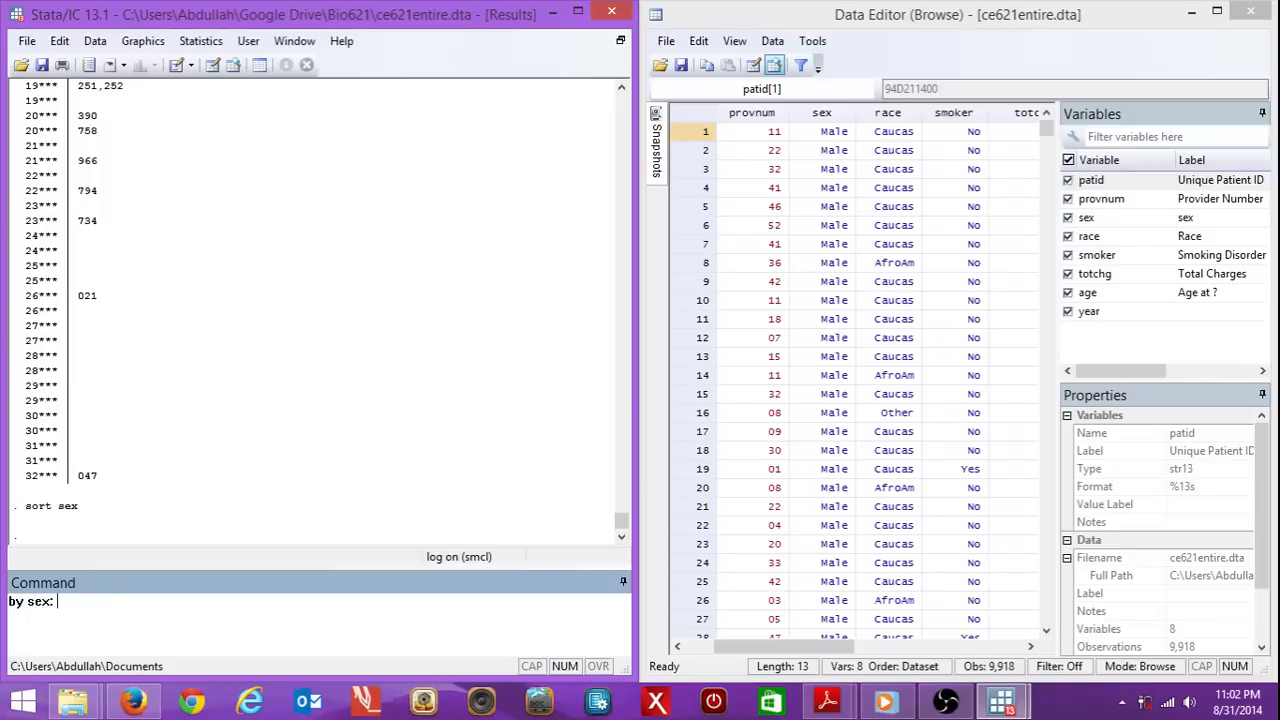
{"action": "type", "text": "stem t"}
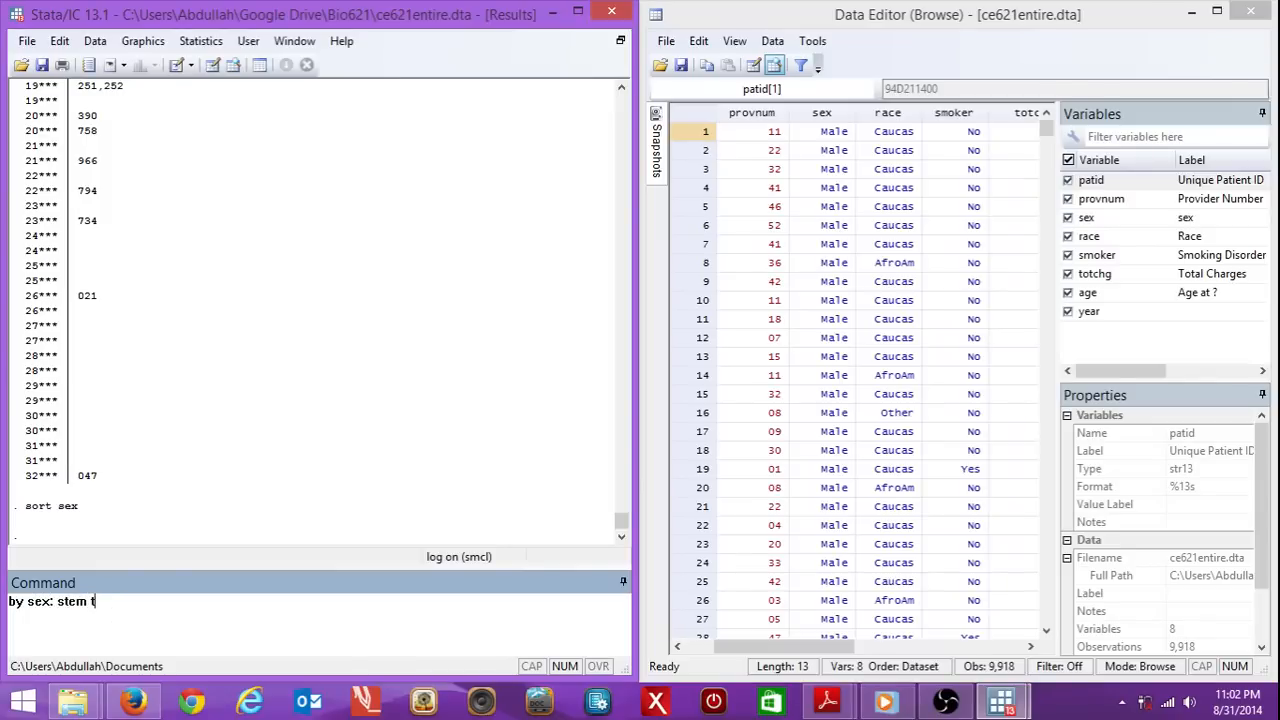
{"action": "key", "text": "Return"}
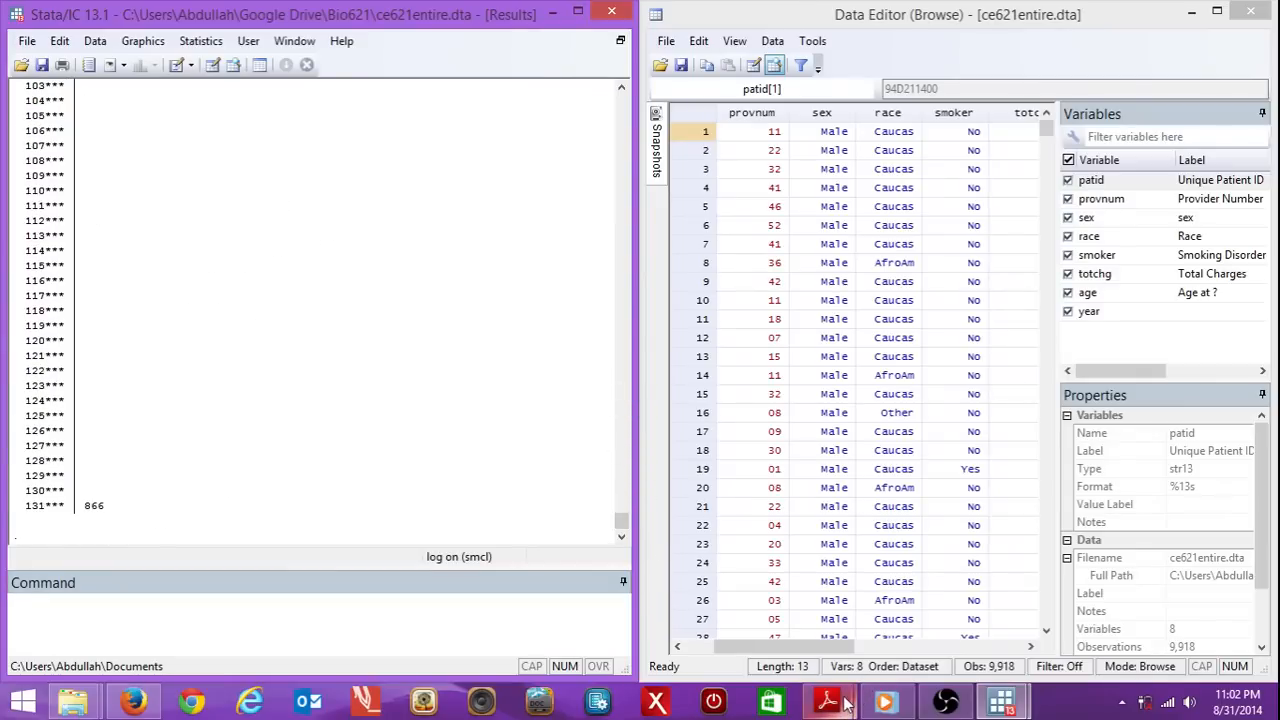
{"action": "left_click", "coordinate": [828, 700]}
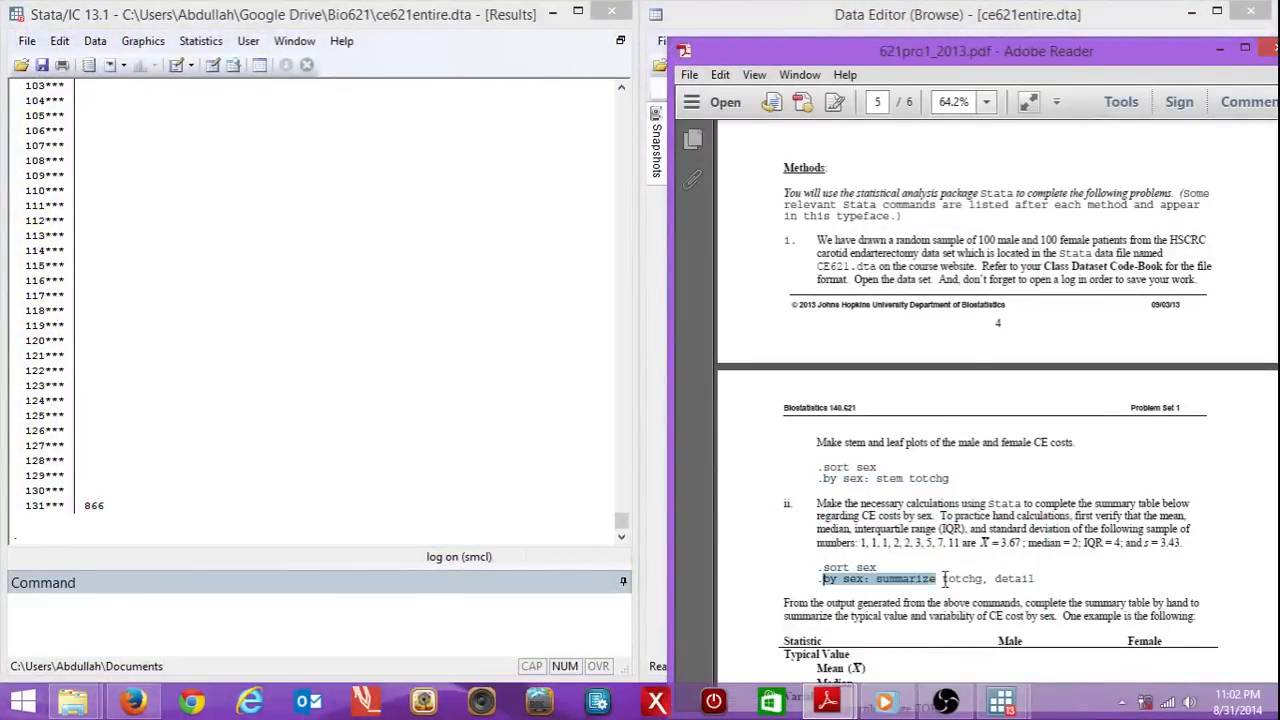
{"action": "right_click", "coordinate": [944, 578]}
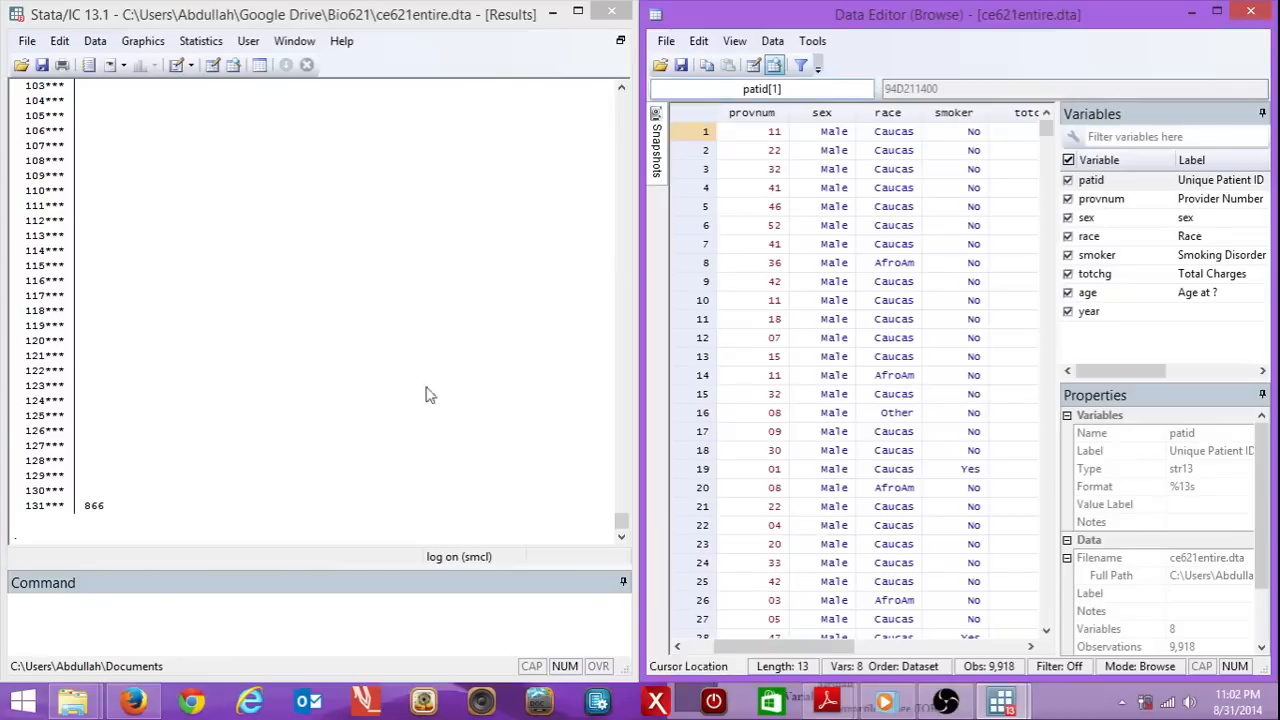
{"action": "type", "text": "by sex: summarize totchg, detail"}
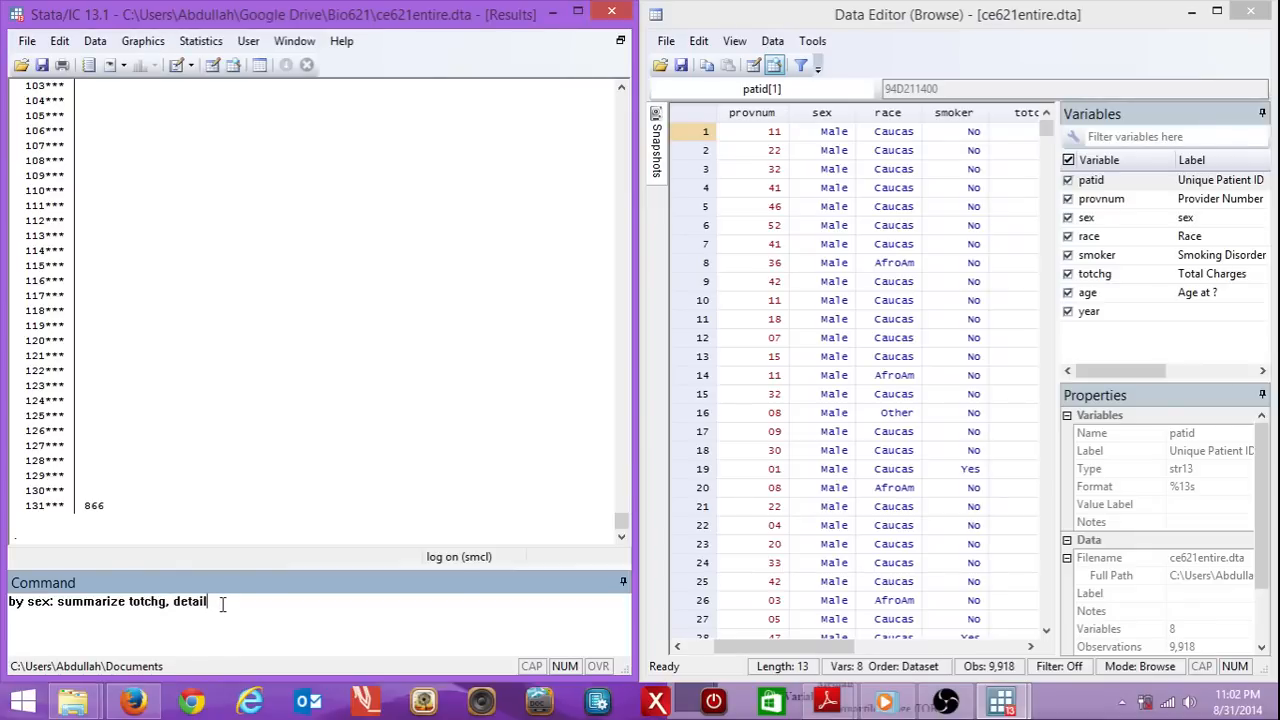
{"action": "key", "text": "Return"}
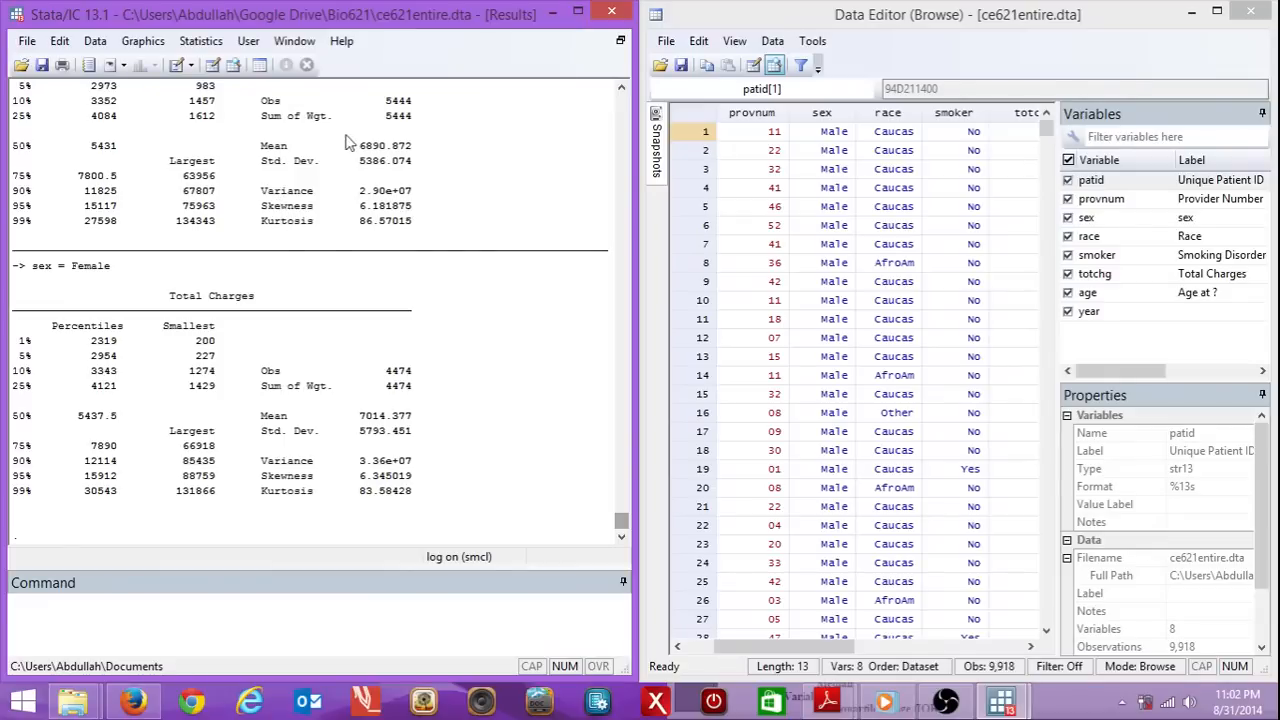
{"action": "mouse_move", "coordinate": [310, 476]}
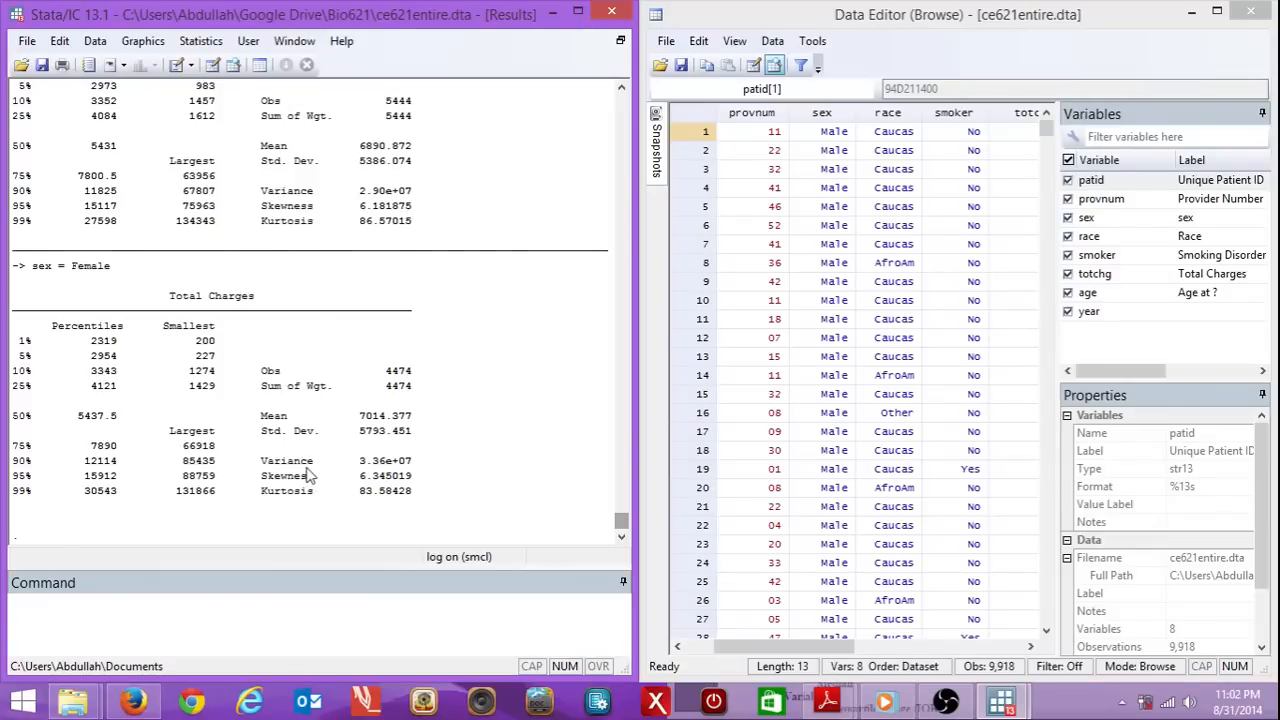
{"action": "mouse_move", "coordinate": [144, 424]}
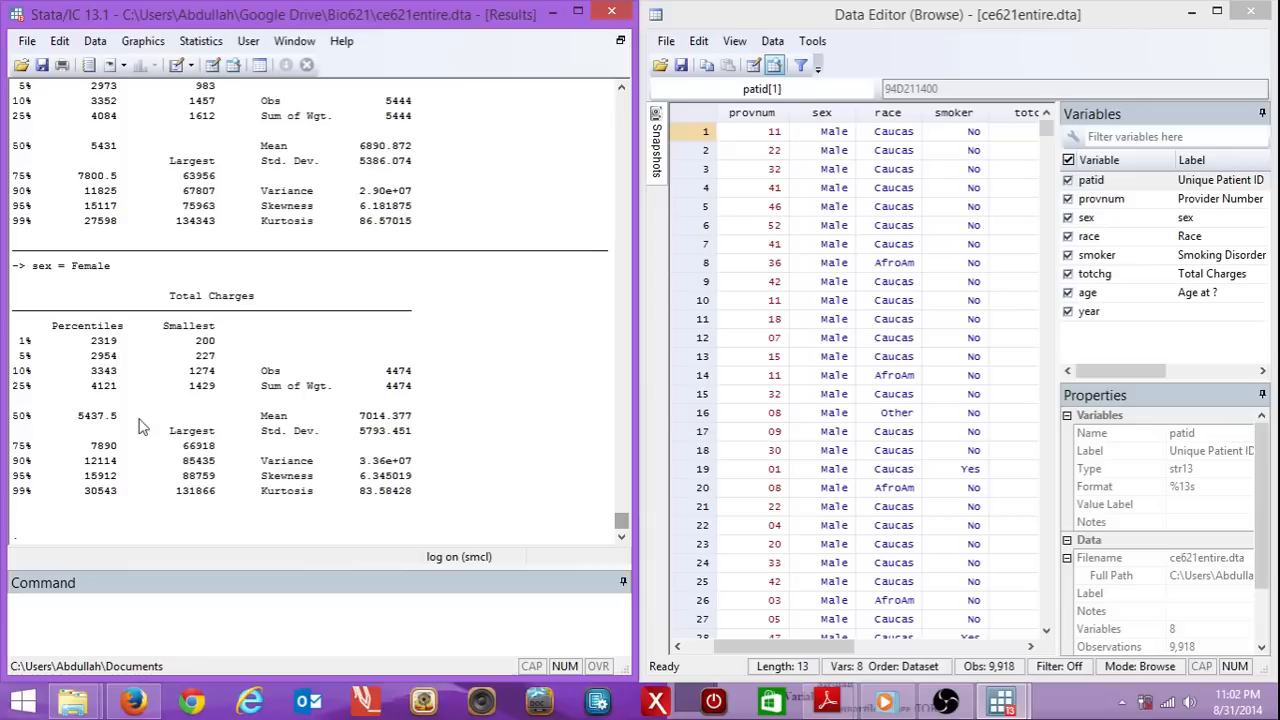
{"action": "mouse_move", "coordinate": [668, 440]}
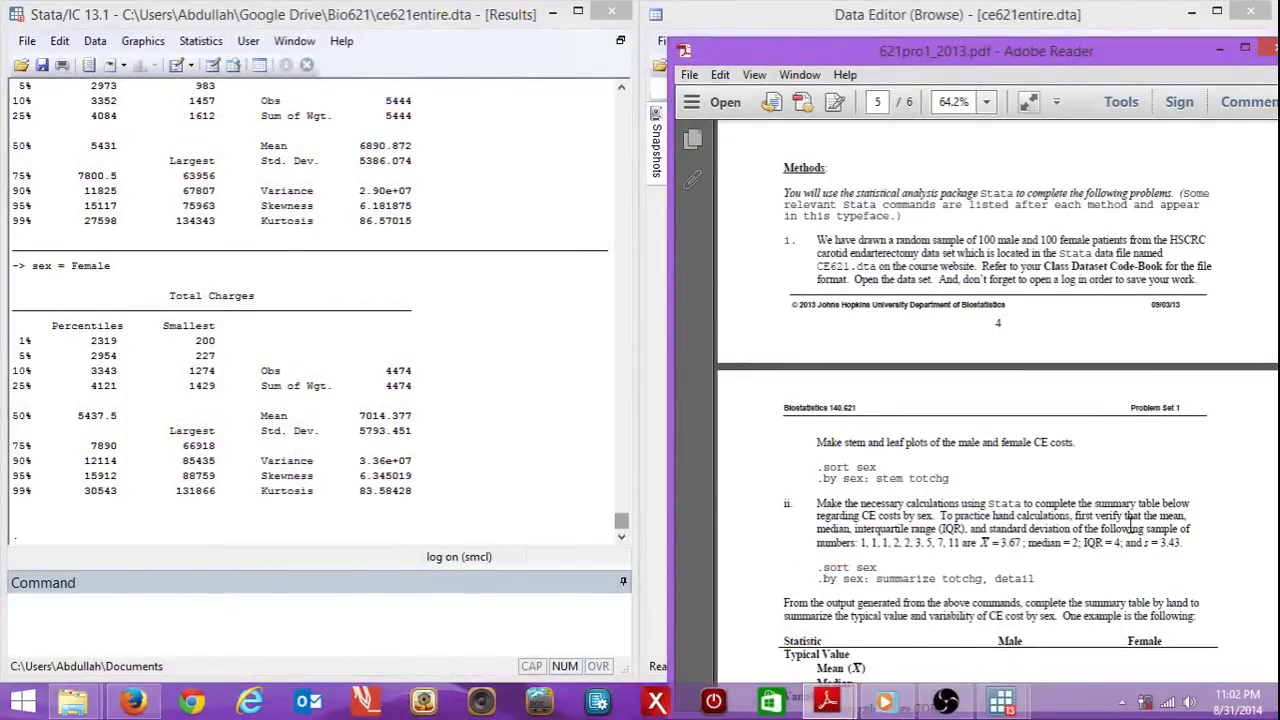
- Scroll the problem set PDF down to part iv with the agesex commands
{"action": "scroll", "scroll_direction": "down", "scroll_amount": 3}
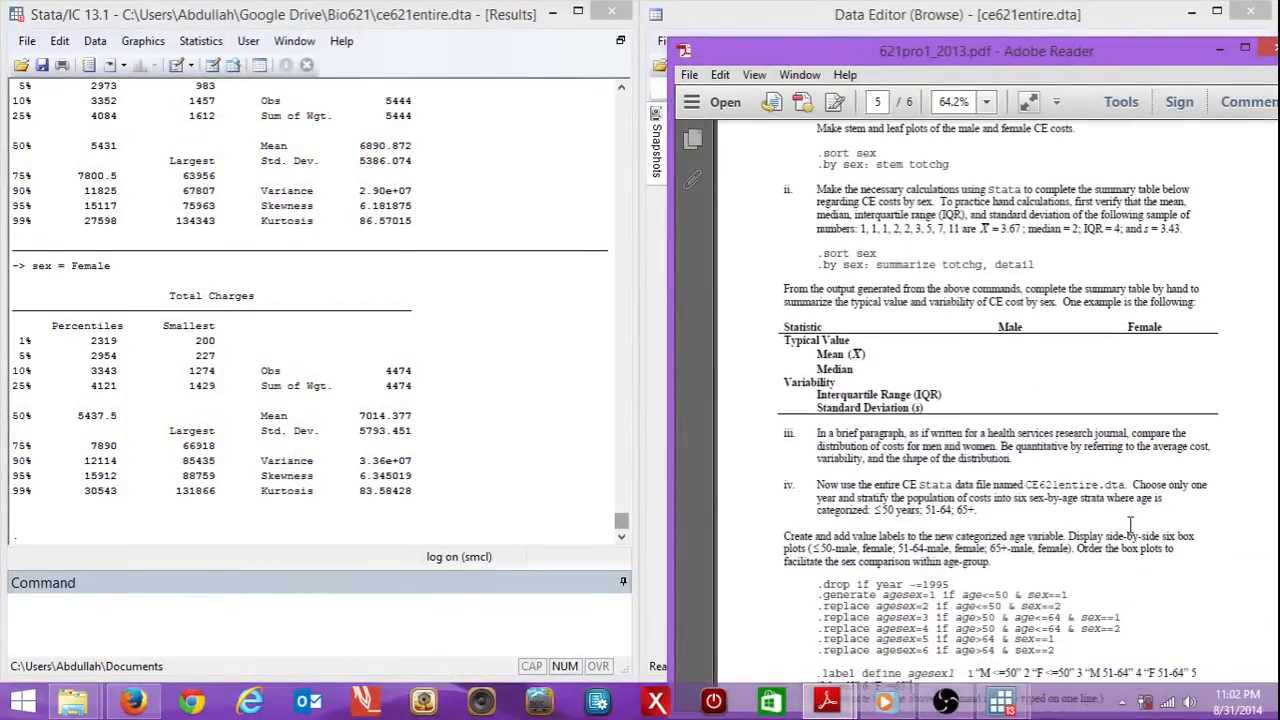
{"action": "scroll", "scroll_direction": "down", "scroll_amount": 3}
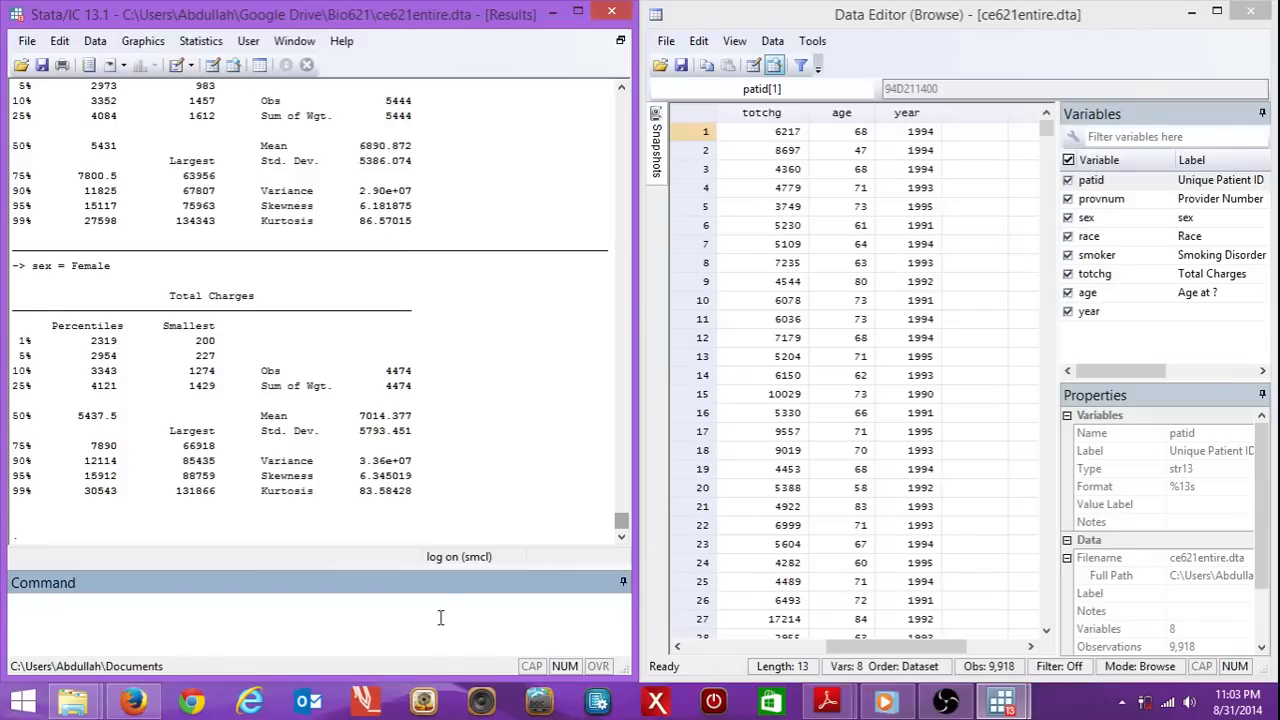
- Run drop if year ~=1995, then copy the first agesex generate command from the handout
{"action": "type", "text": "drop if year ~=1995"}
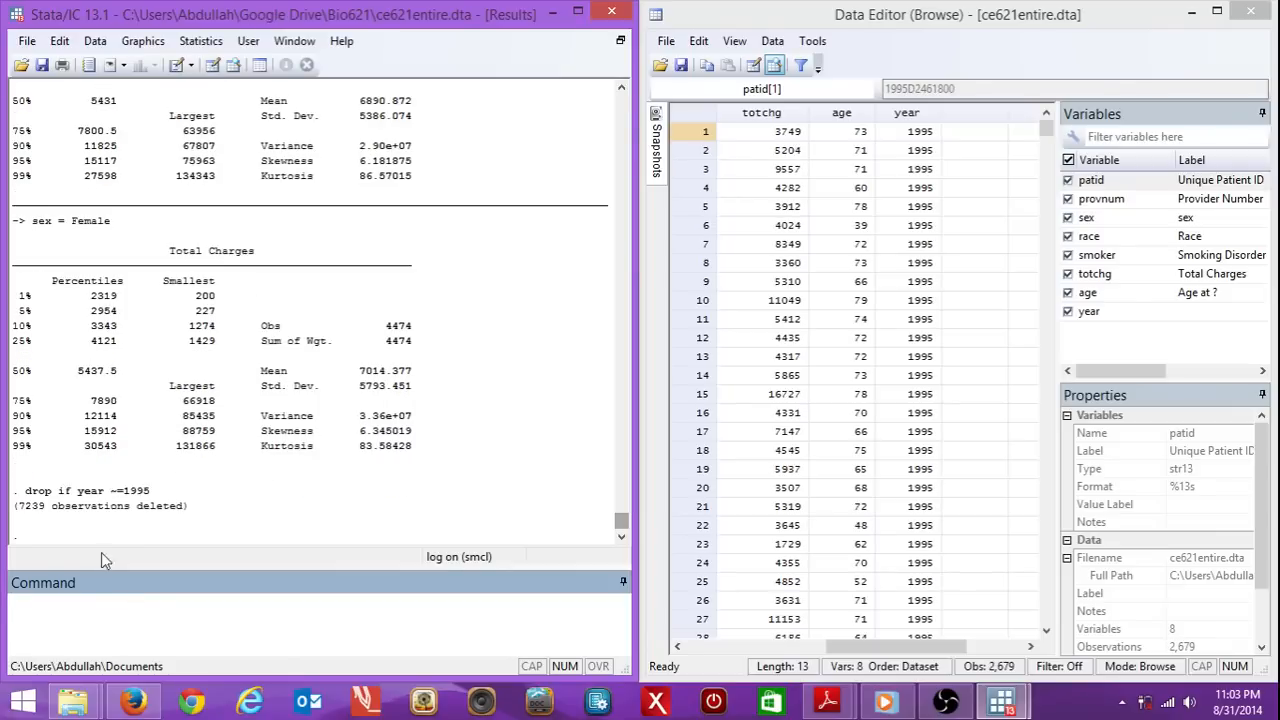
{"action": "mouse_move", "coordinate": [932, 258]}
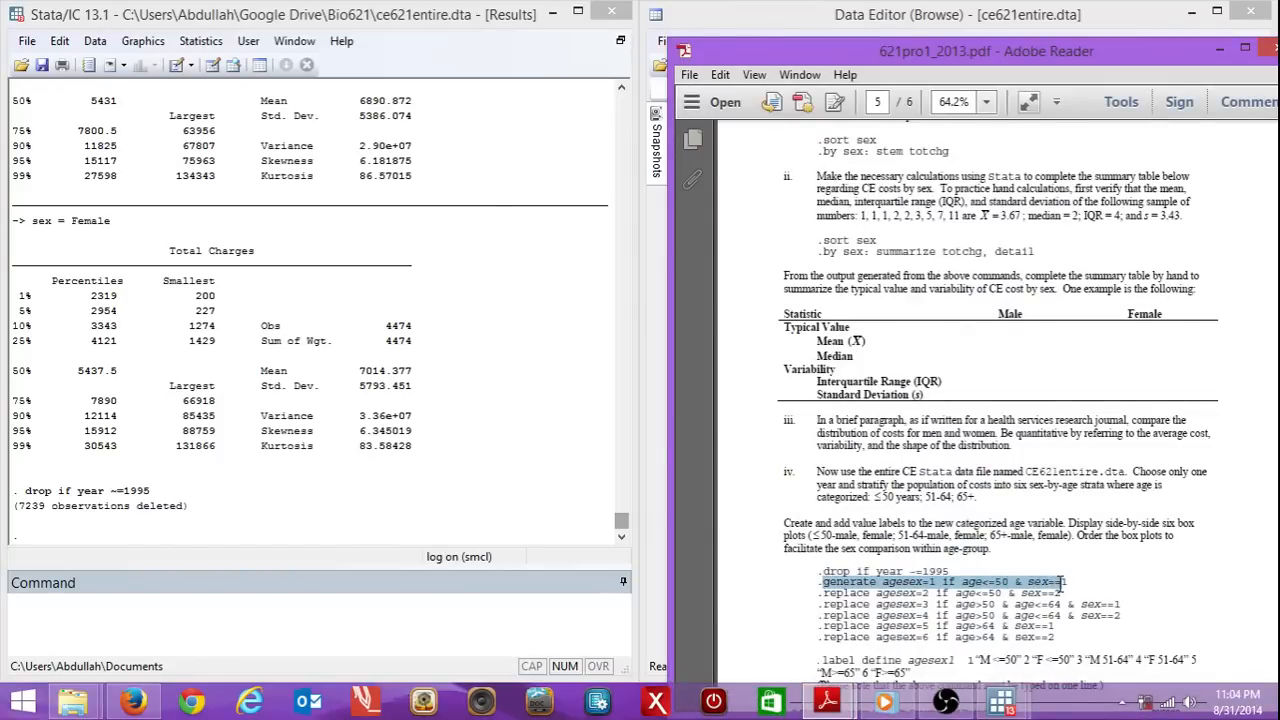
{"action": "right_click", "coordinate": [1056, 582]}
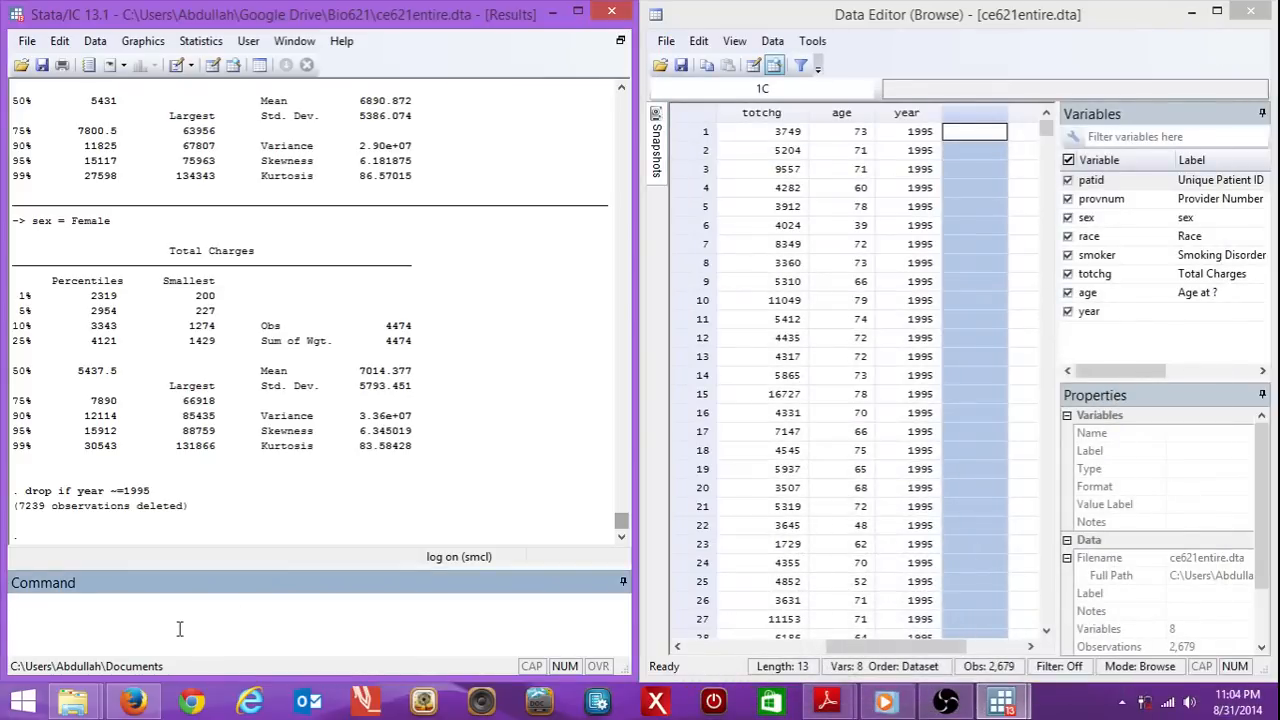
- Attempt generate commands for blah, including the rejected generate blah==1
{"action": "type", "text": "gener"}
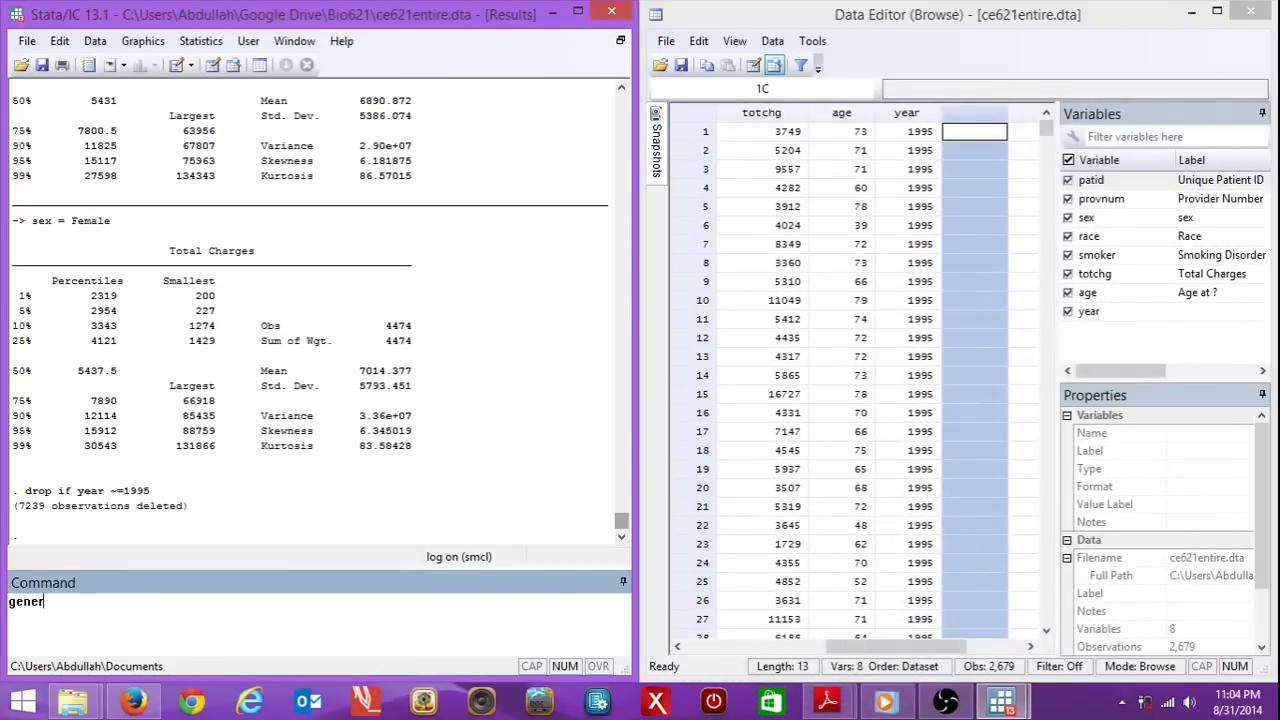
{"action": "type", "text": "ate"}
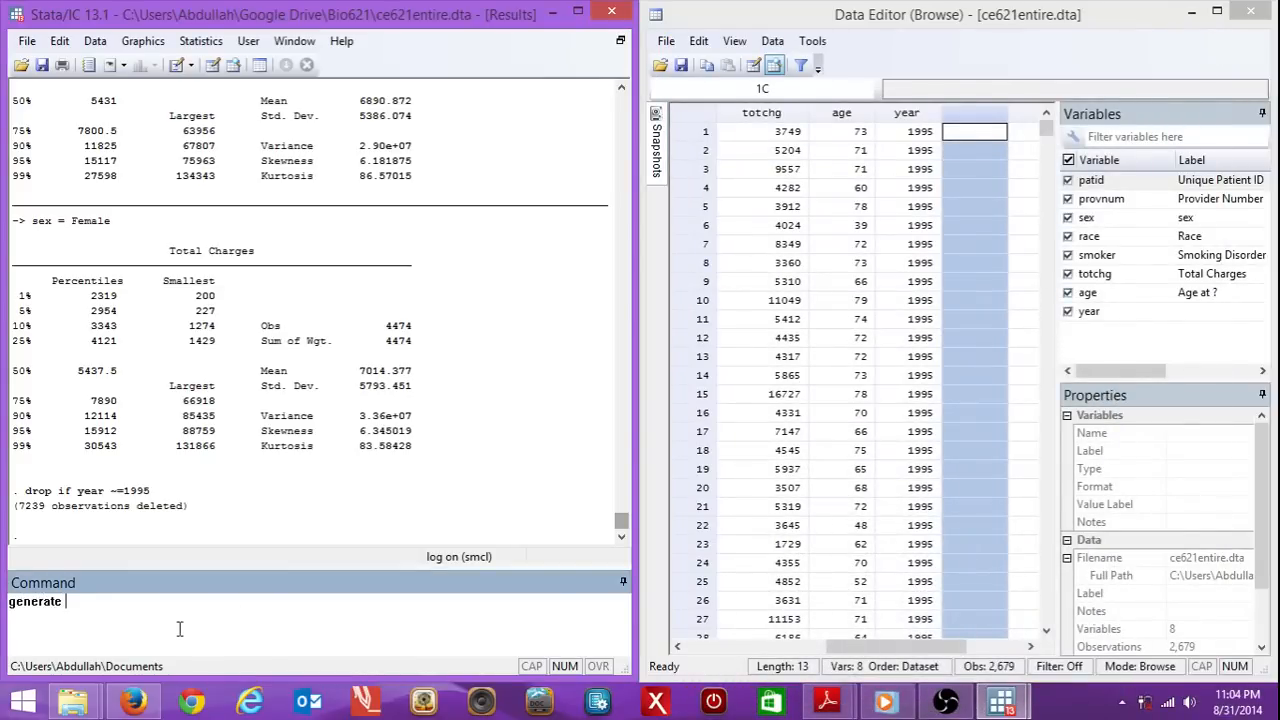
{"action": "type", "text": "b"}
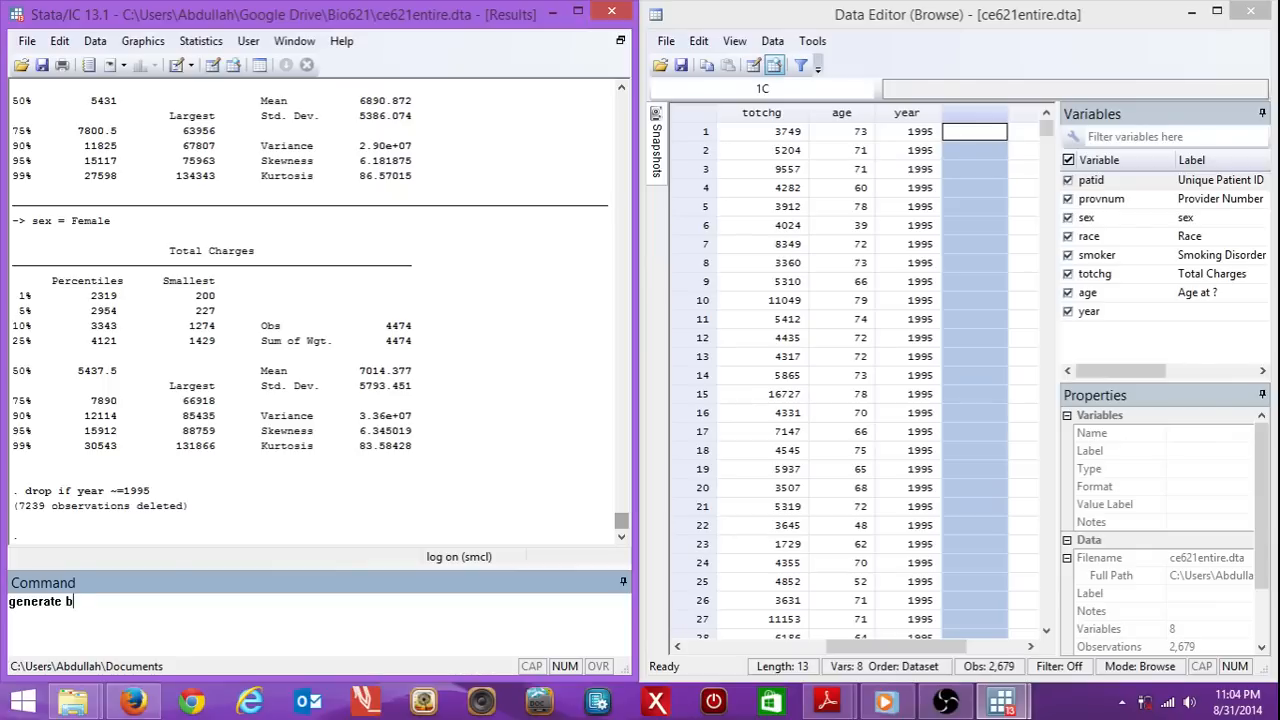
{"action": "key", "text": "Return"}
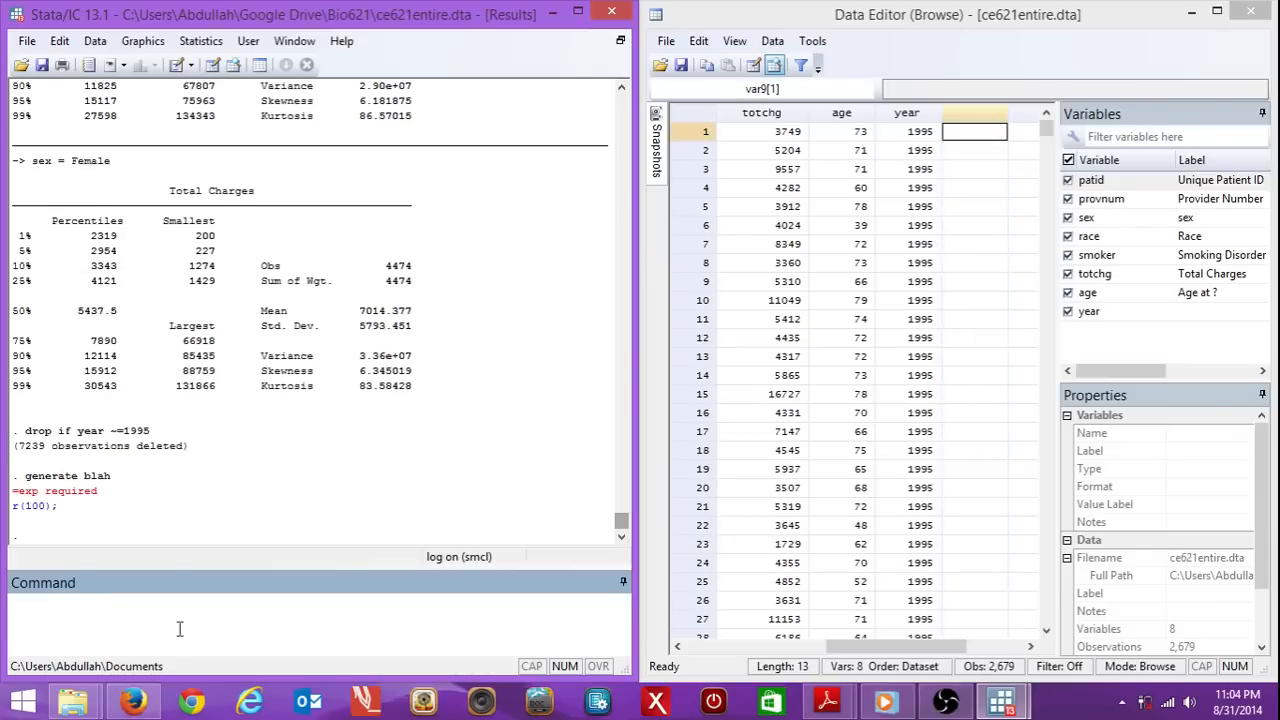
{"action": "type", "text": "g"}
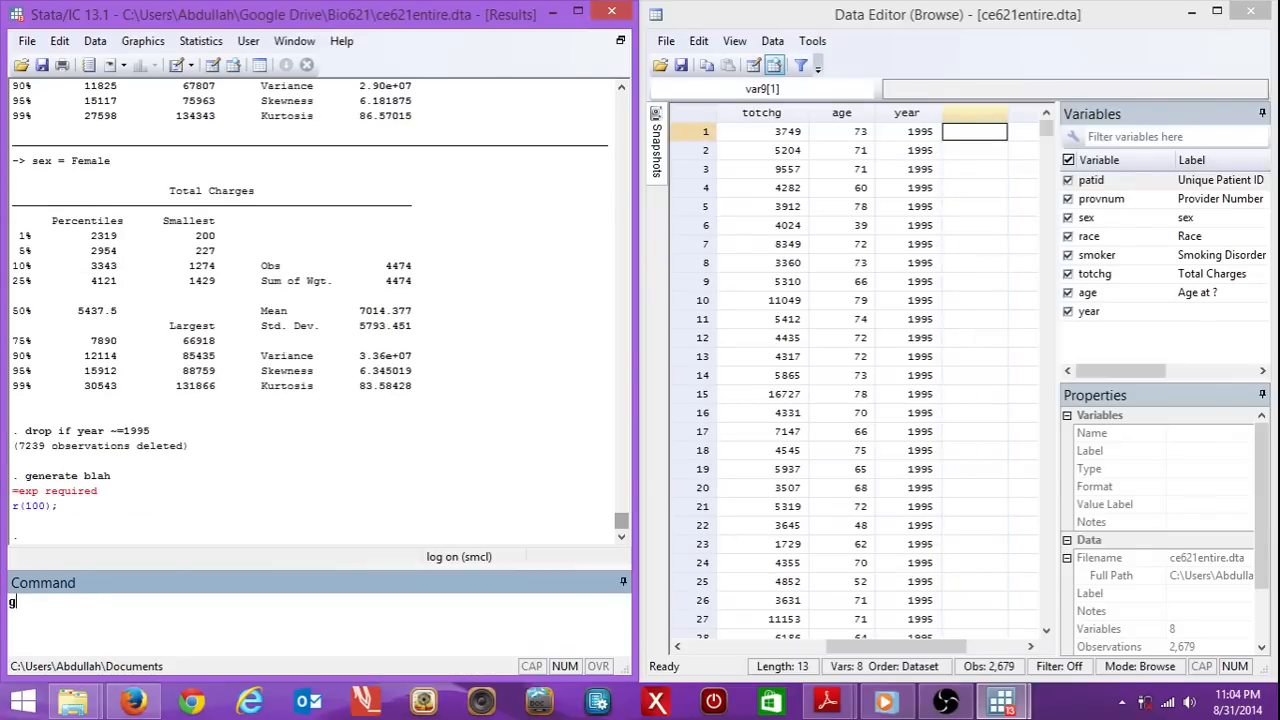
{"action": "type", "text": "ene"}
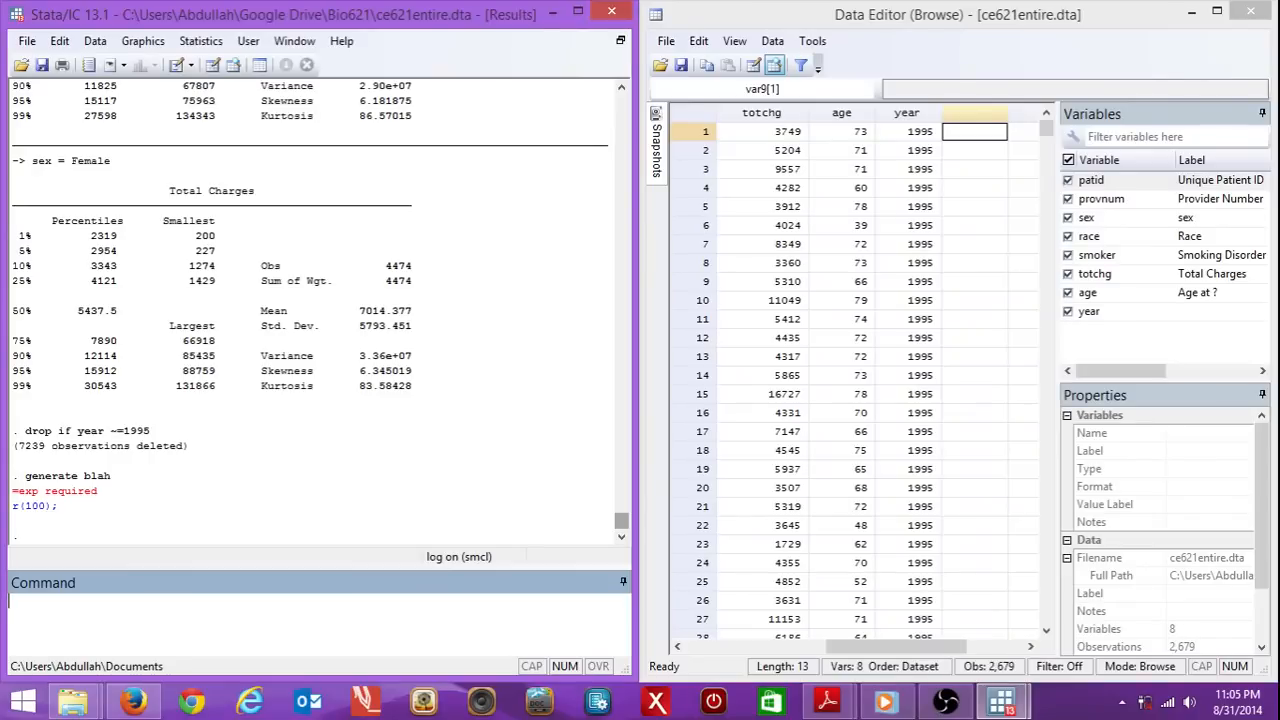
{"action": "type", "text": "gen"}
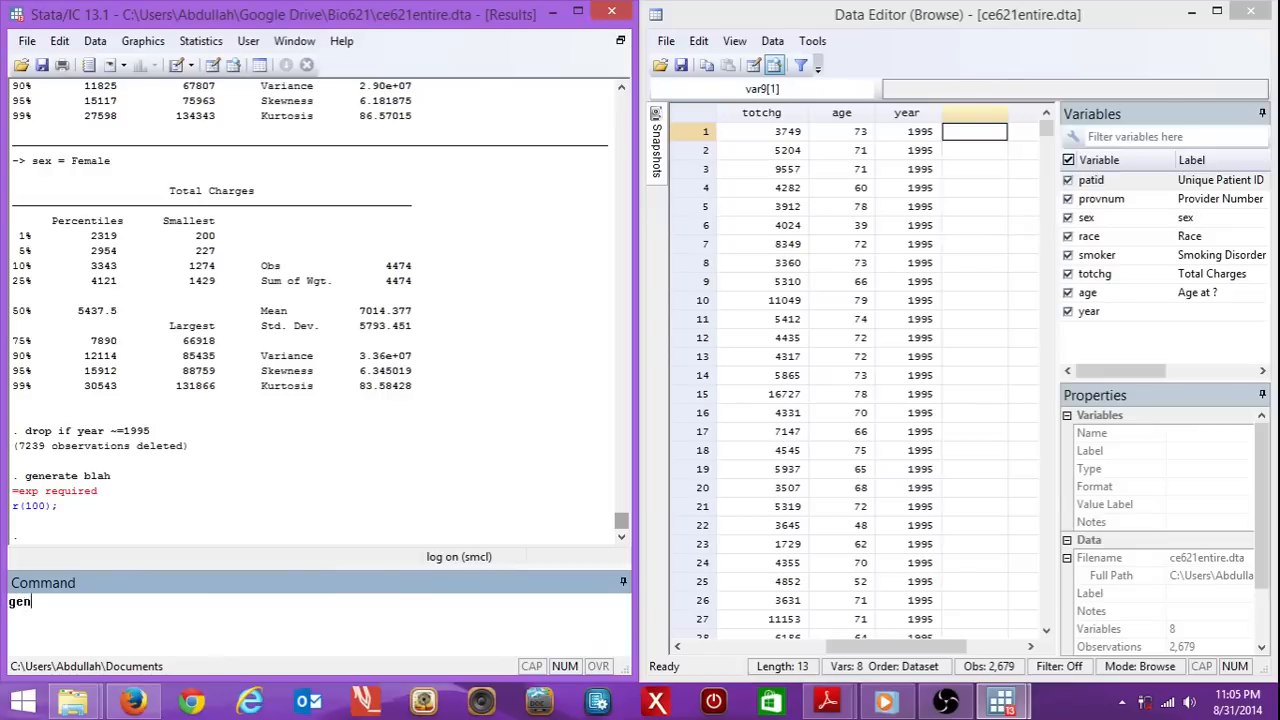
{"action": "type", "text": "erate"}
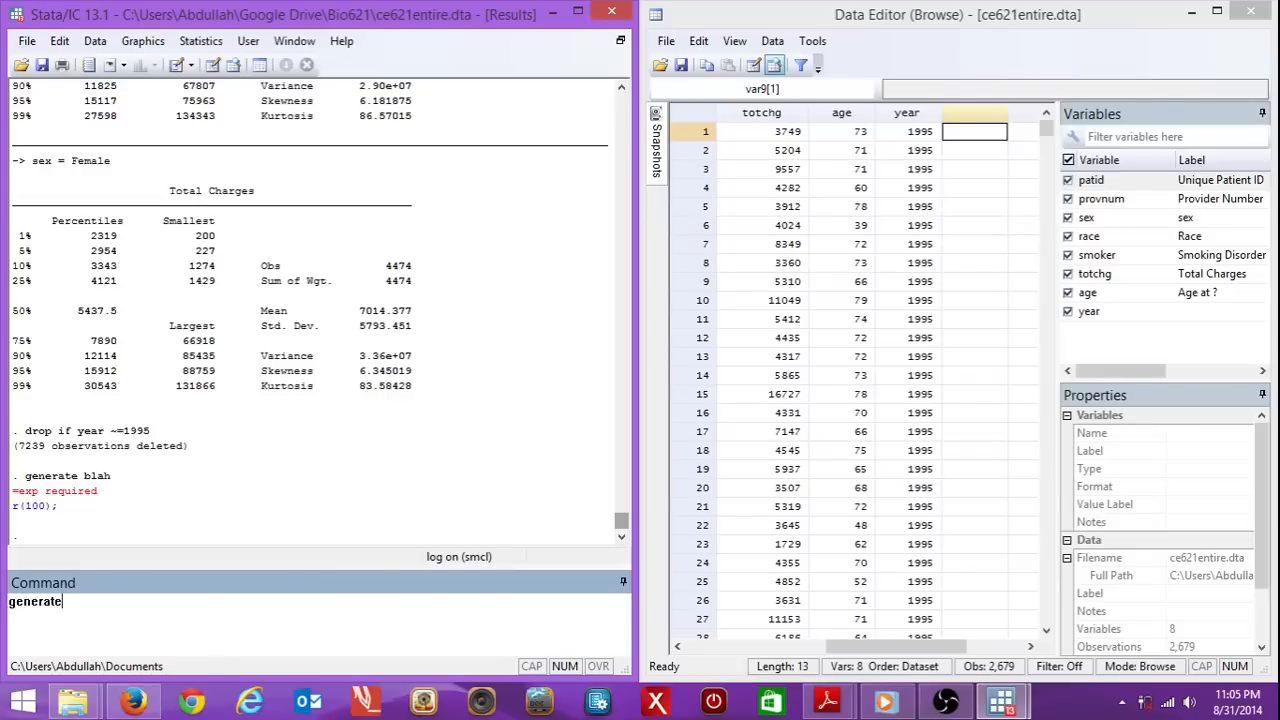
{"action": "type", "text": "blah"}
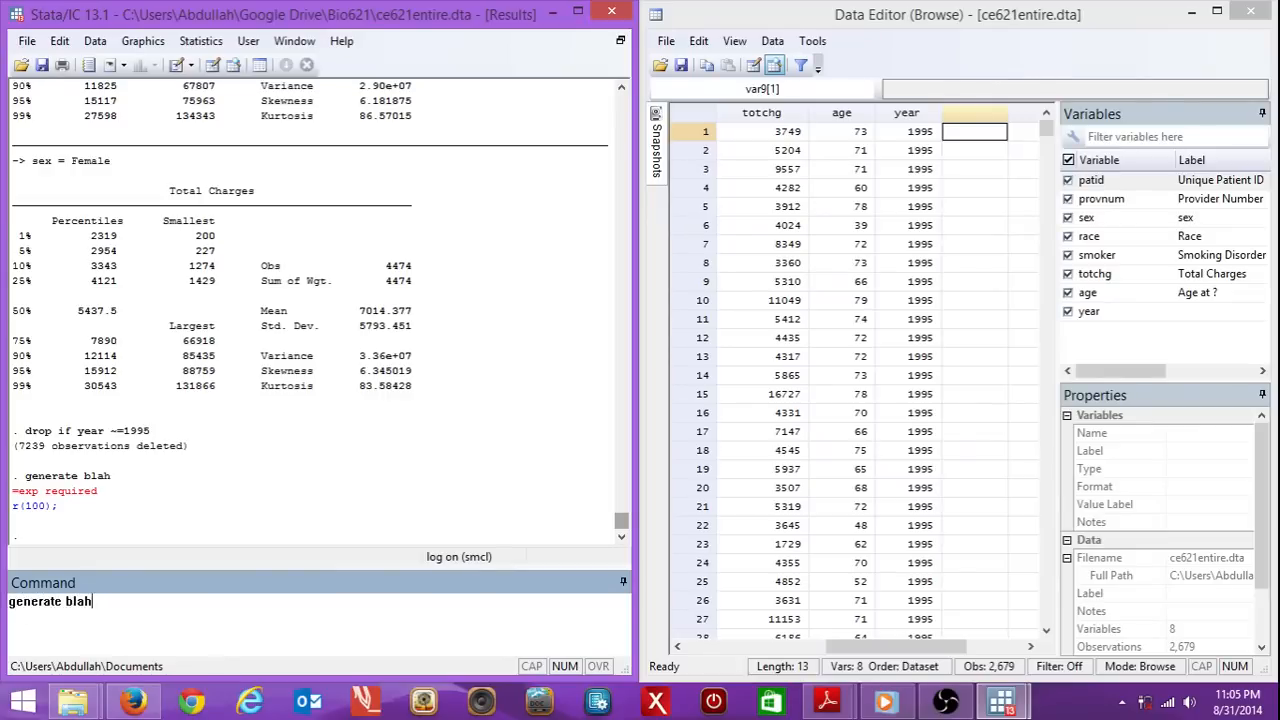
{"action": "type", "text": "=="}
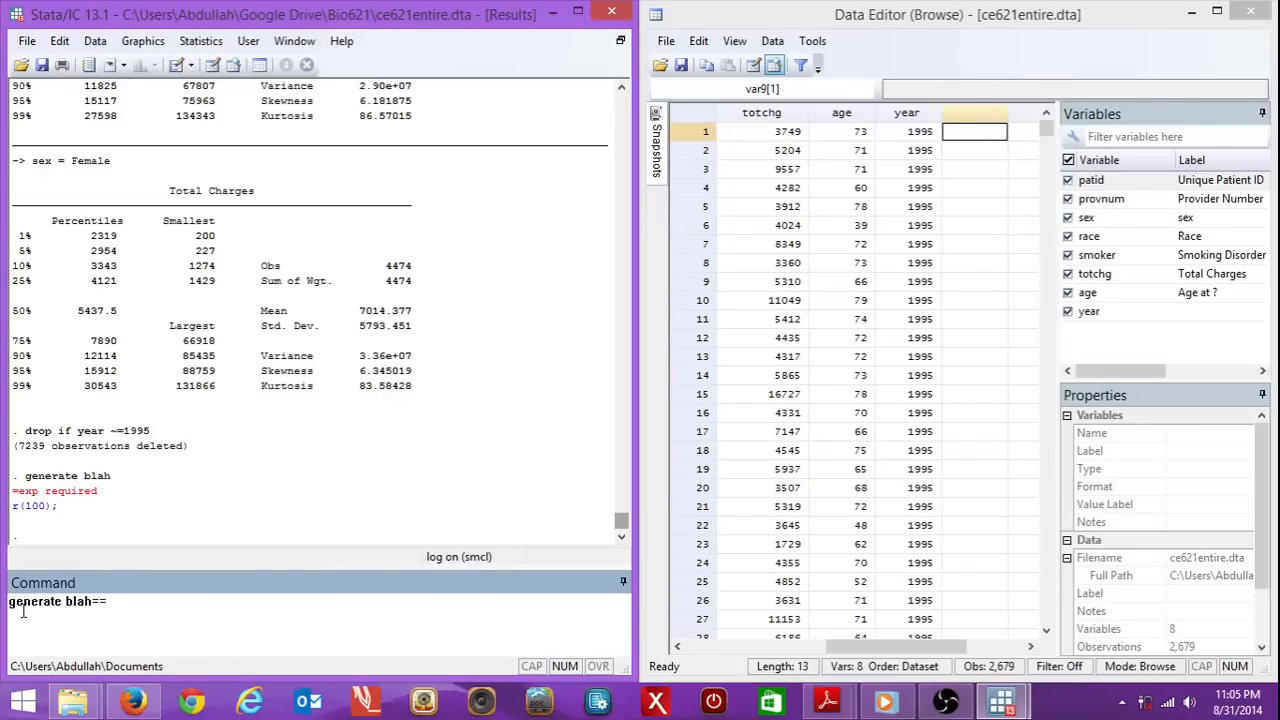
{"action": "type", "text": "1"}
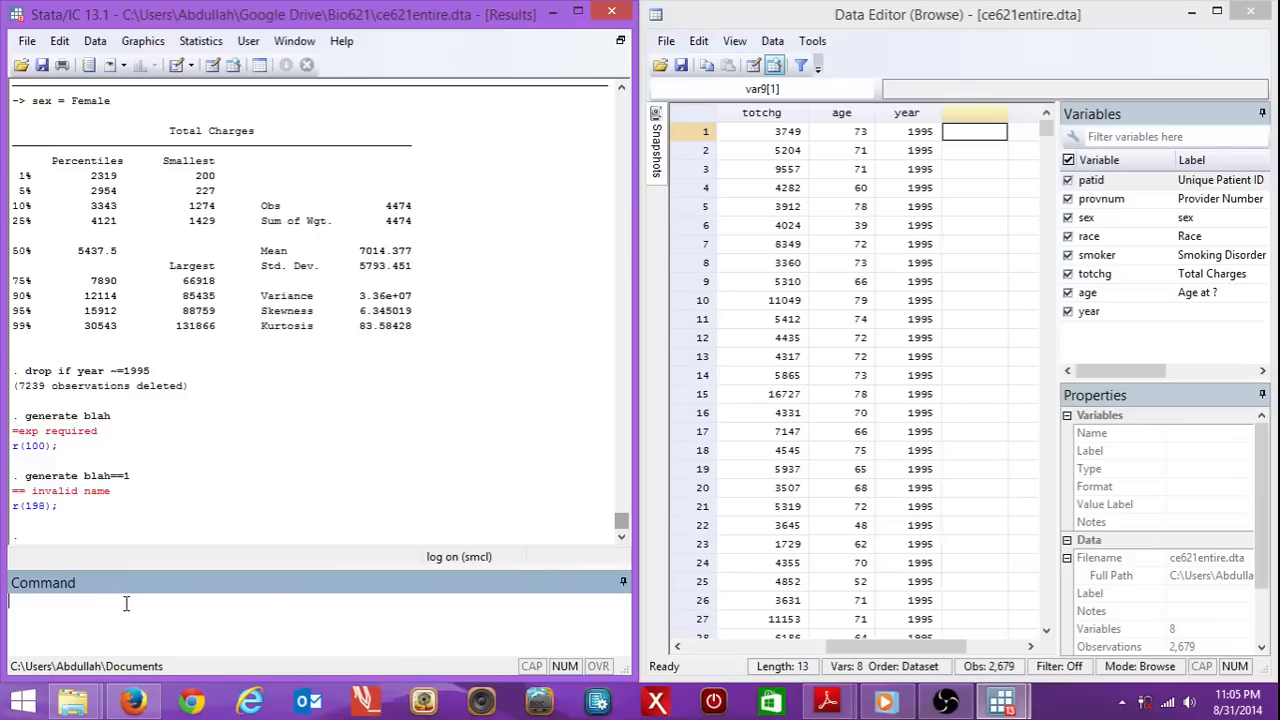
- Run generate blah=1 and inspect the new blah column in the Data Editor
{"action": "type", "text": "generate blah=1"}
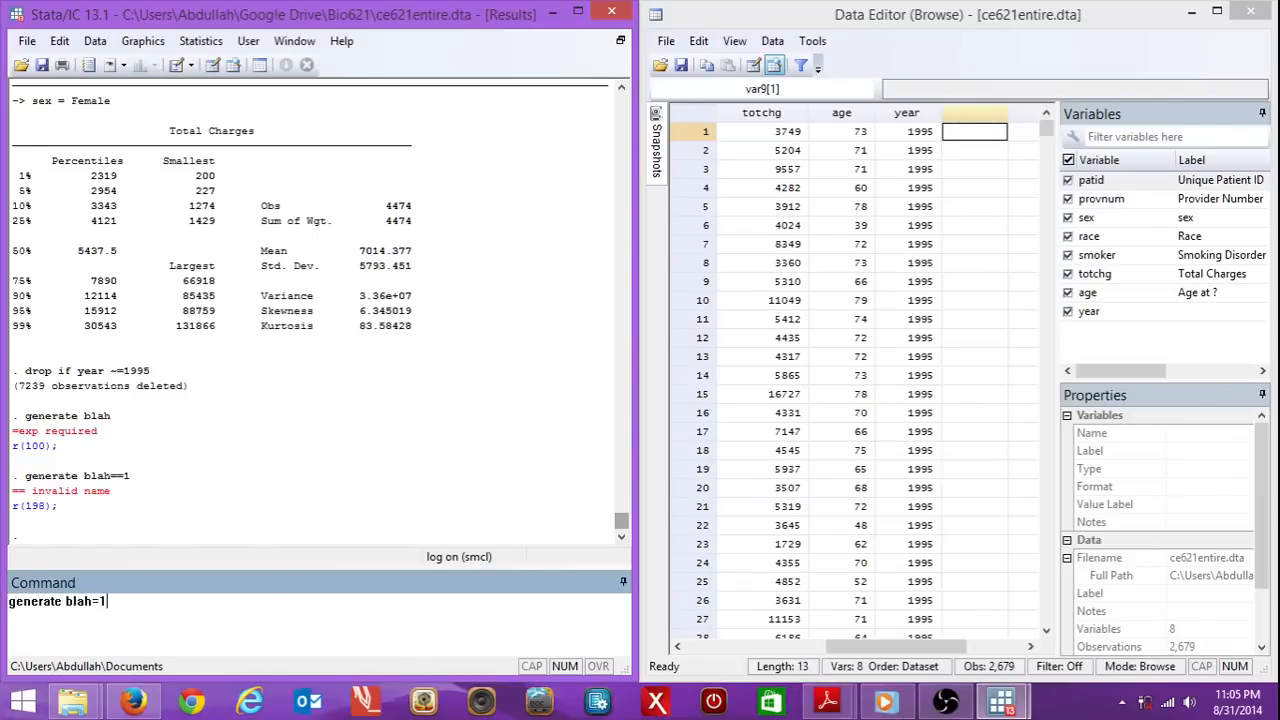
{"action": "key", "text": "Return"}
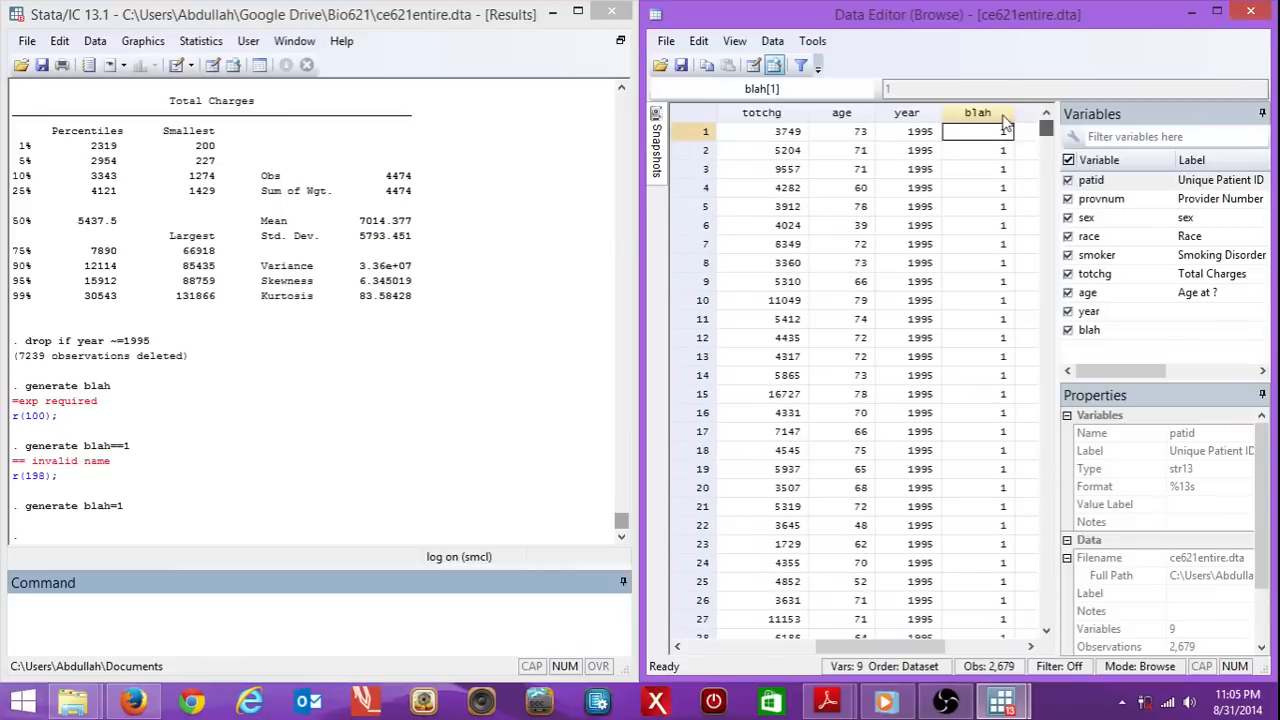
{"action": "left_click", "coordinate": [976, 132]}
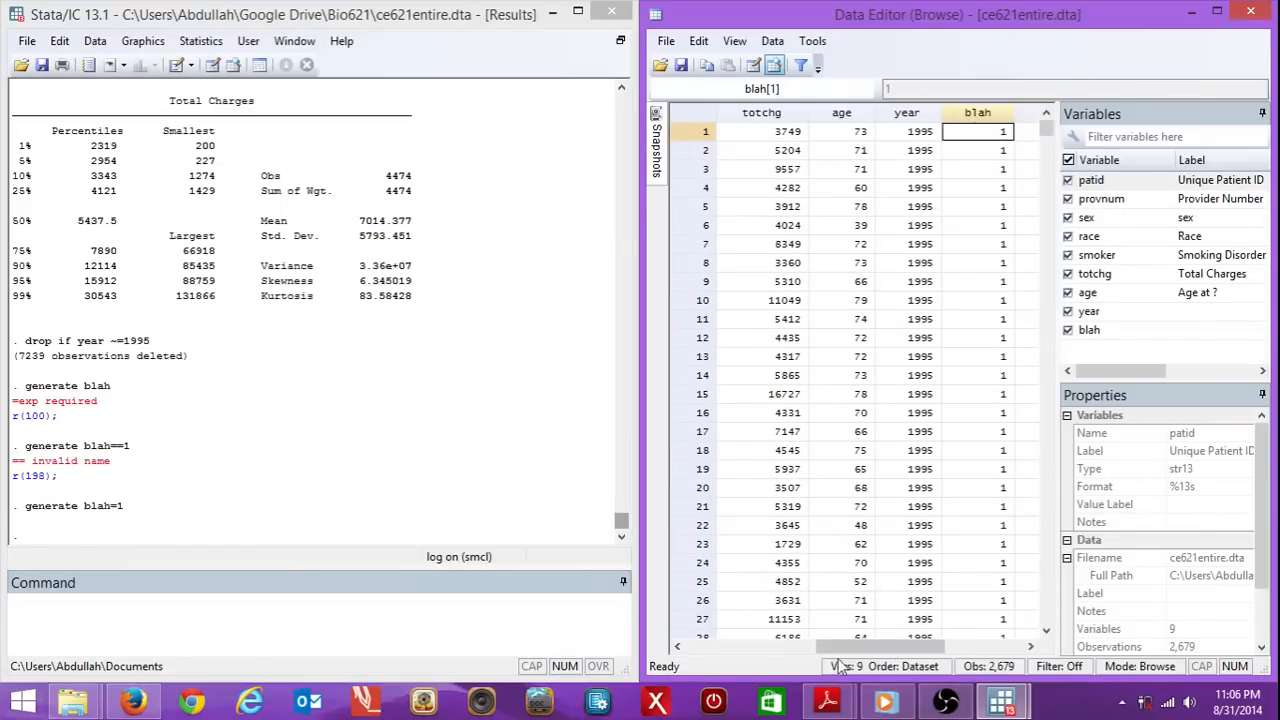
- Generate agesex = 1 where age <= 50 and sex == 1, leaving other cases missing
{"action": "scroll", "scroll_direction": "right", "scroll_amount": 3}
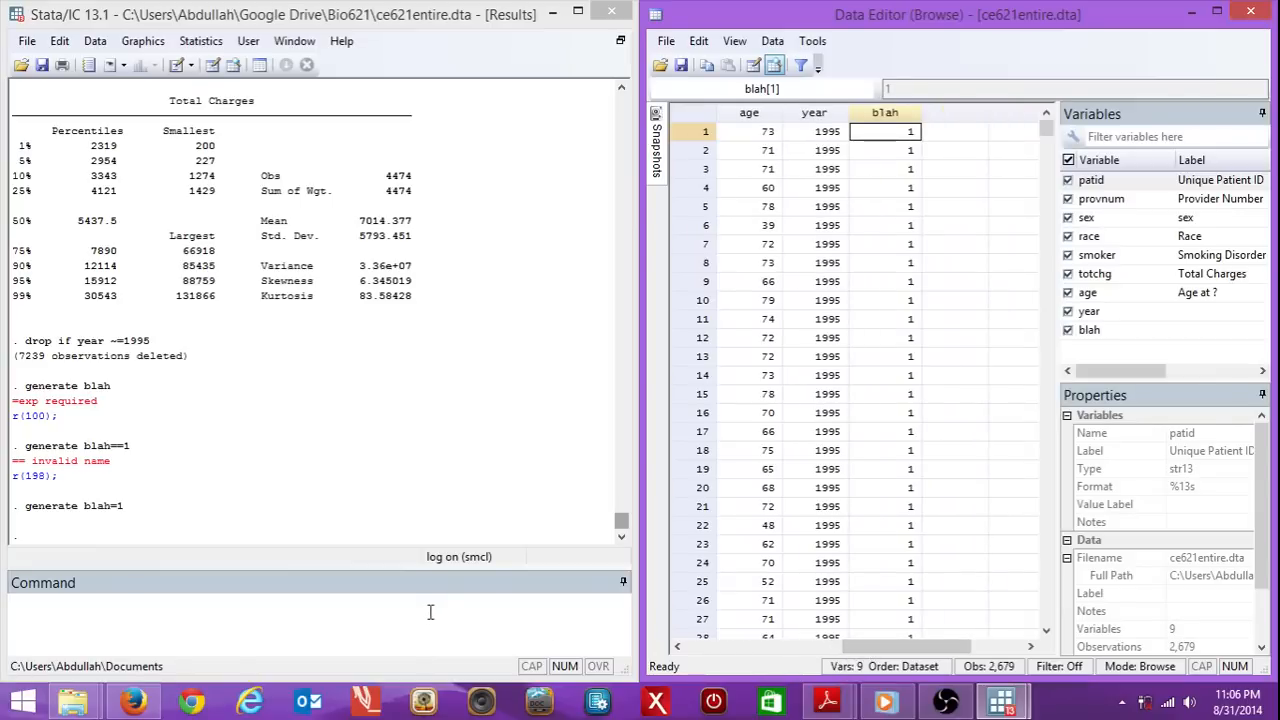
{"action": "type", "text": "generate agesex=1 if age<=50 & sex==1"}
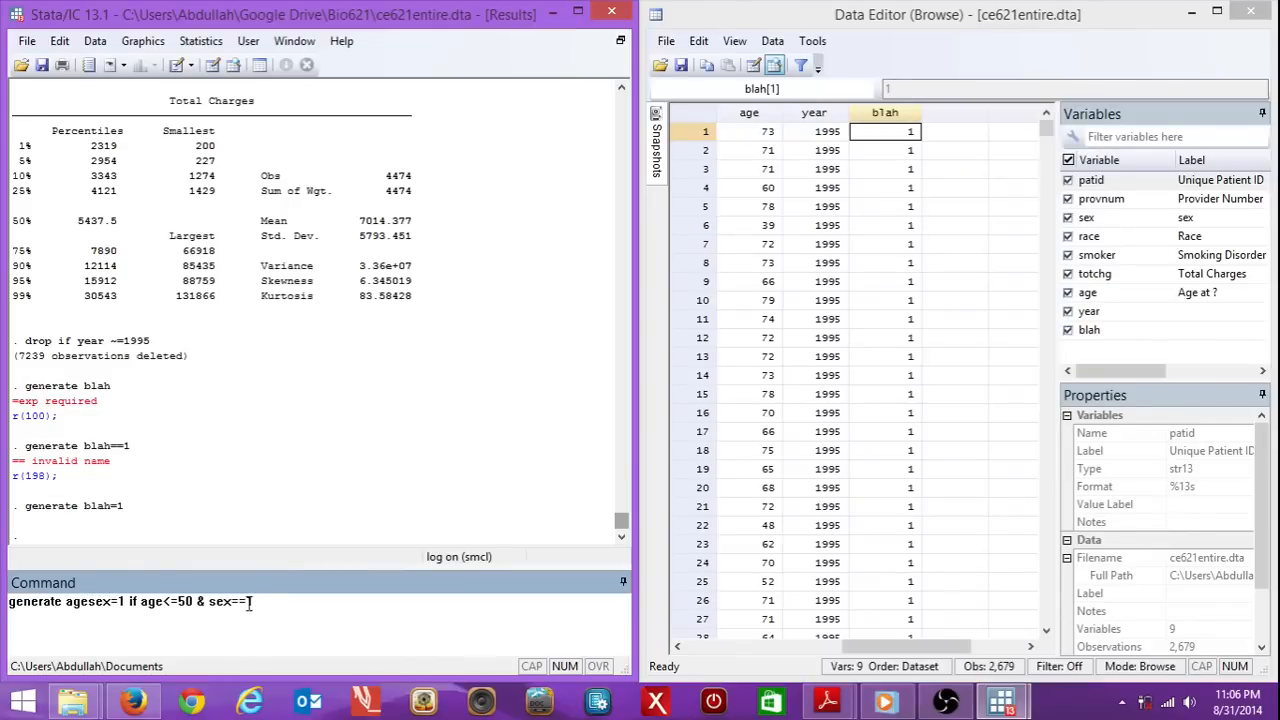
{"action": "type", "text": "1"}
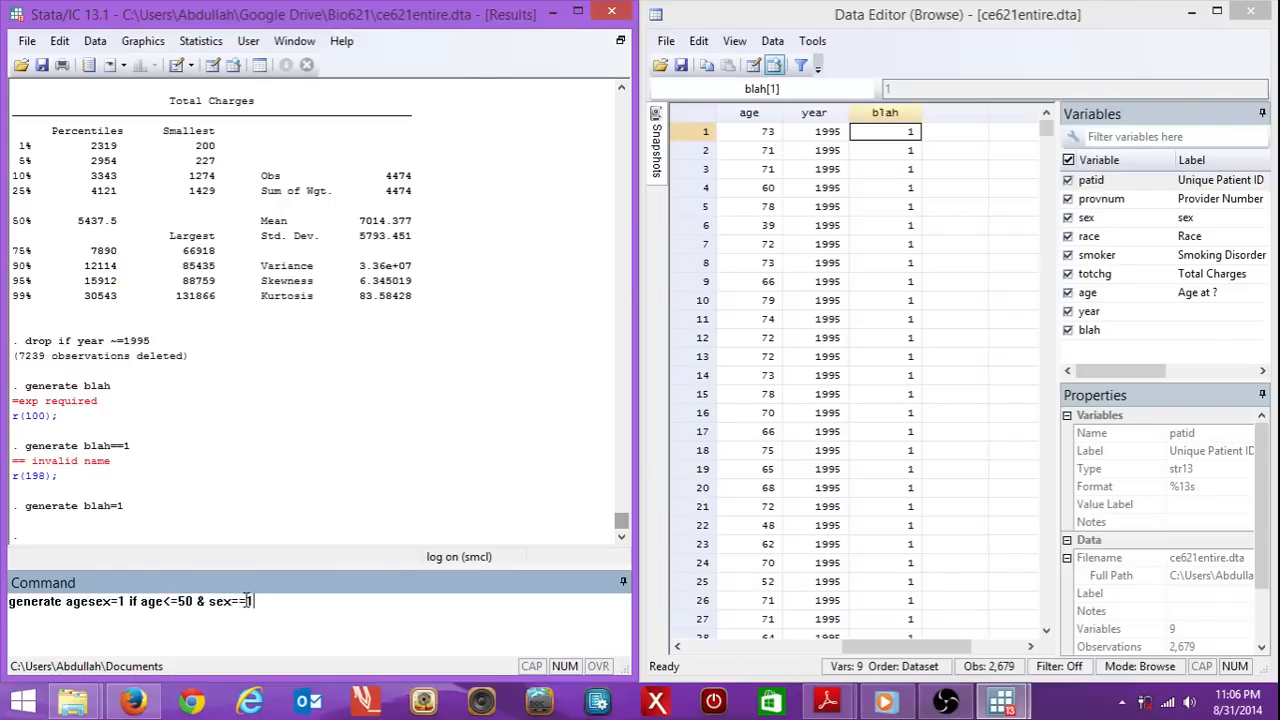
{"action": "type", "text": "1"}
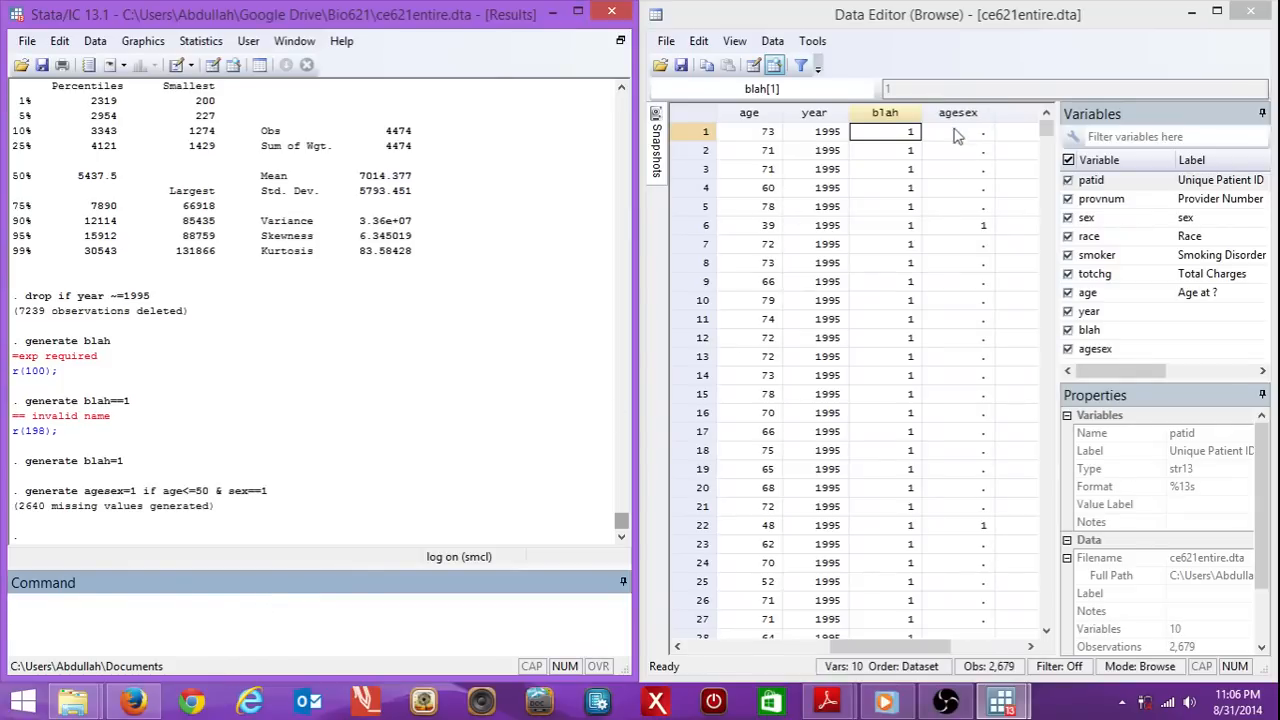
{"action": "mouse_move", "coordinate": [976, 240]}
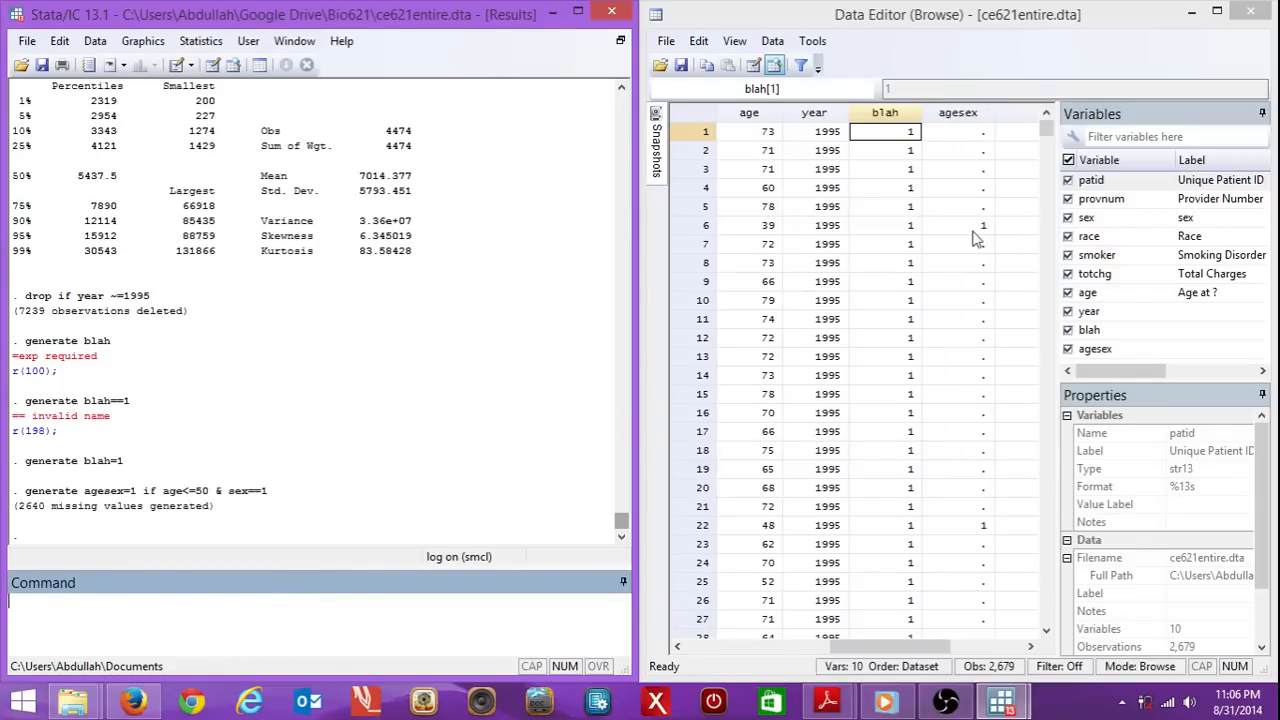
{"action": "mouse_move", "coordinate": [818, 244]}
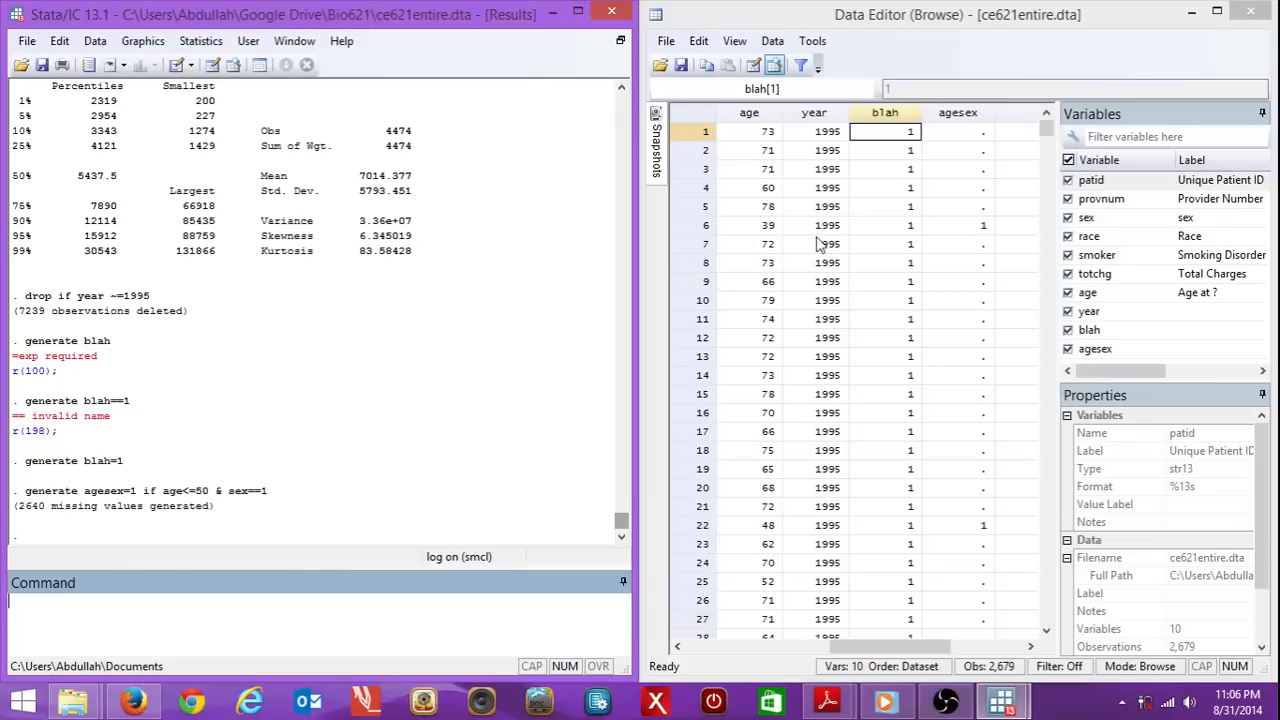
{"action": "mouse_move", "coordinate": [778, 236]}
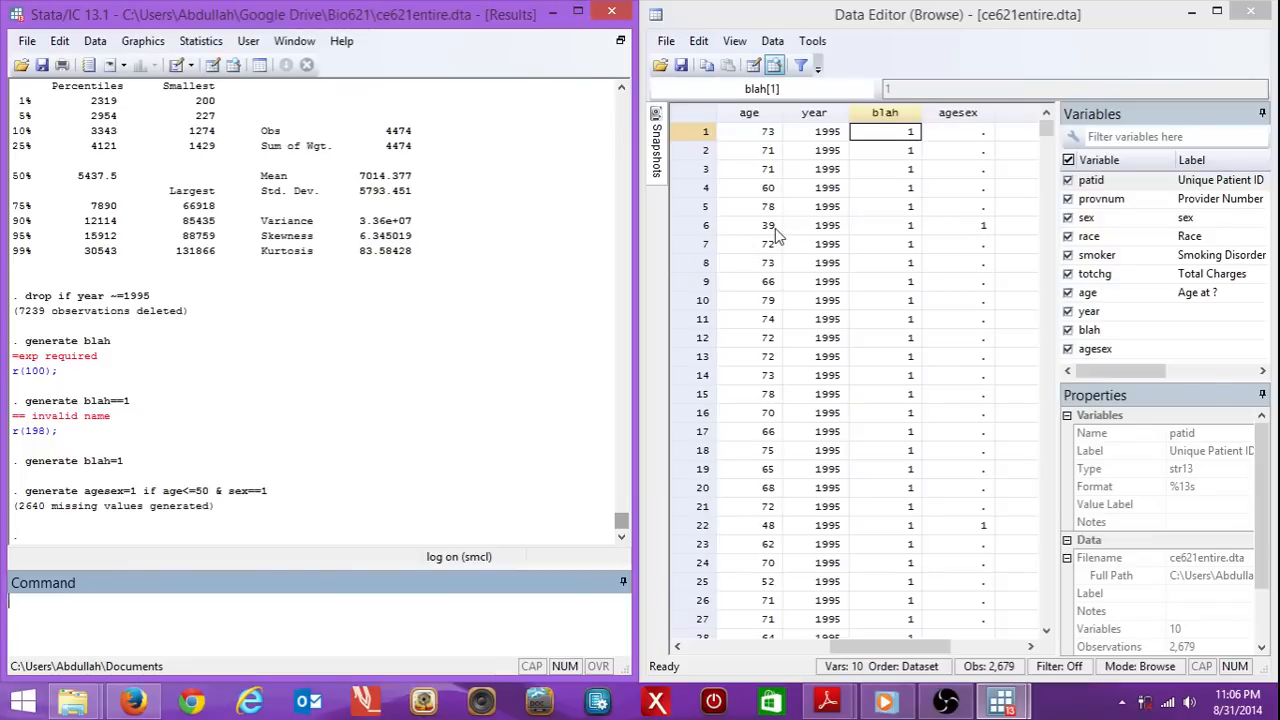
{"action": "mouse_move", "coordinate": [892, 632]}
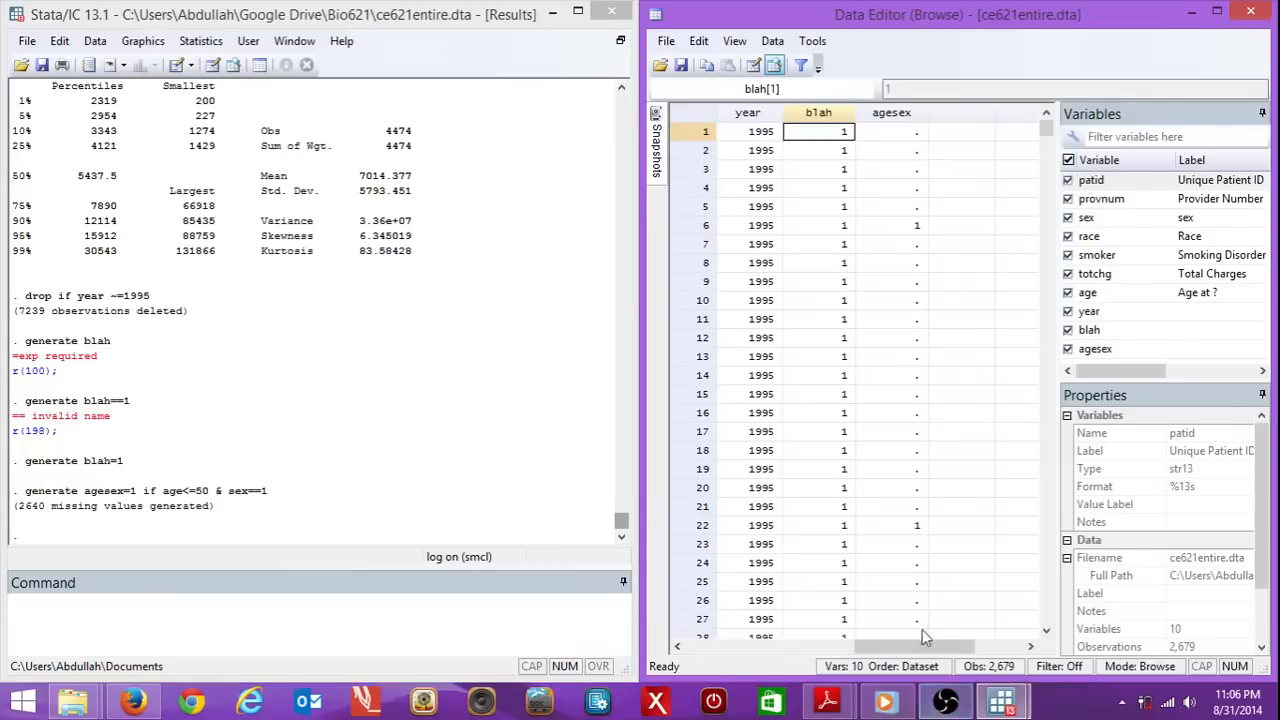
{"action": "mouse_move", "coordinate": [904, 308]}
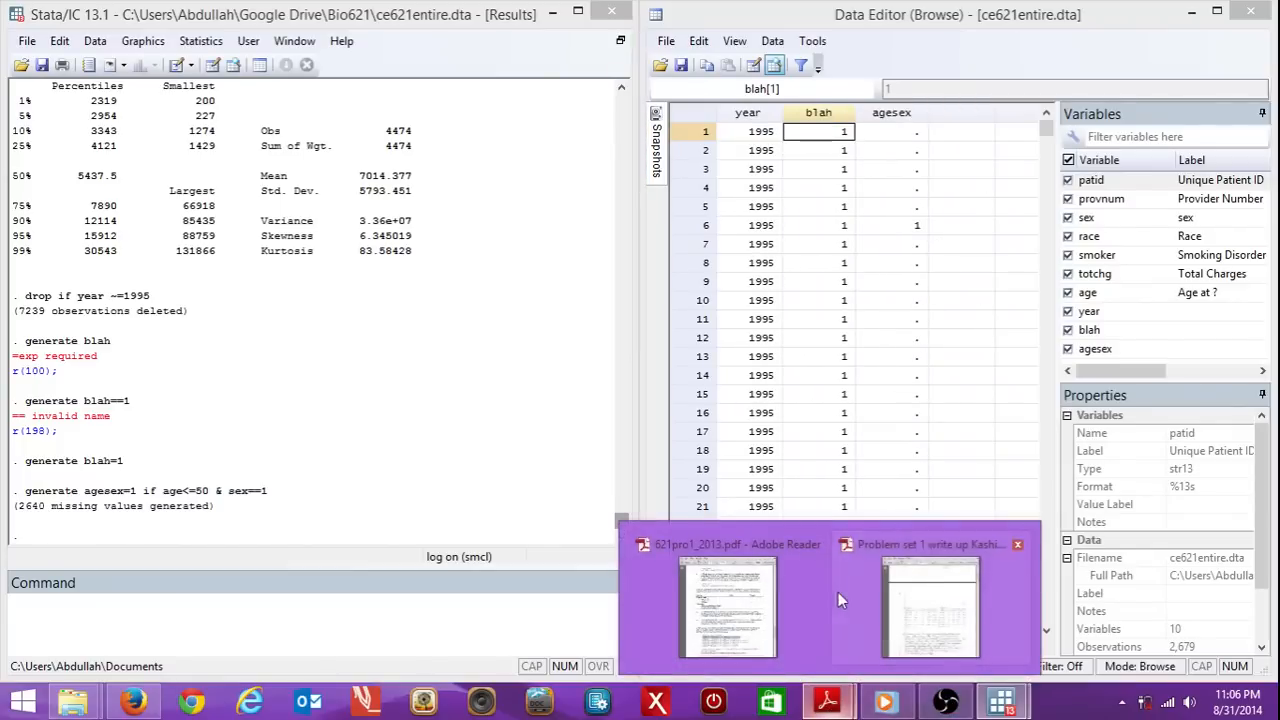
- Copy the replace agesex commands for groups 2-6 from the PDF handout into Stata
{"action": "left_click", "coordinate": [728, 608]}
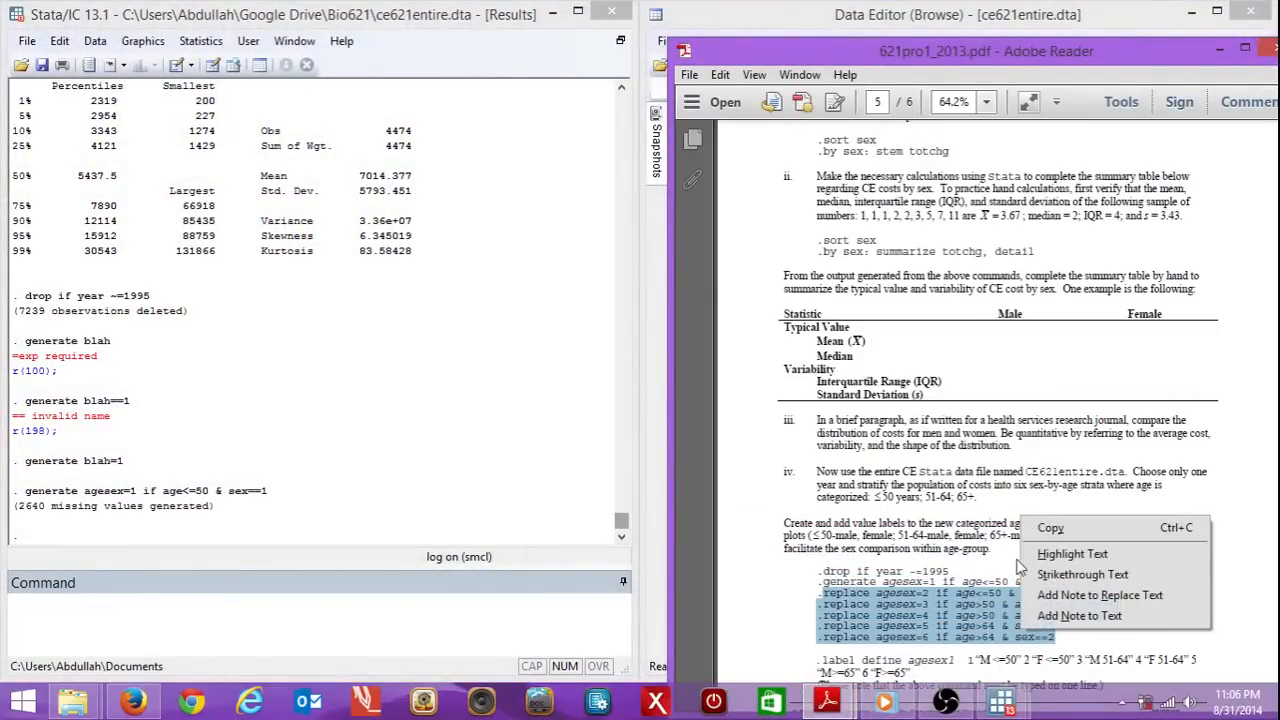
{"action": "left_click", "coordinate": [956, 14]}
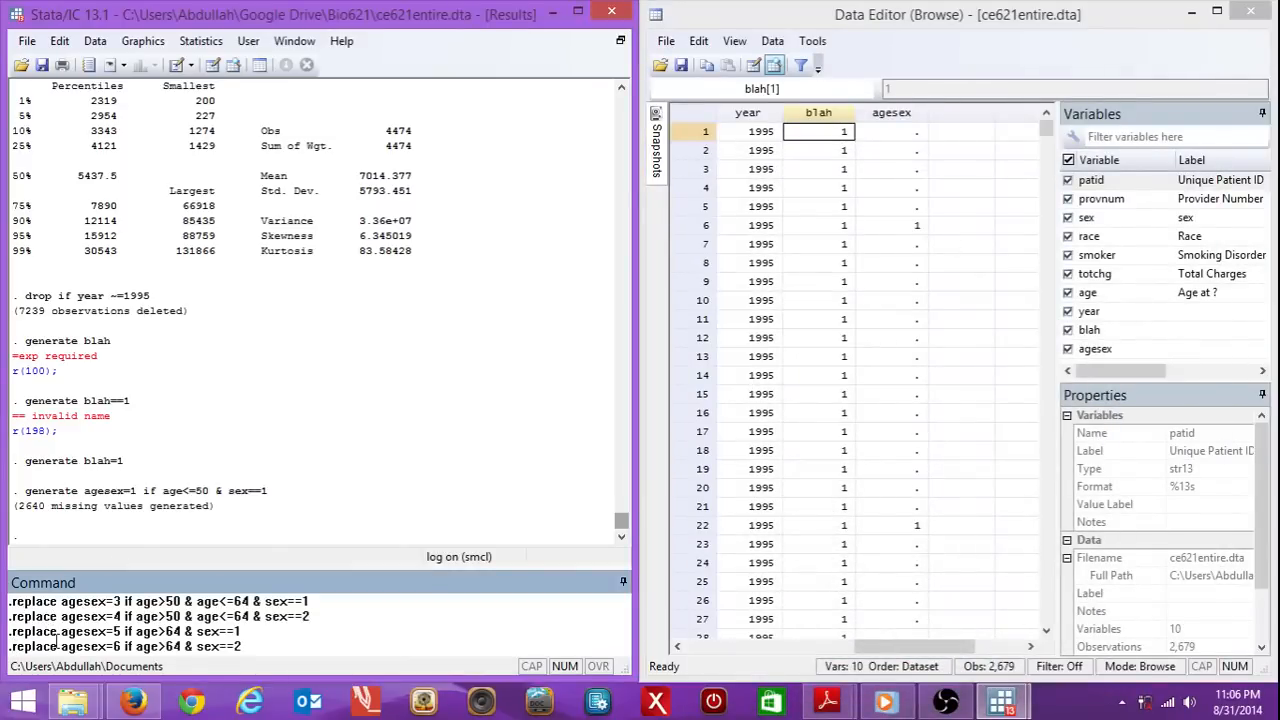
{"action": "mouse_move", "coordinate": [916, 140]}
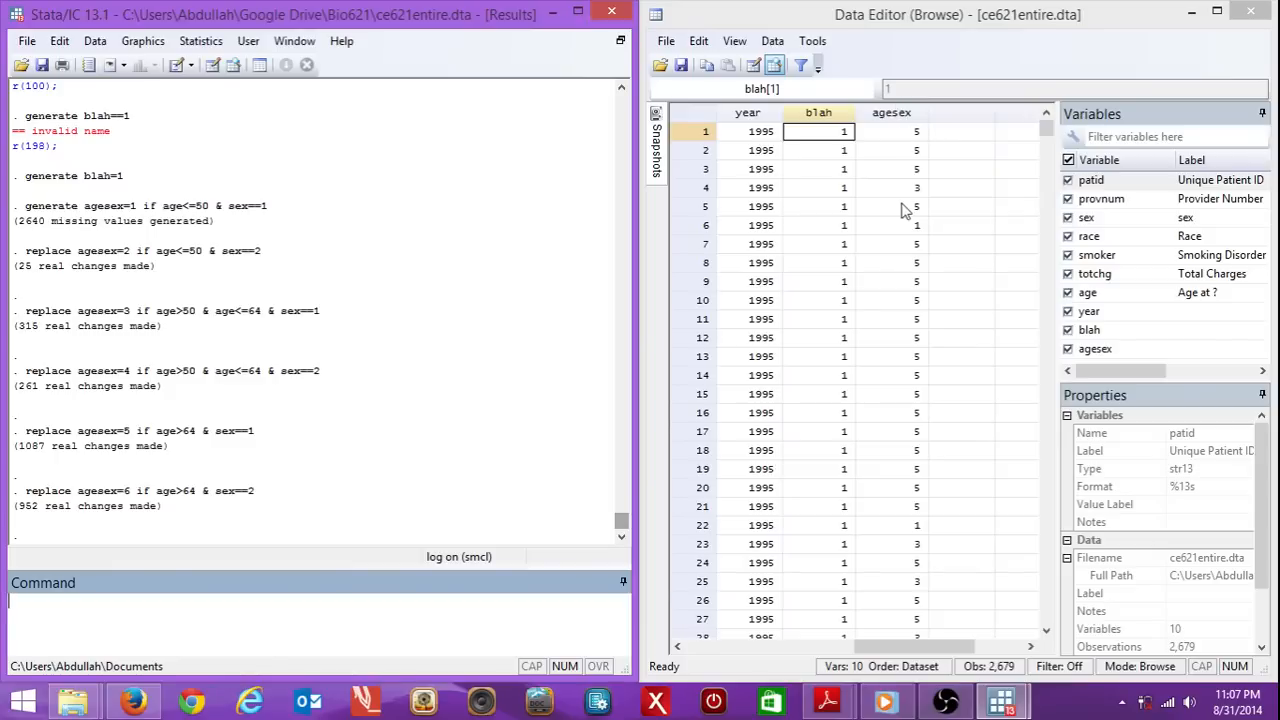
{"action": "mouse_move", "coordinate": [882, 638]}
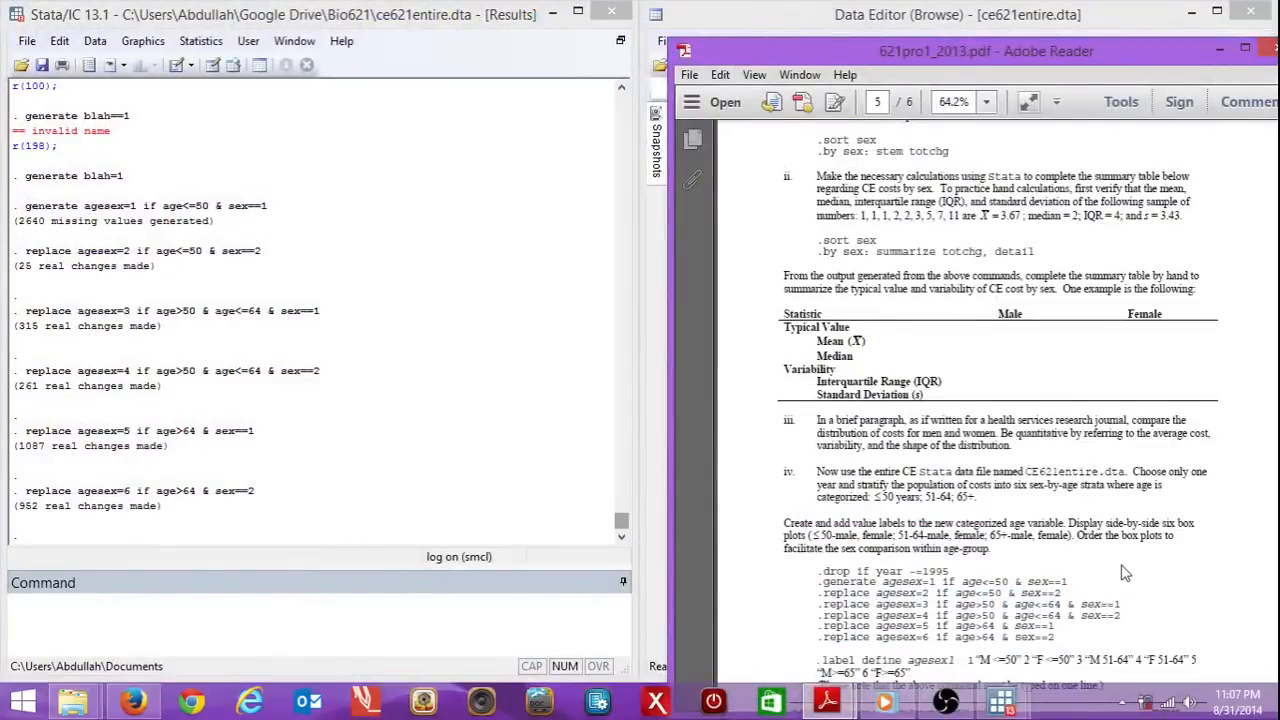
- Copy the handout's label define agesex1 line and bring it into Stata's command line
{"action": "scroll", "scroll_direction": "down", "scroll_amount": 3}
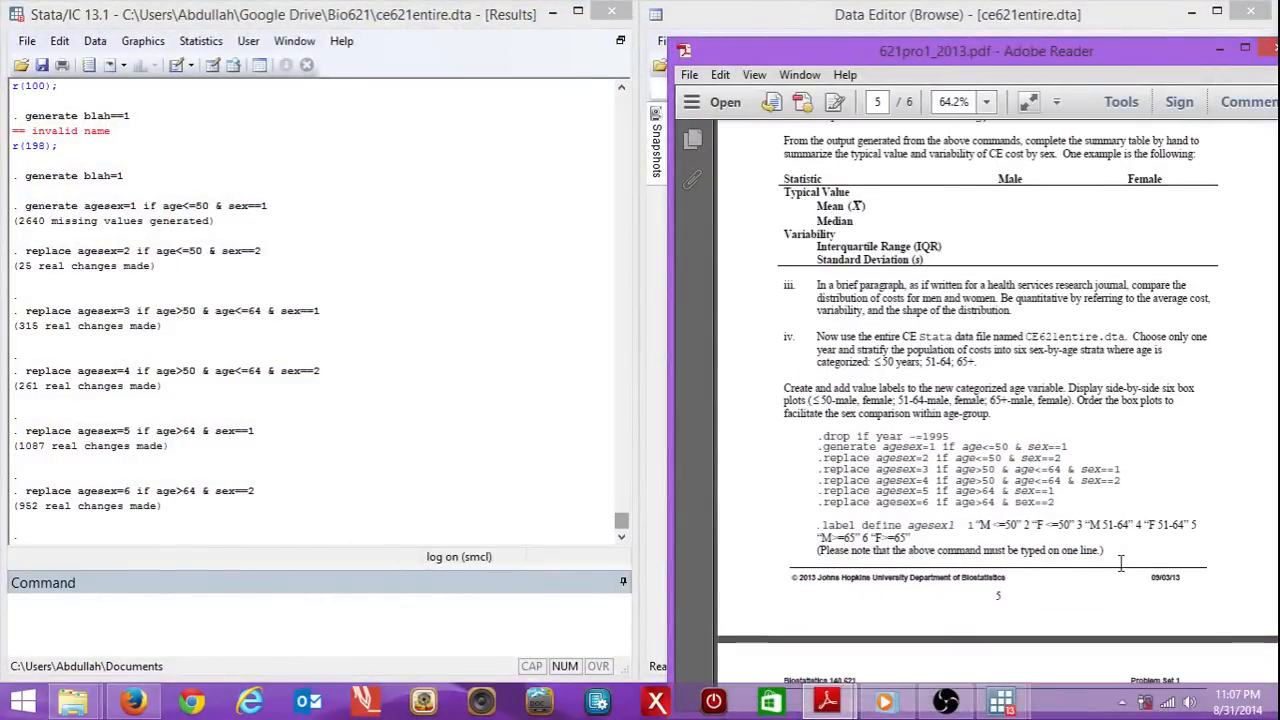
{"action": "mouse_move", "coordinate": [824, 520]}
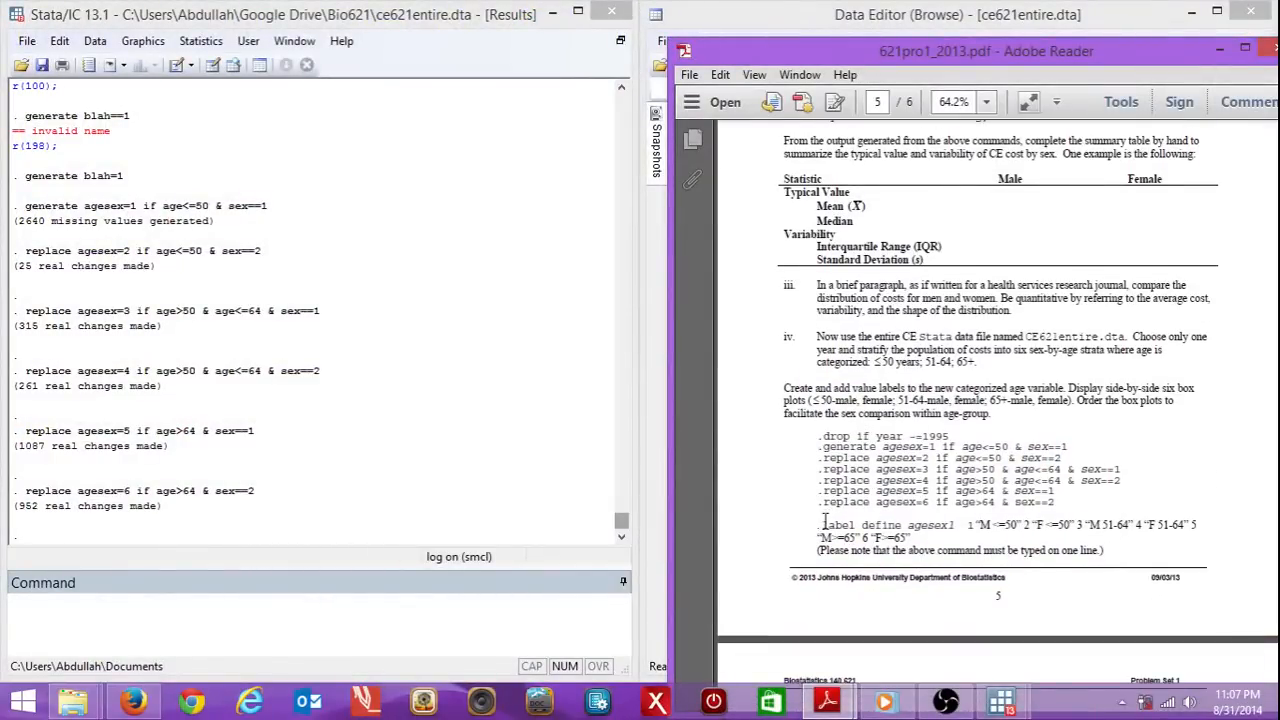
{"action": "left_click_drag", "start_coordinate": [820, 524], "coordinate": [956, 524]}
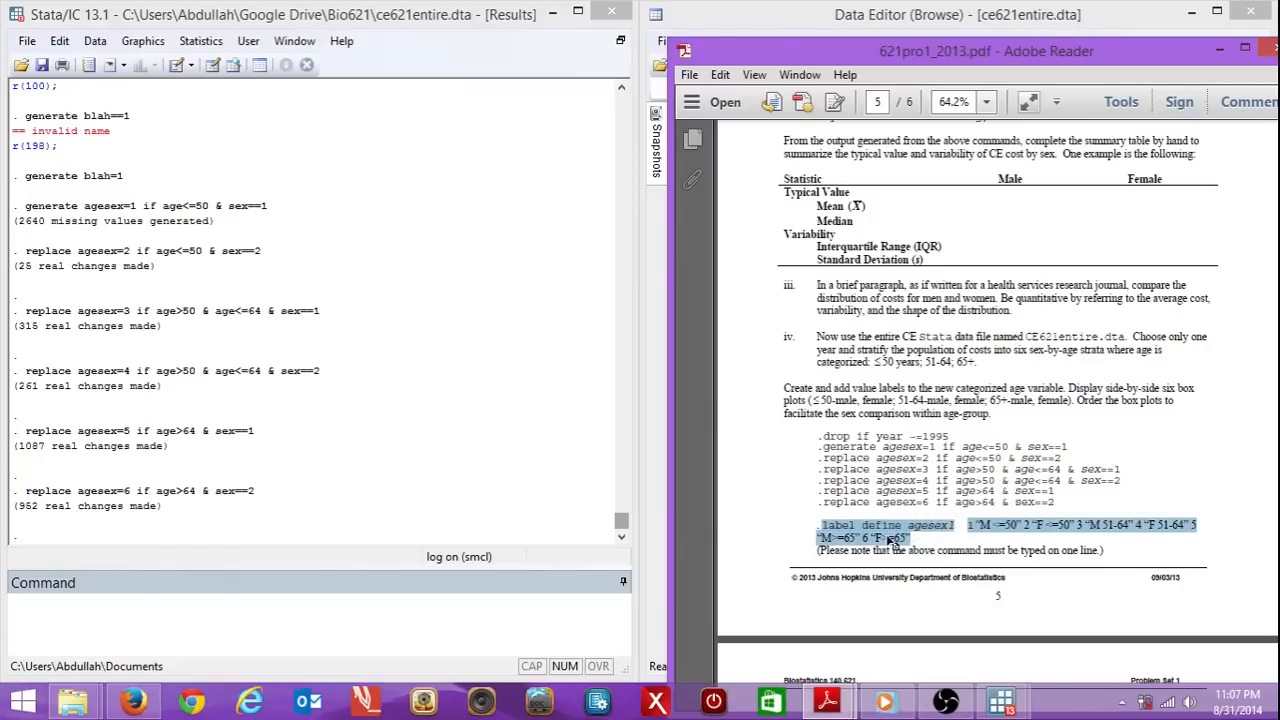
{"action": "mouse_move", "coordinate": [1180, 100]}
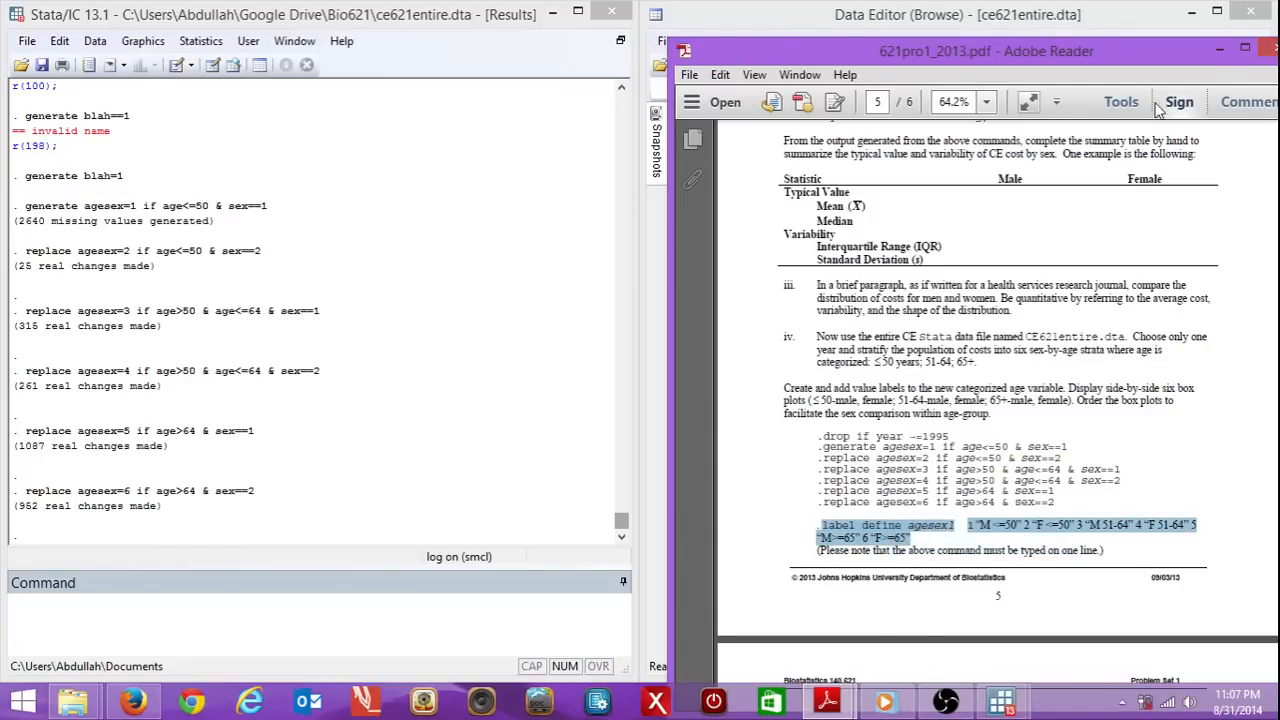
{"action": "left_click", "coordinate": [956, 14]}
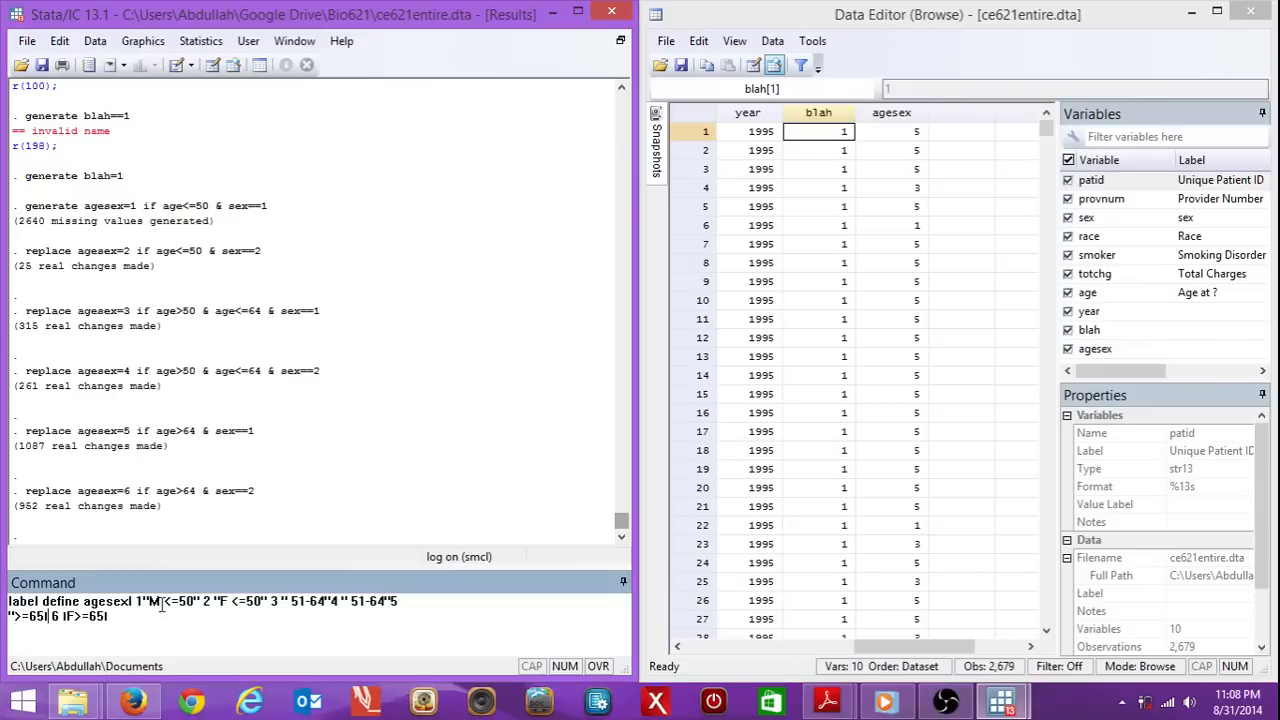
- Add the missing quote and run the pasted label define, which errors with invalid syntax
{"action": "type", "text": "\""}
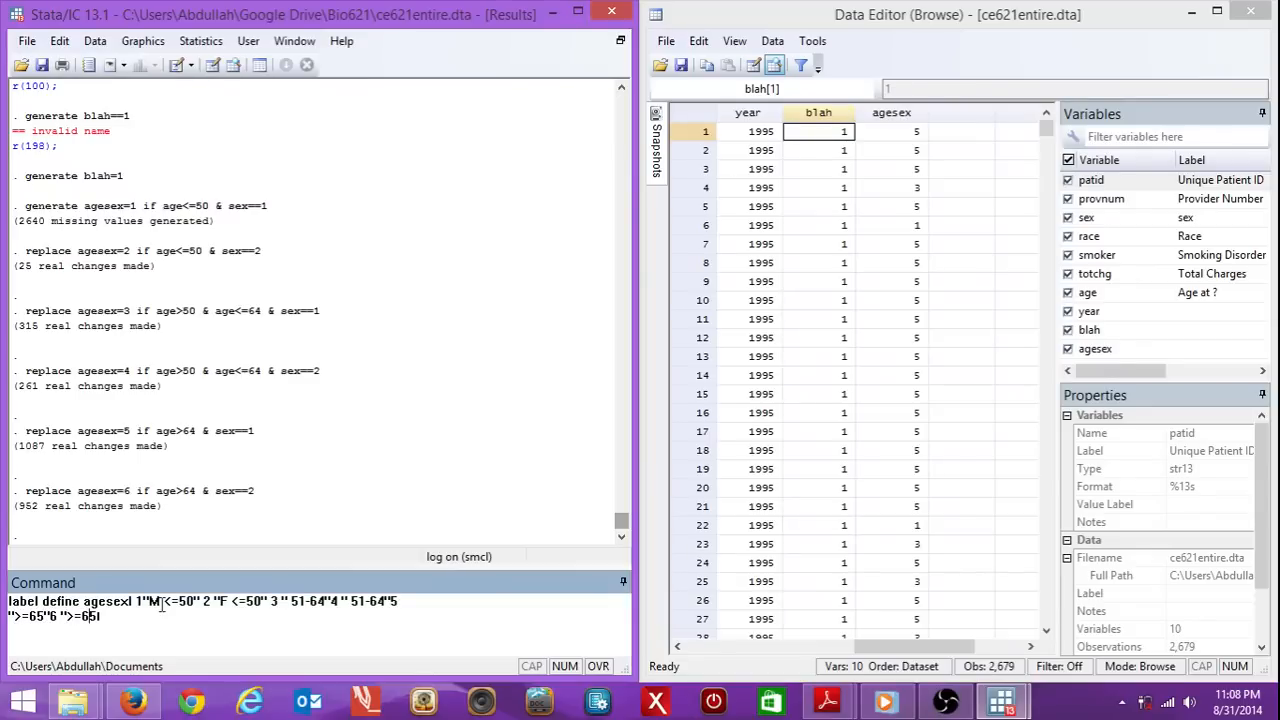
{"action": "key", "text": "Return"}
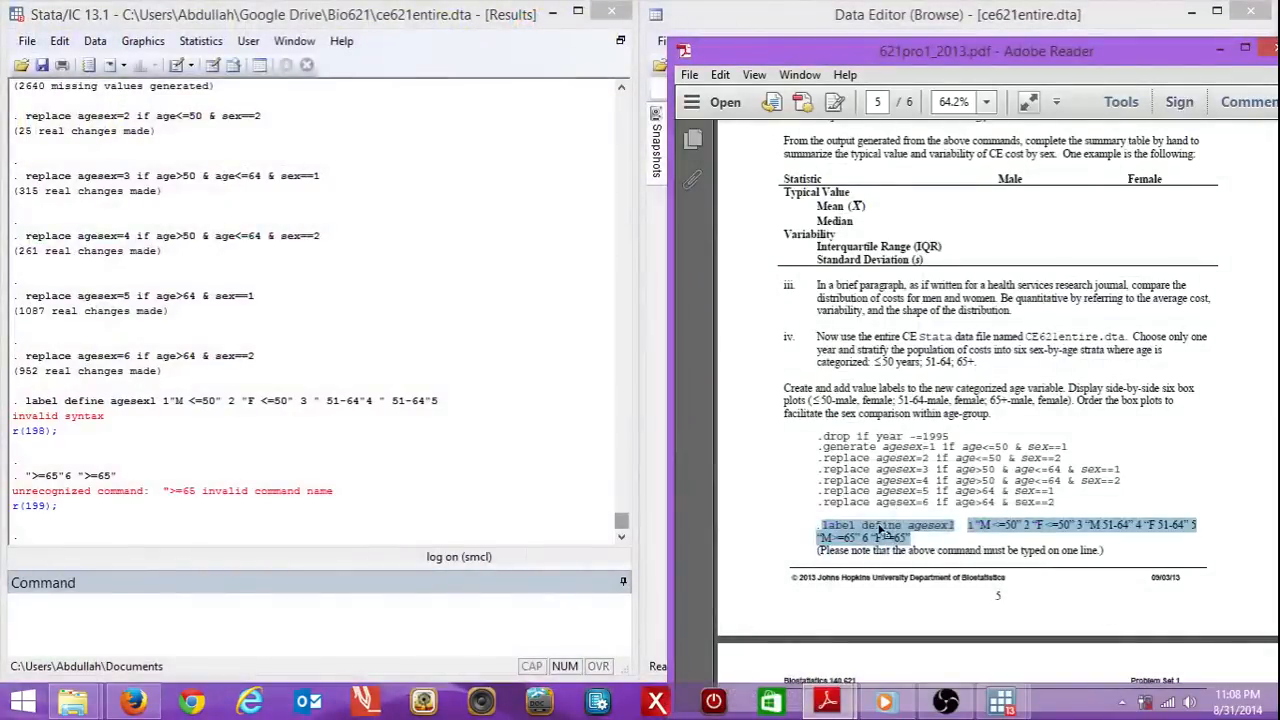
- Retype label define agesex1 with 1 "M<=50" and 2 "F<=50"
{"action": "right_click", "coordinate": [884, 538]}
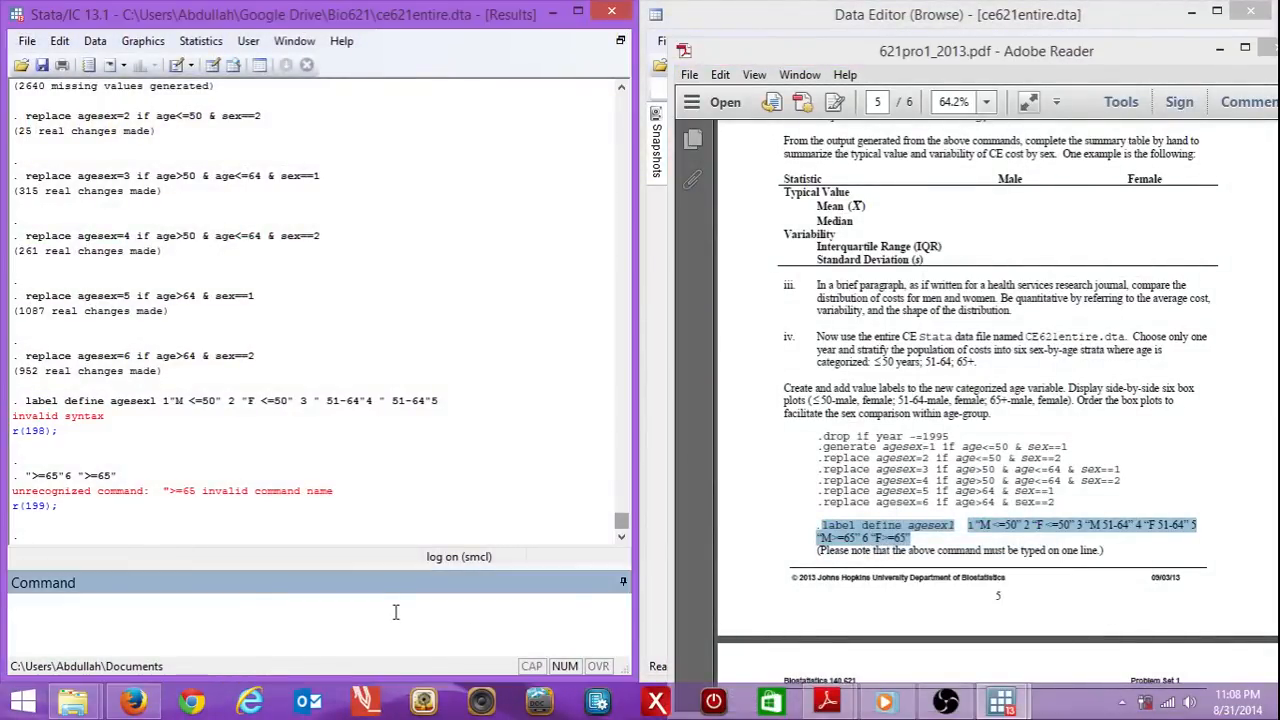
{"action": "type", "text": "label"}
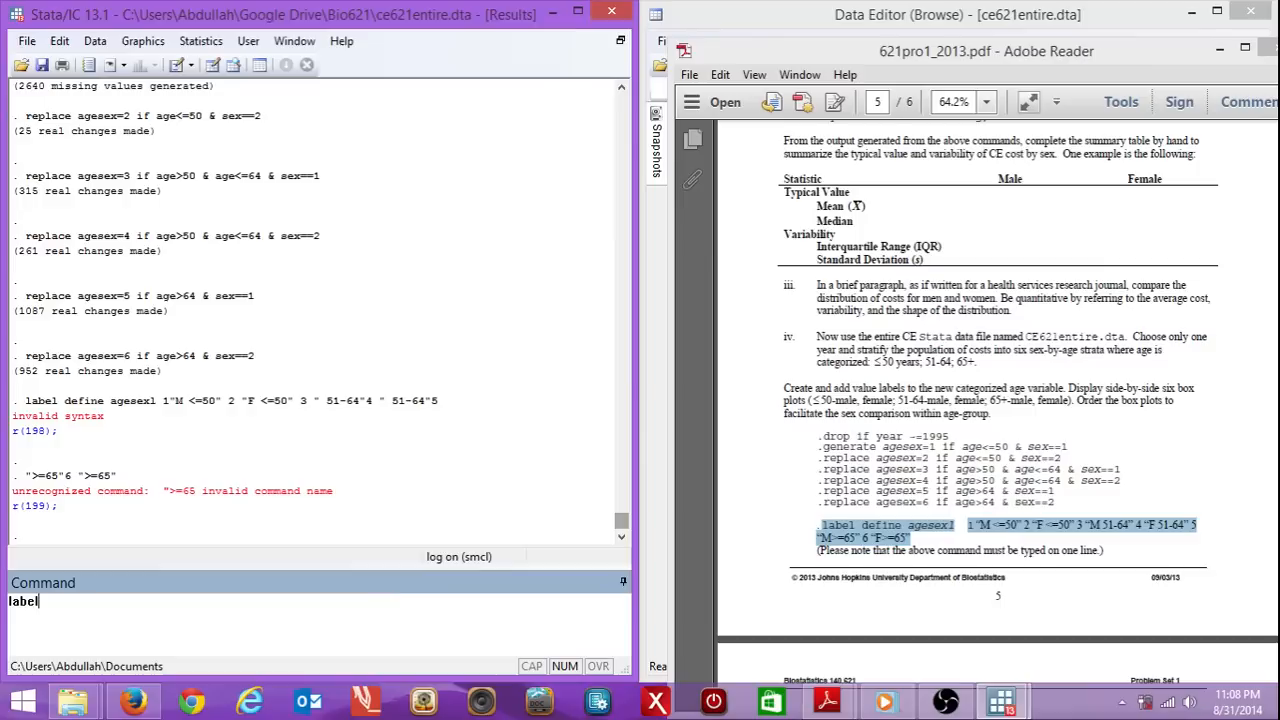
{"action": "type", "text": "define"}
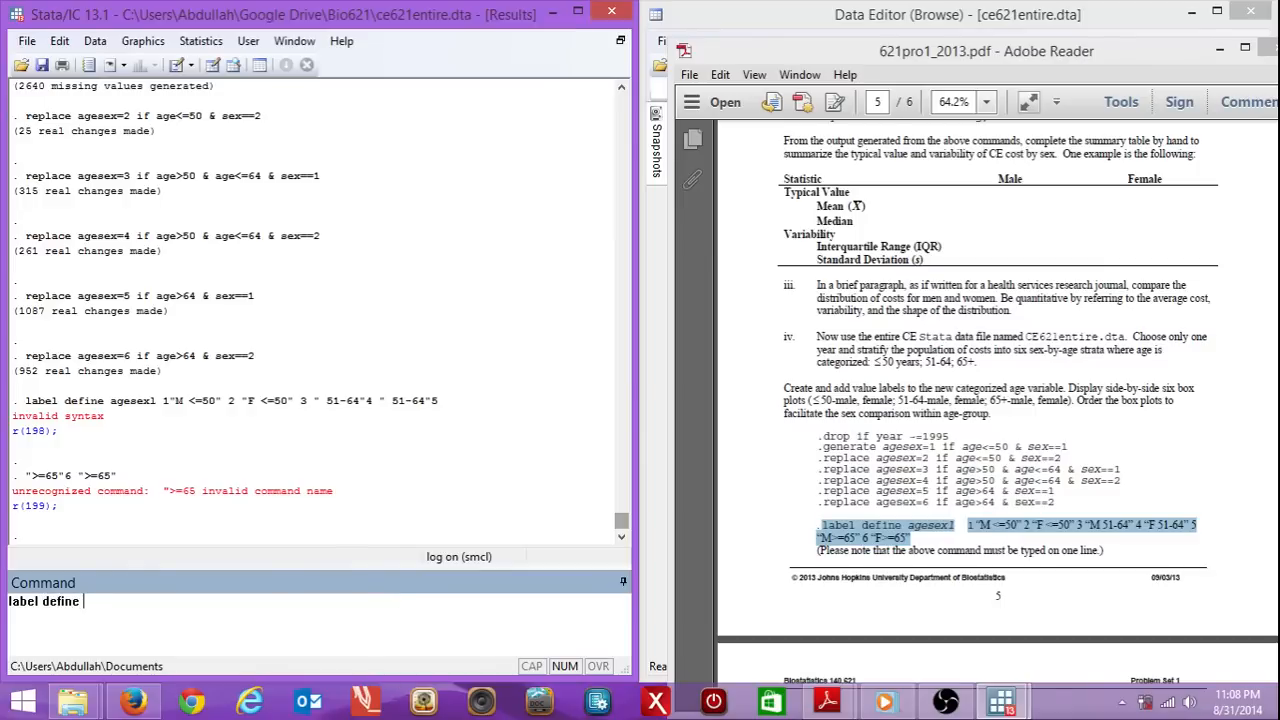
{"action": "type", "text": "ages"}
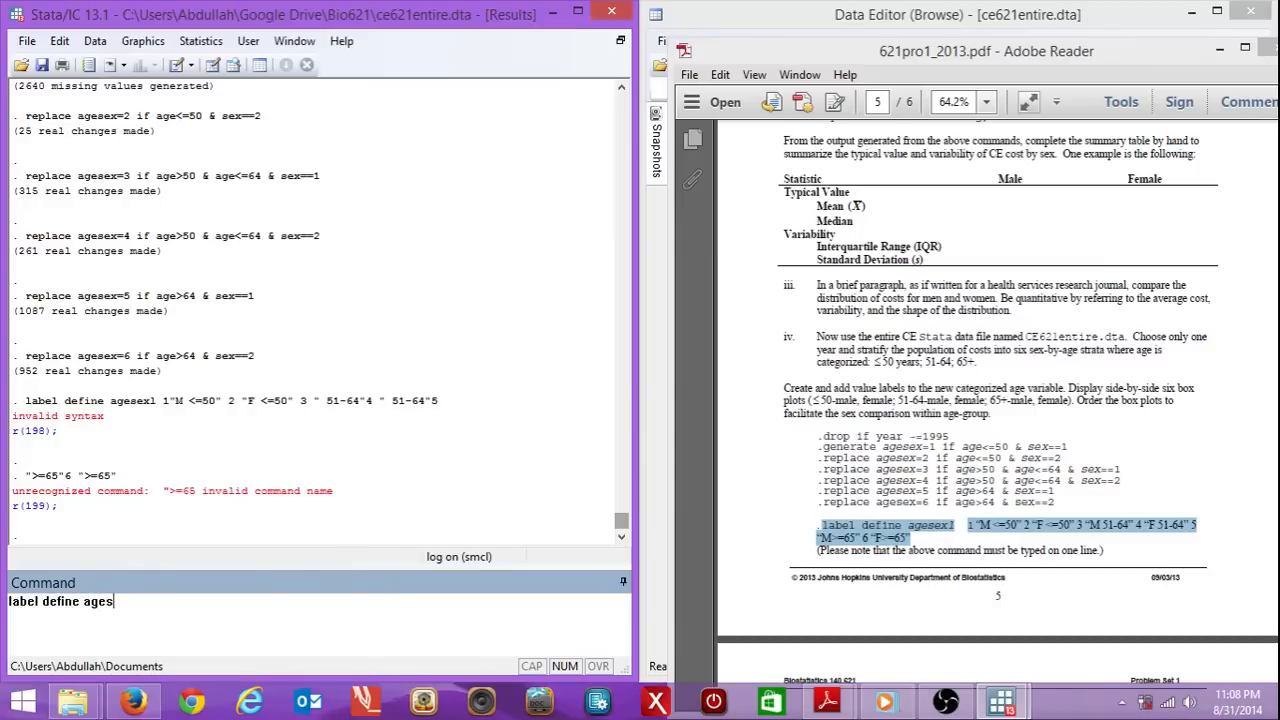
{"action": "type", "text": "ex1"}
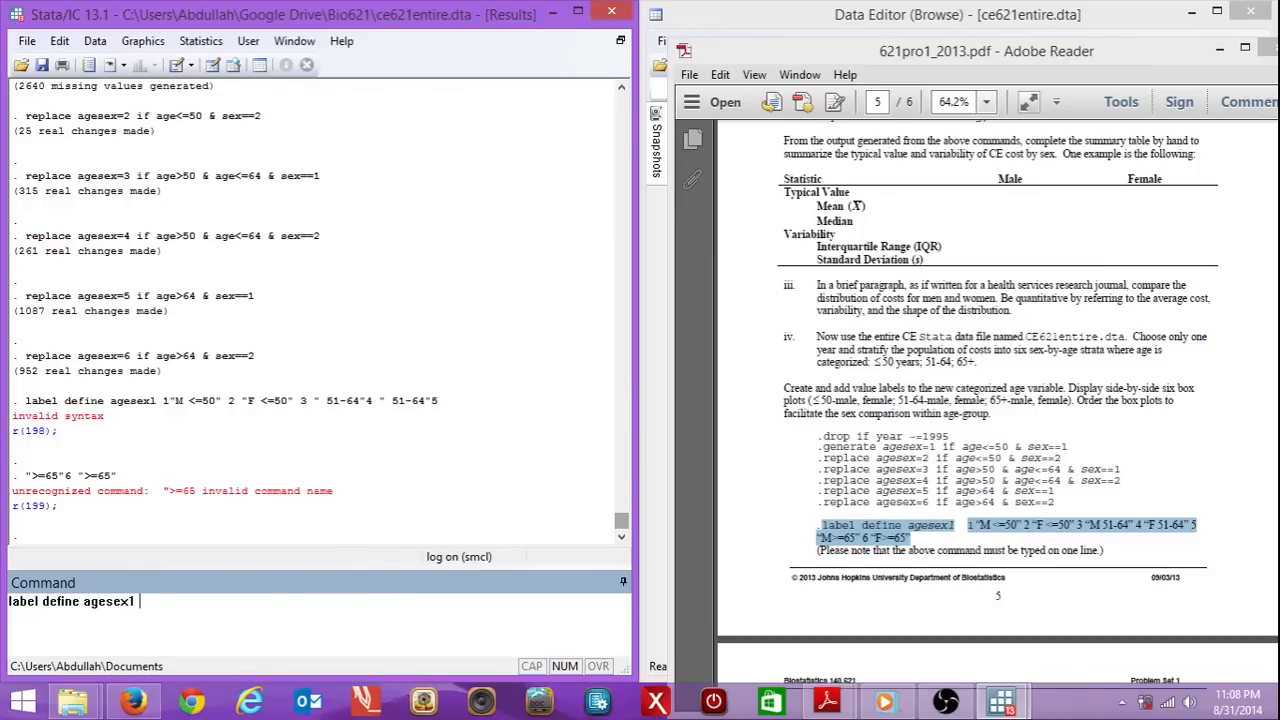
{"action": "type", "text": "1 \""}
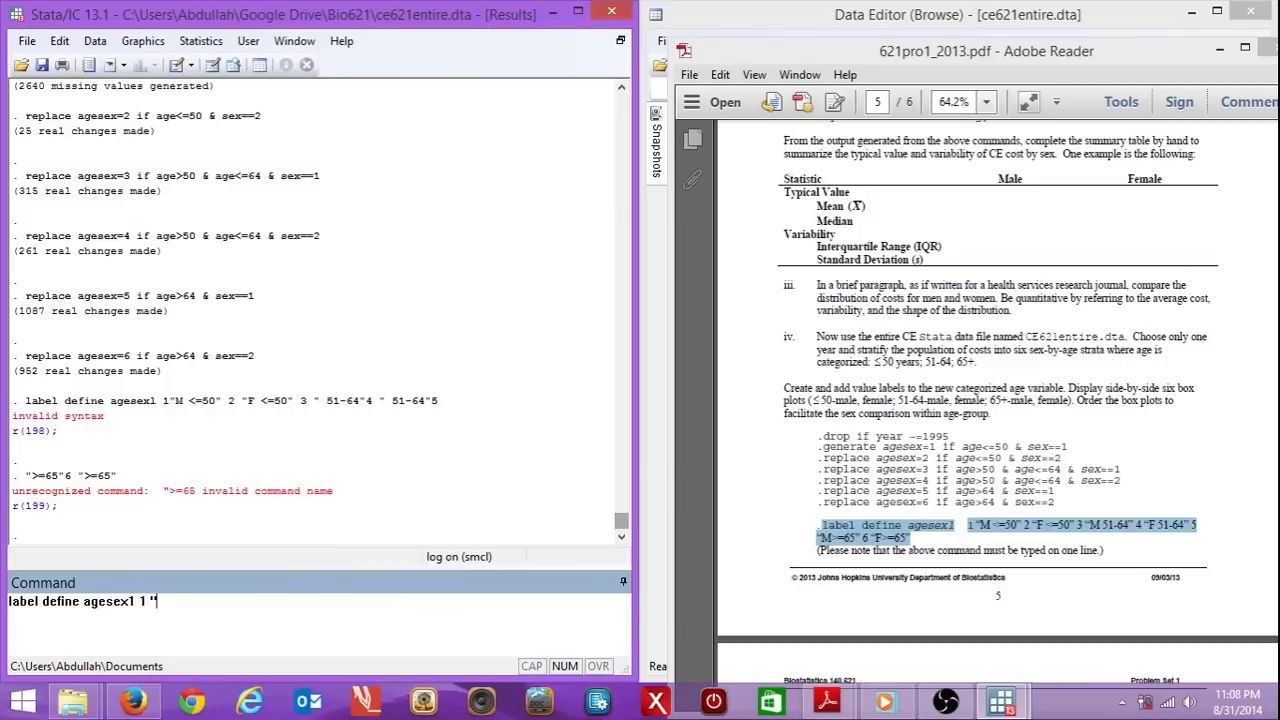
{"action": "type", "text": "M"}
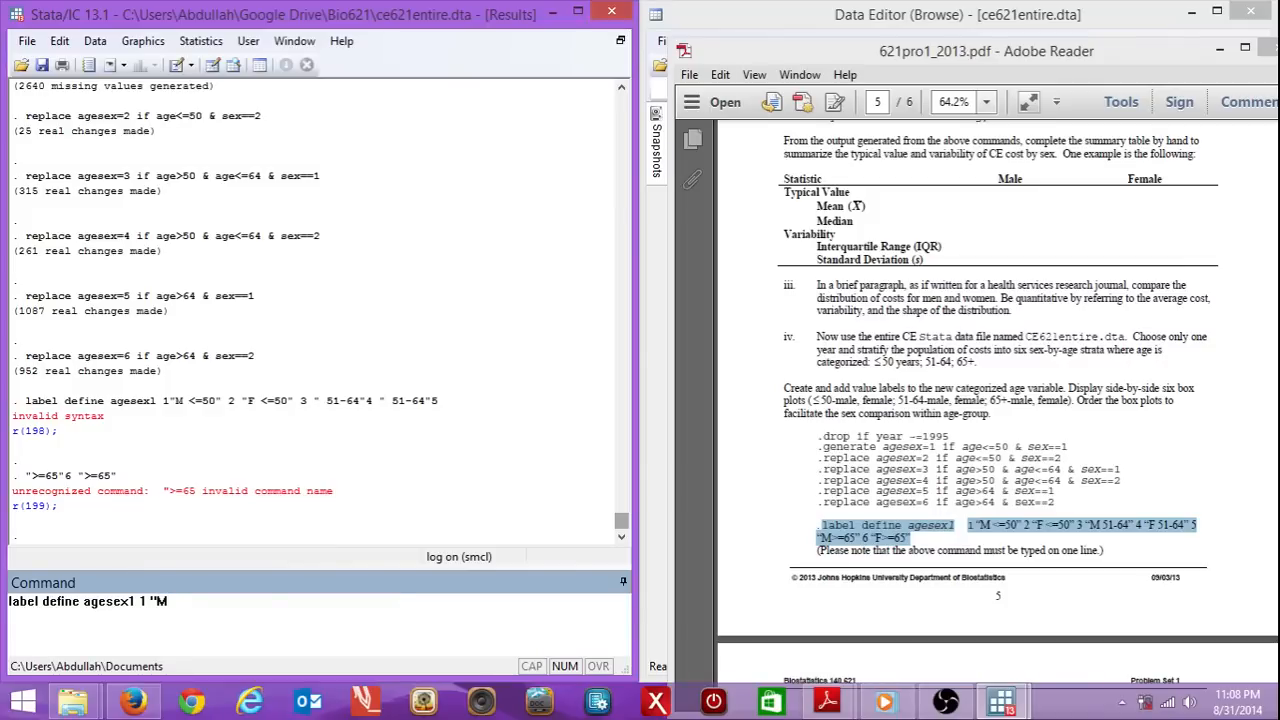
{"action": "type", "text": "<=5"}
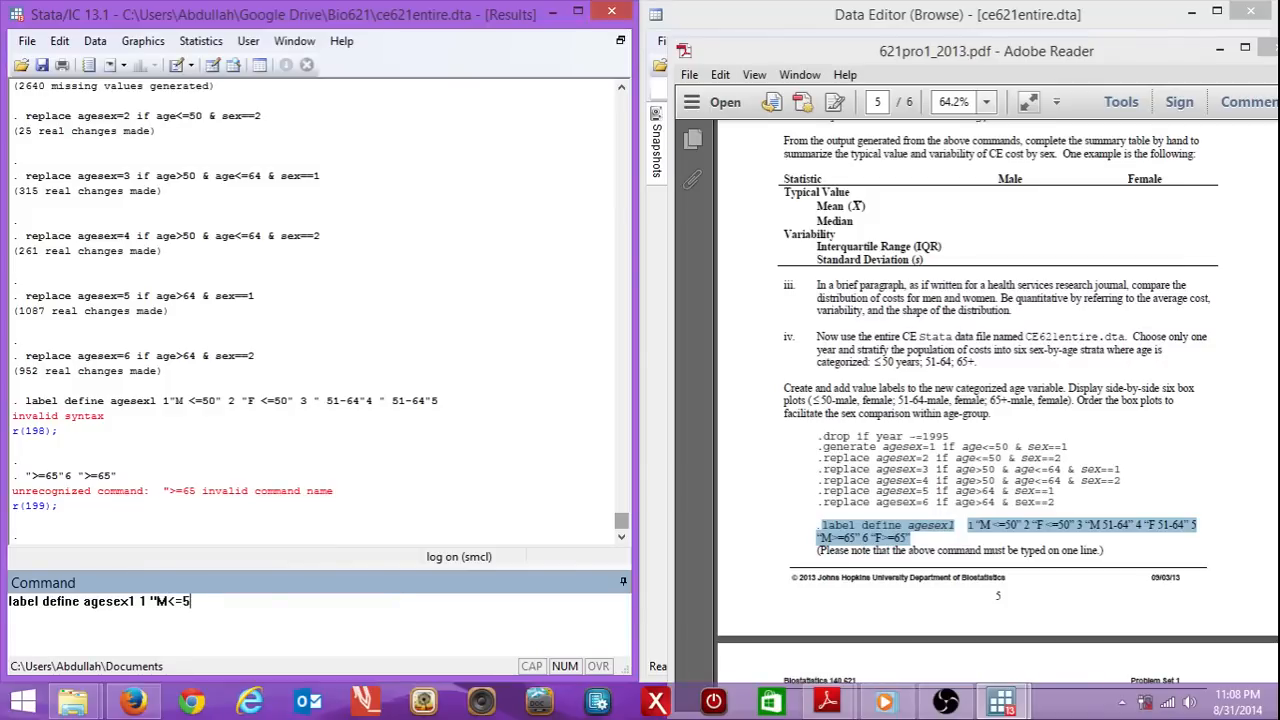
{"action": "type", "text": "0\""}
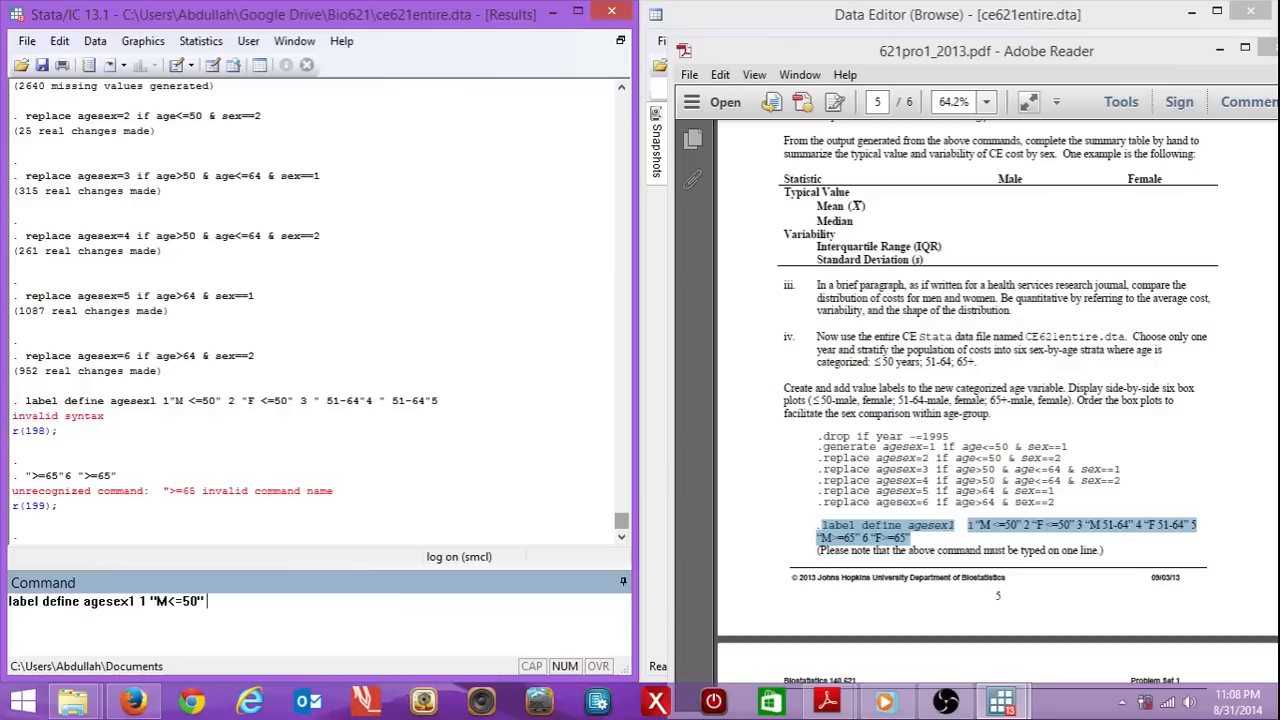
{"action": "type", "text": "2 \""}
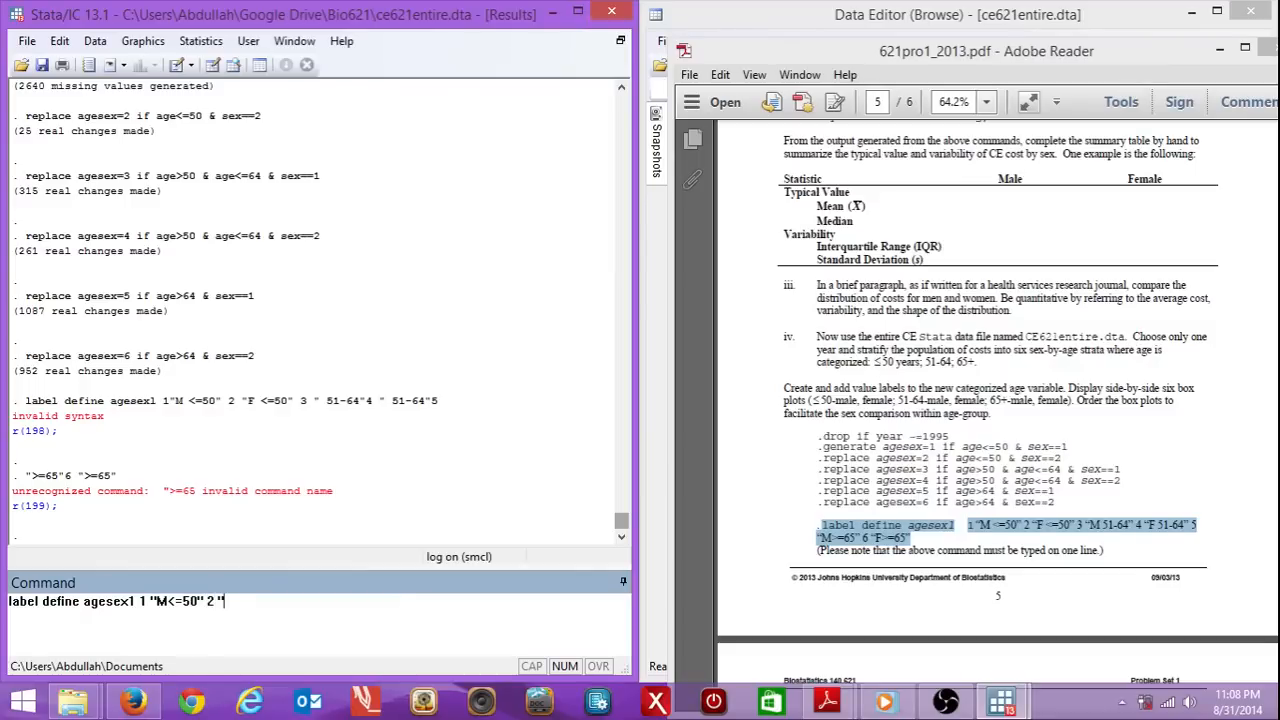
{"action": "type", "text": "F"}
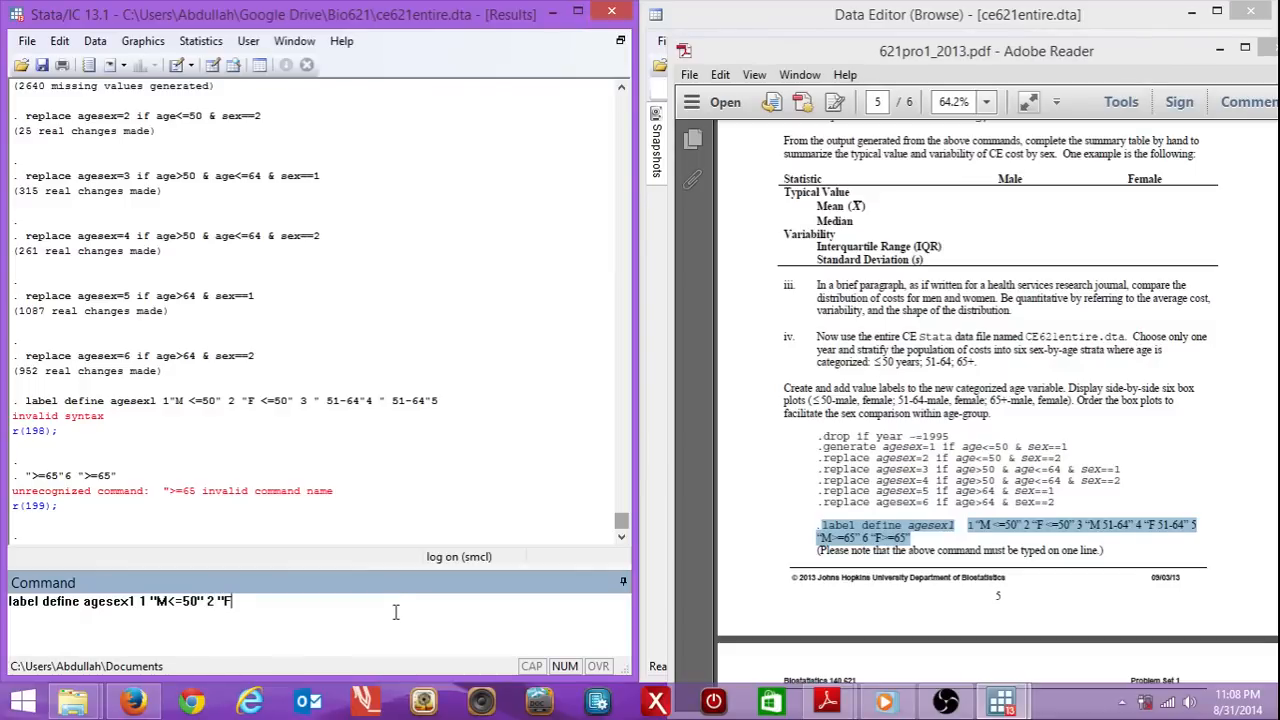
{"action": "type", "text": "<="}
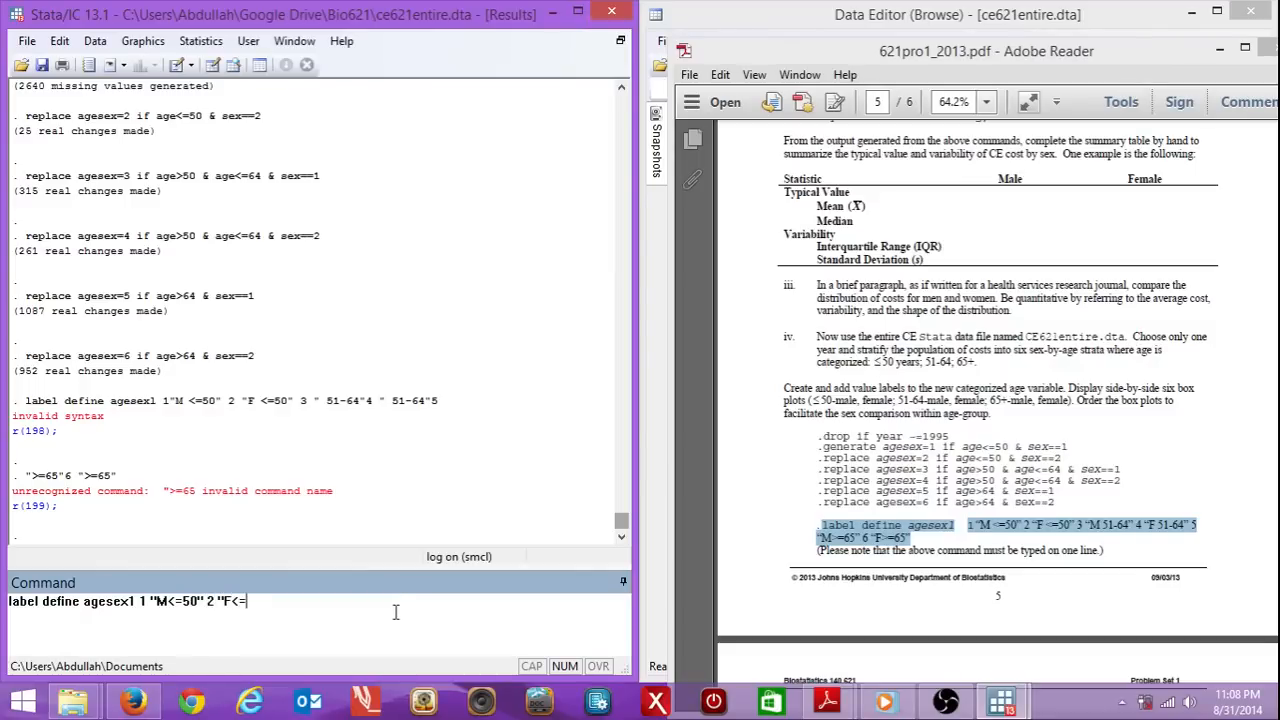
{"action": "type", "text": "50\""}
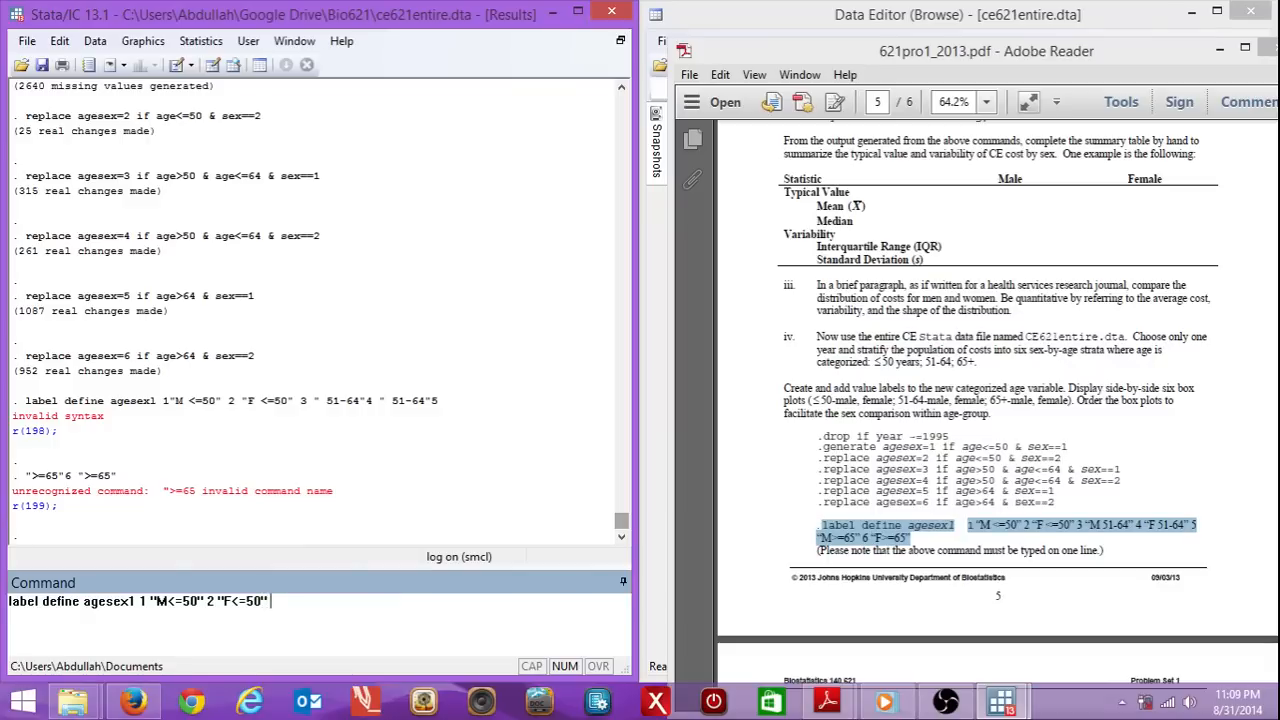
- Finish the labels 3 "M 51-64", 4 "F 51-64", 5 "M>=65", 6 "F>=65" and run the definition
{"action": "type", "text": "3\" M"}
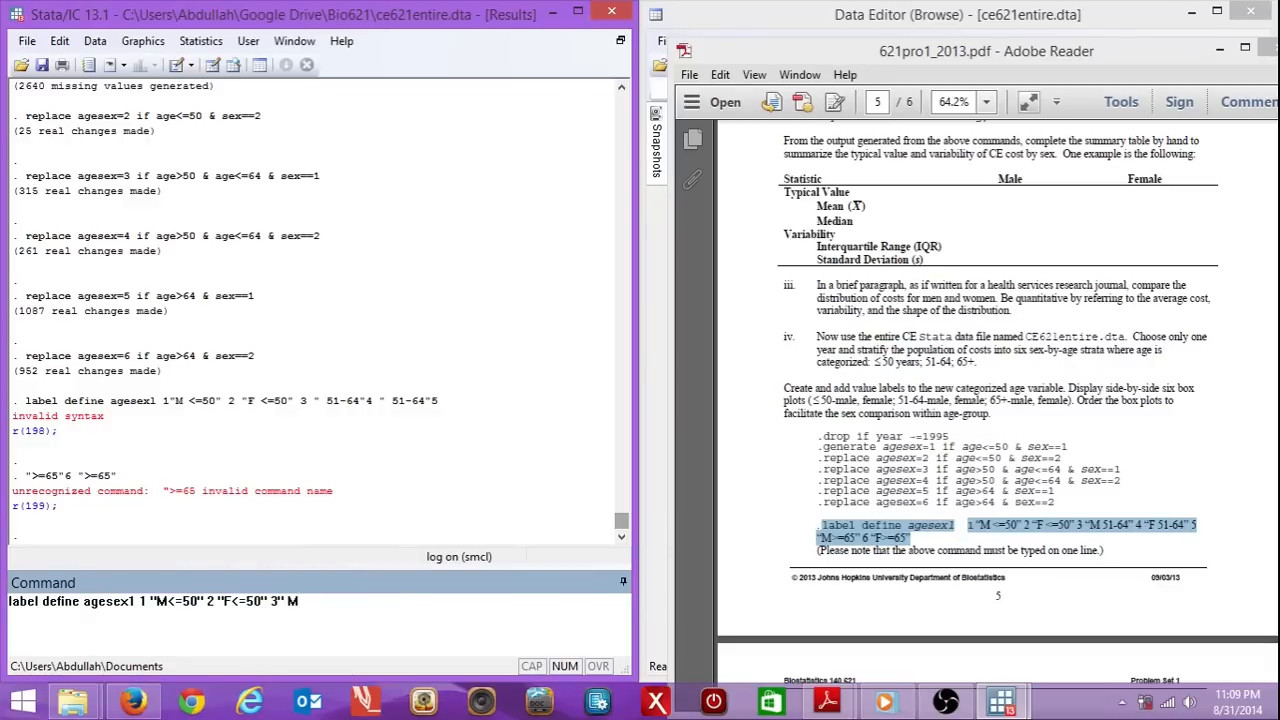
{"action": "type", "text": "51"}
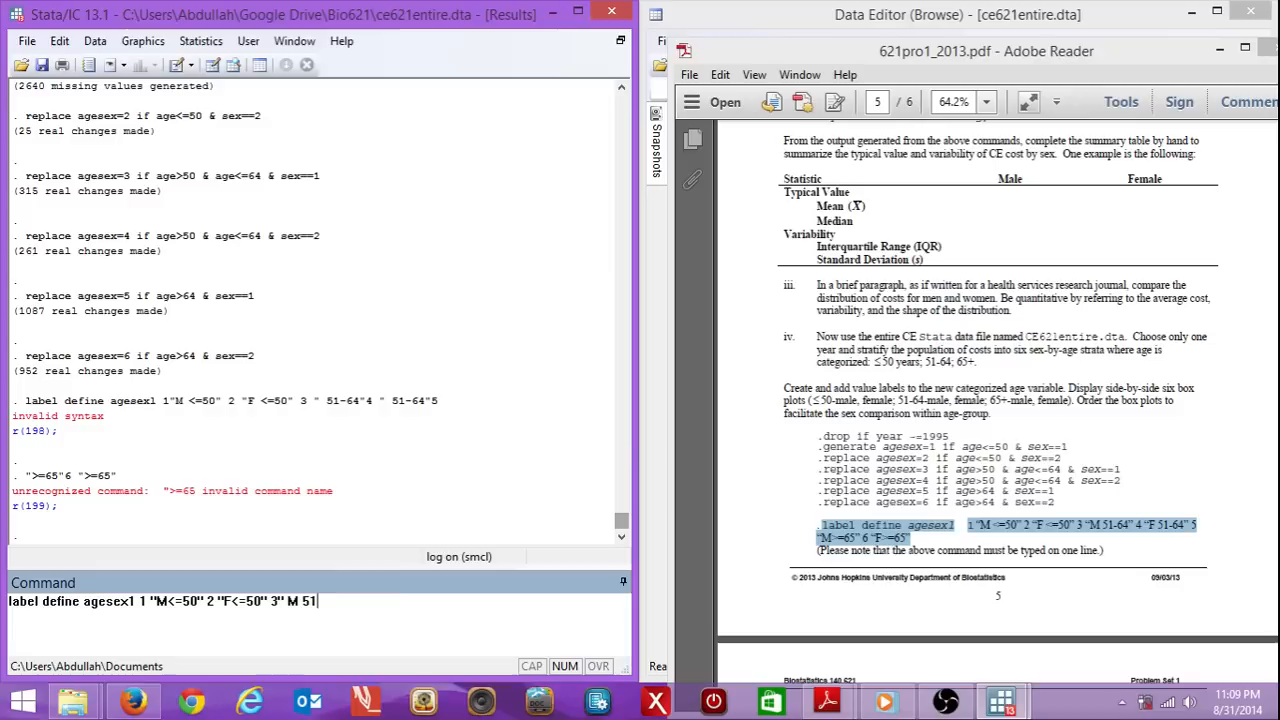
{"action": "type", "text": "-64\""}
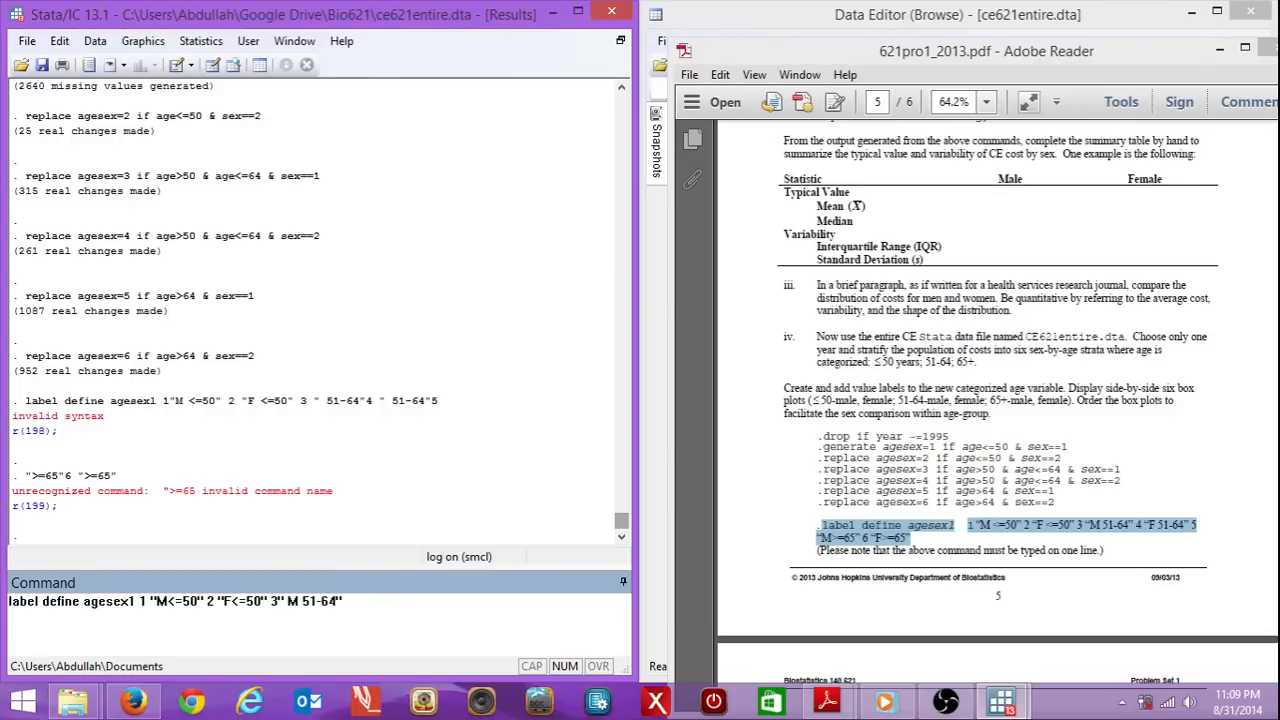
{"action": "type", "text": "4 \""}
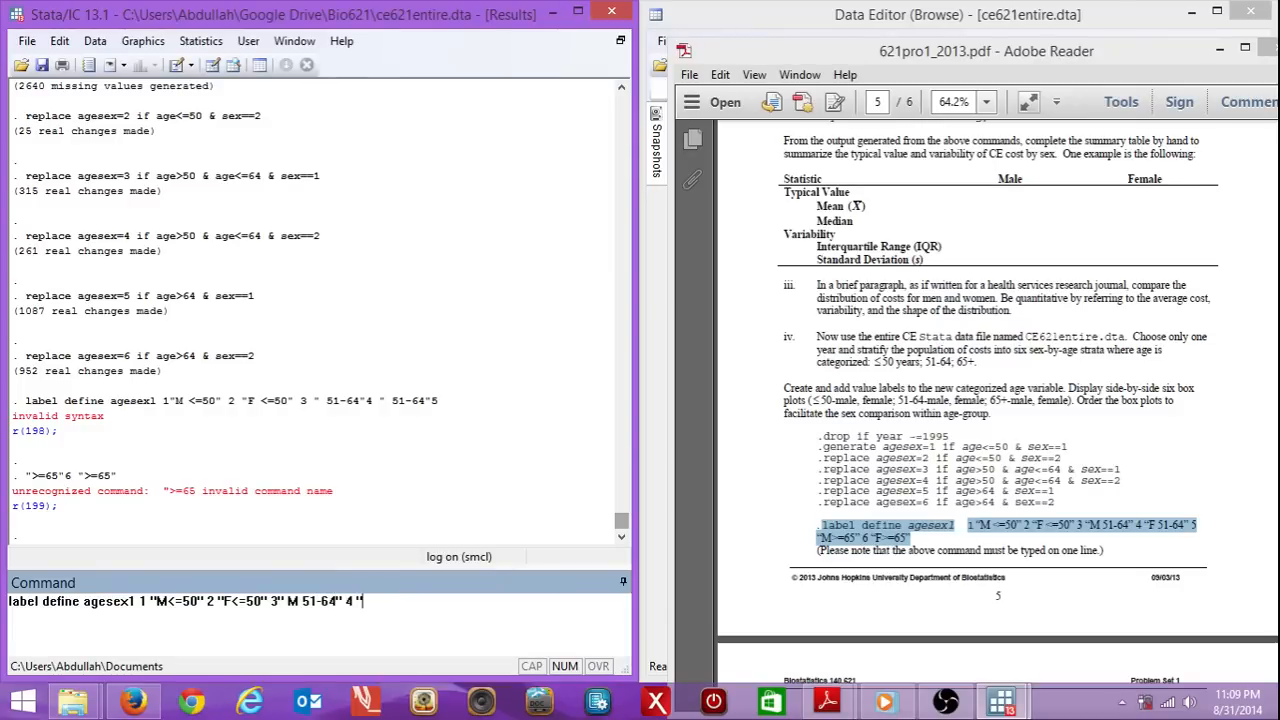
{"action": "type", "text": "\"F 5"}
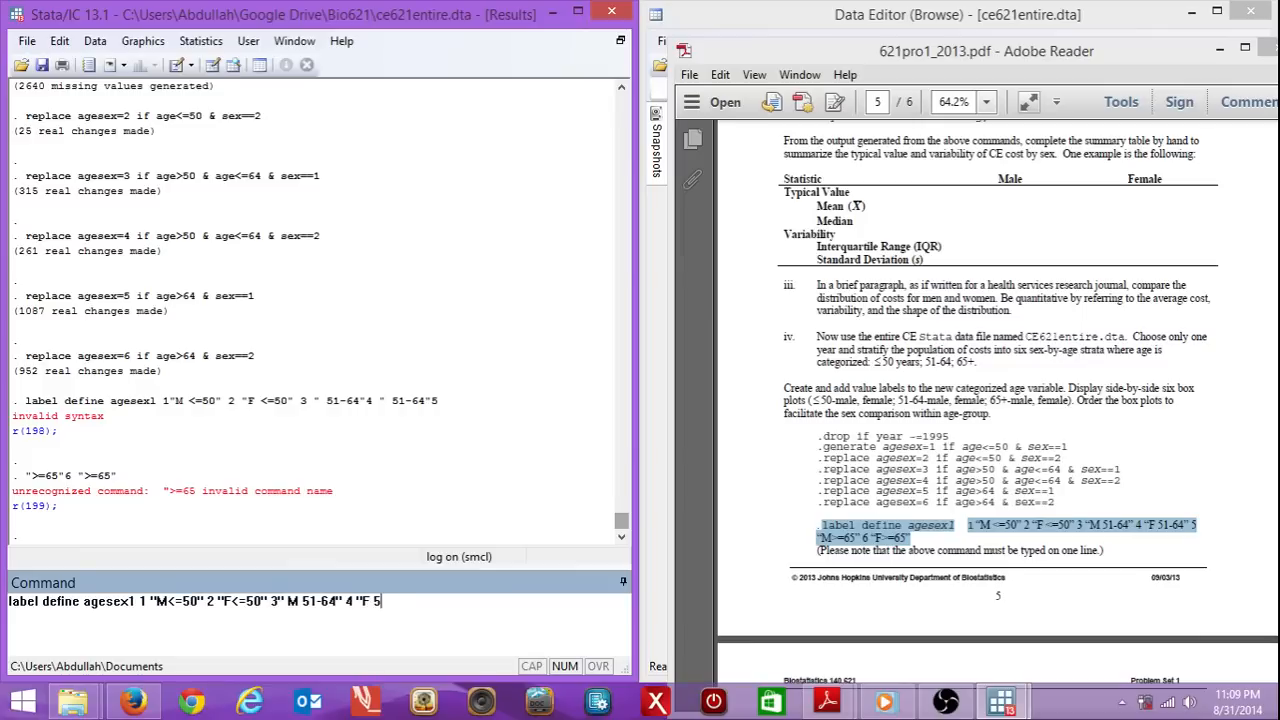
{"action": "type", "text": "1-6"}
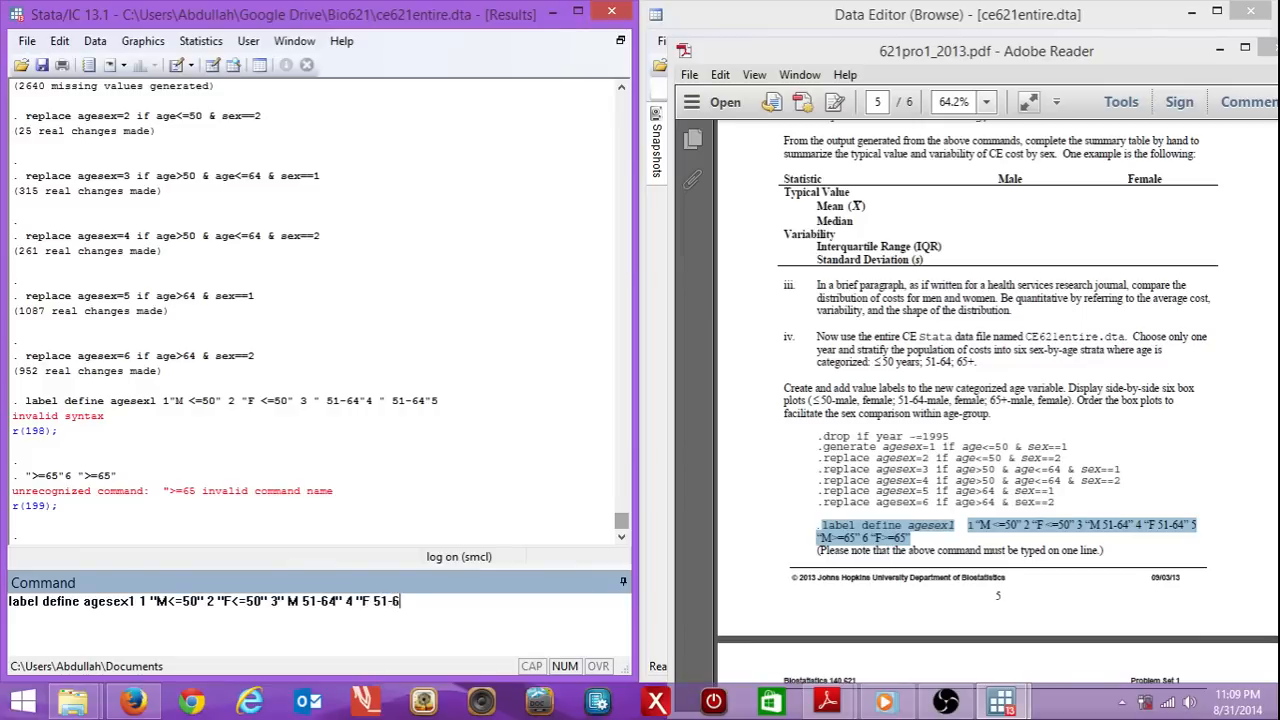
{"action": "type", "text": "4\""}
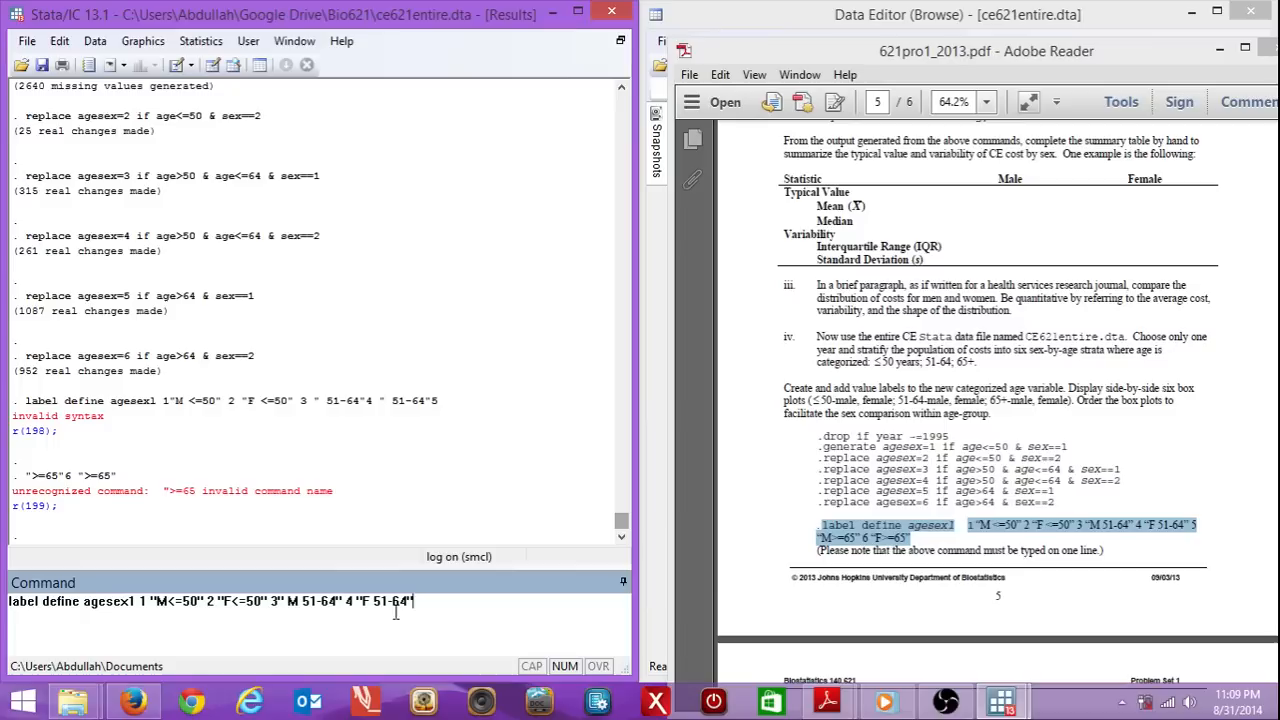
{"action": "type", "text": "5"}
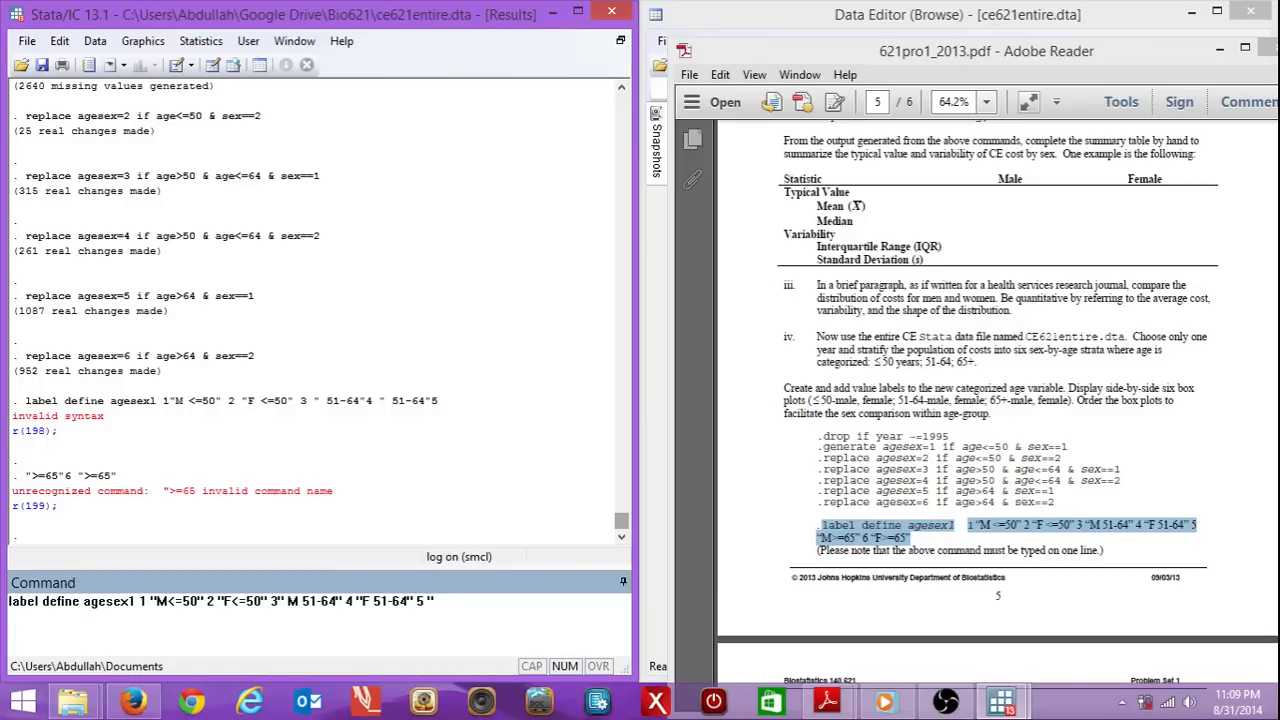
{"action": "type", "text": "\"M>="}
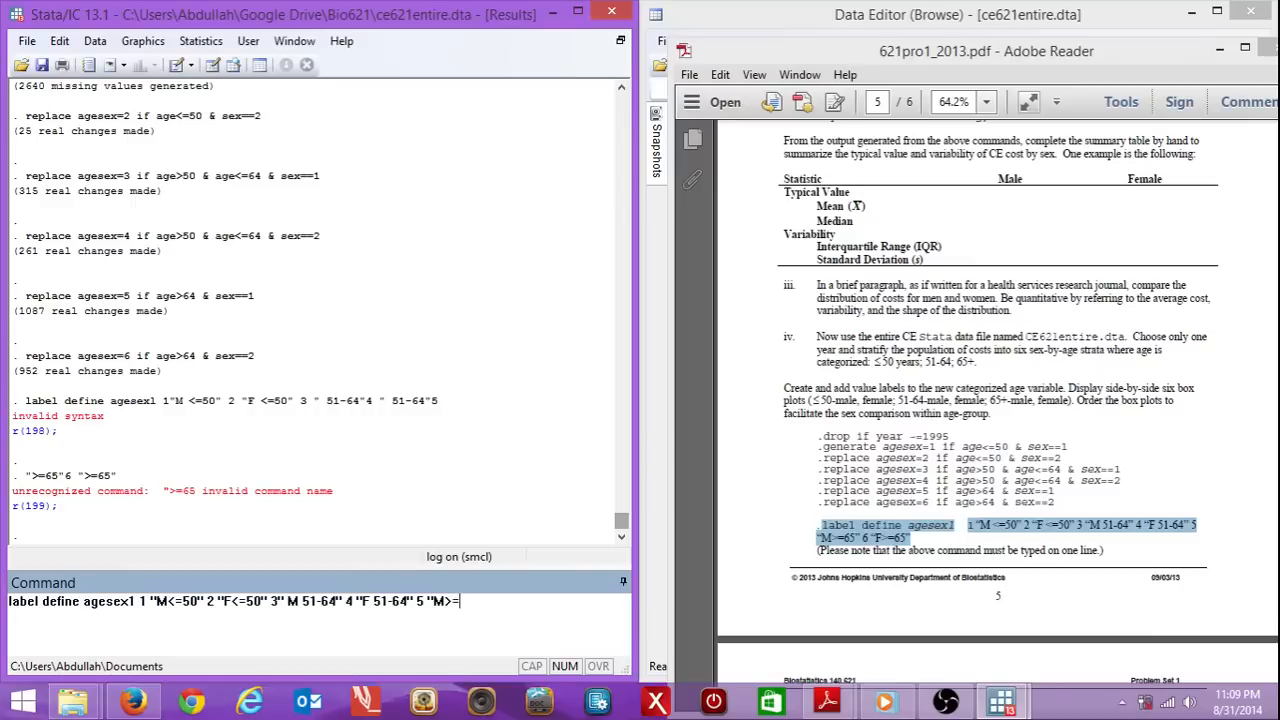
{"action": "type", "text": "65"}
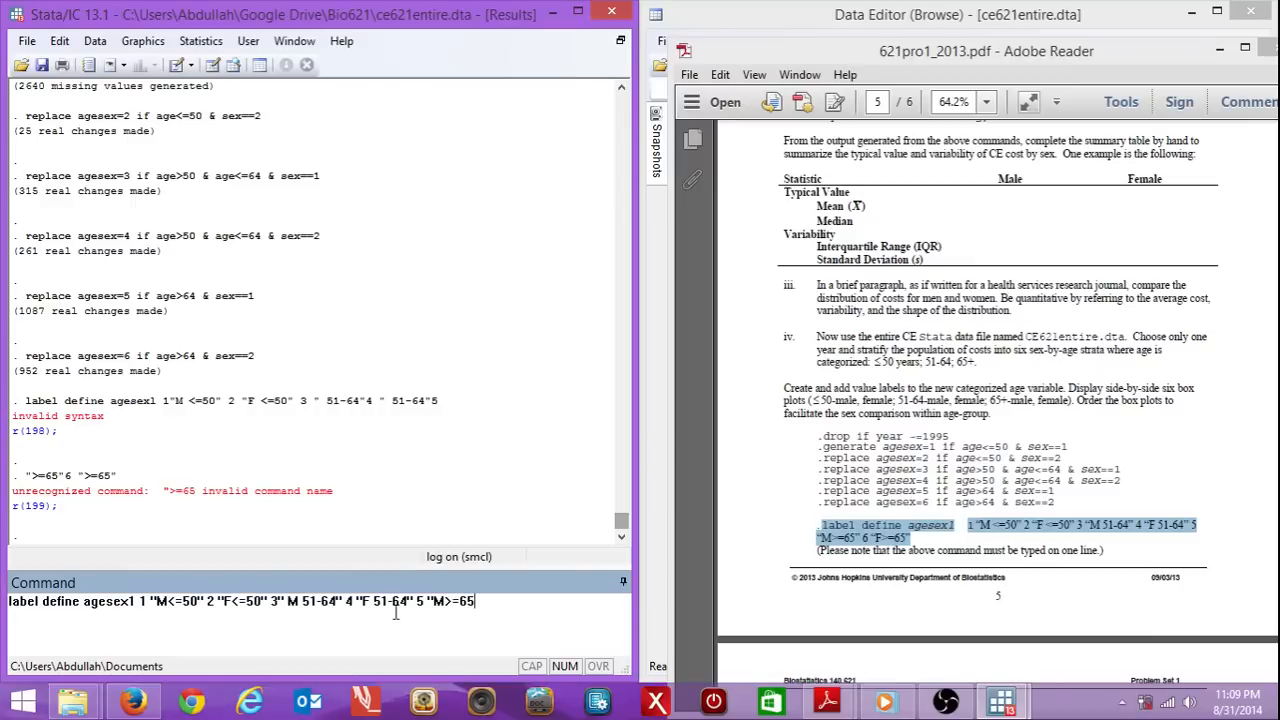
{"action": "type", "text": "\""}
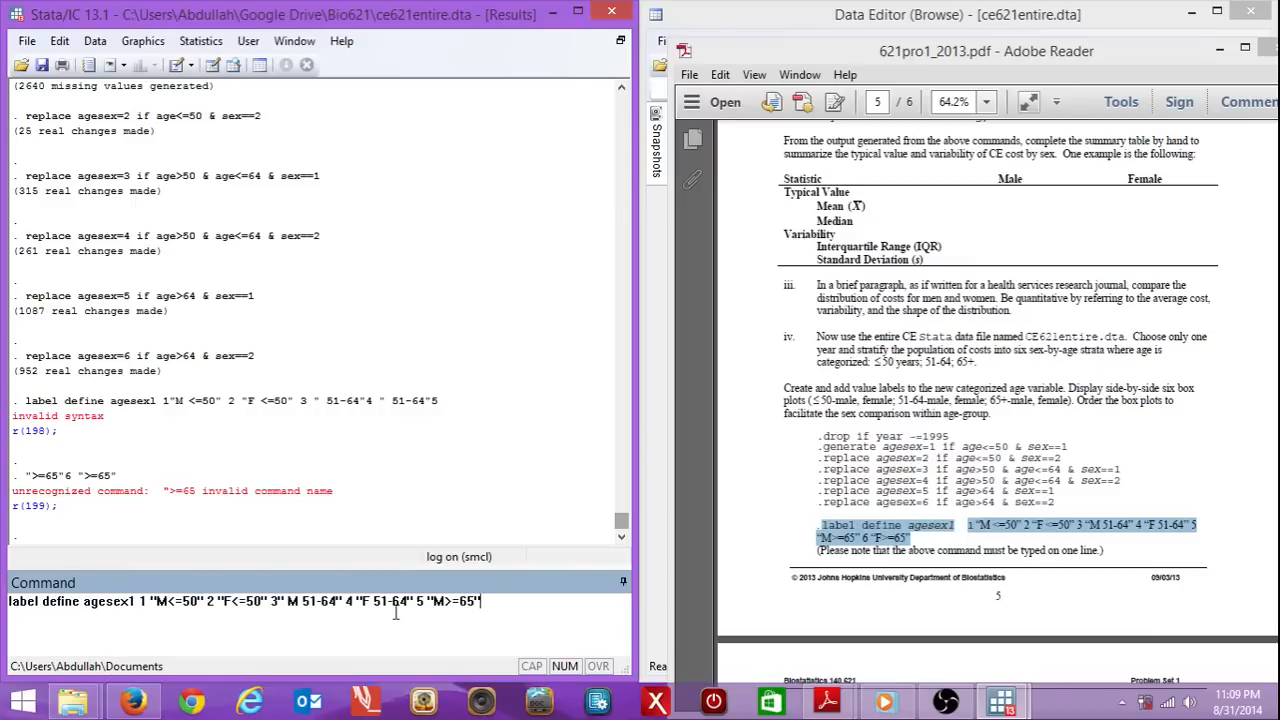
{"action": "type", "text": "6"}
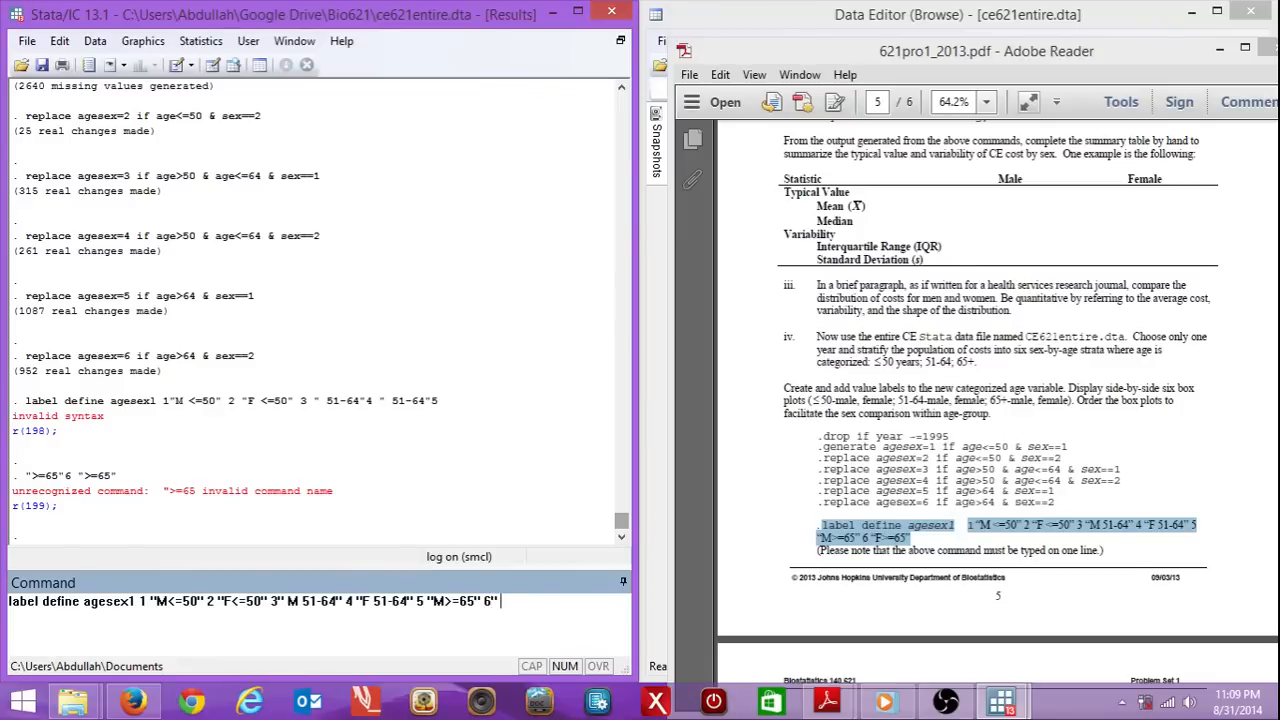
{"action": "type", "text": "\"F>"}
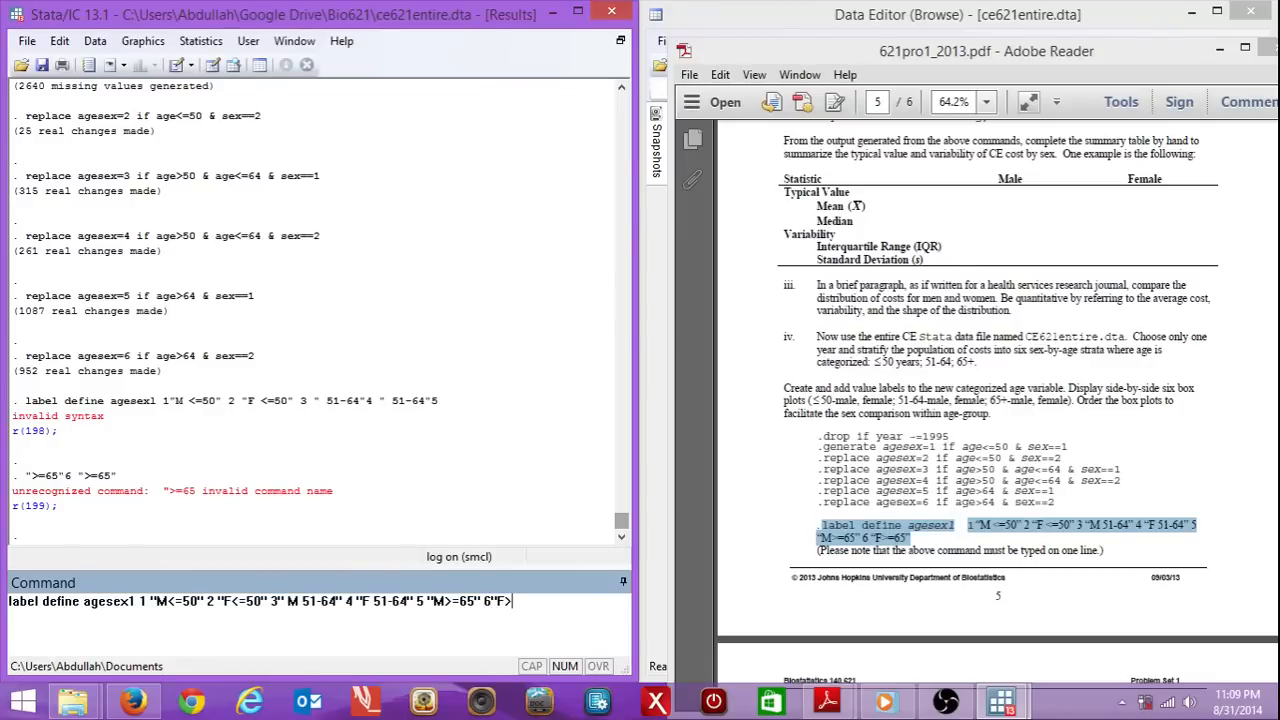
{"action": "type", "text": "=65\""}
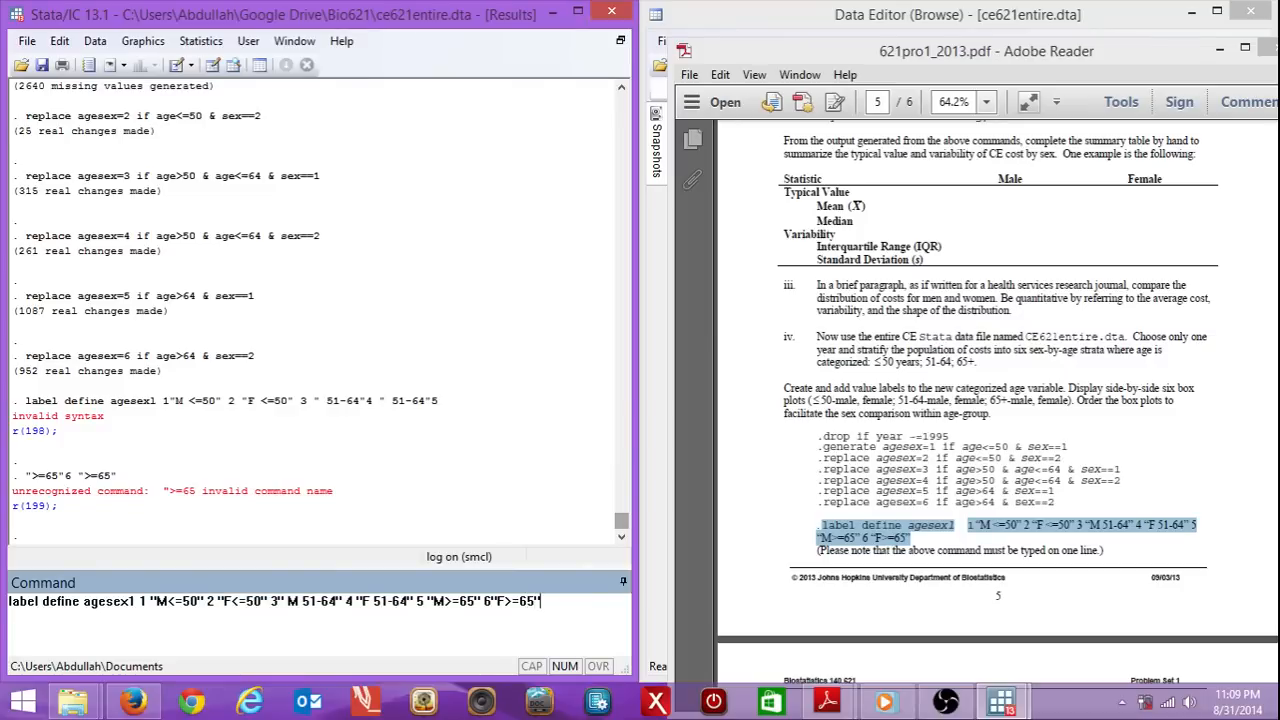
{"action": "key", "text": "Return"}
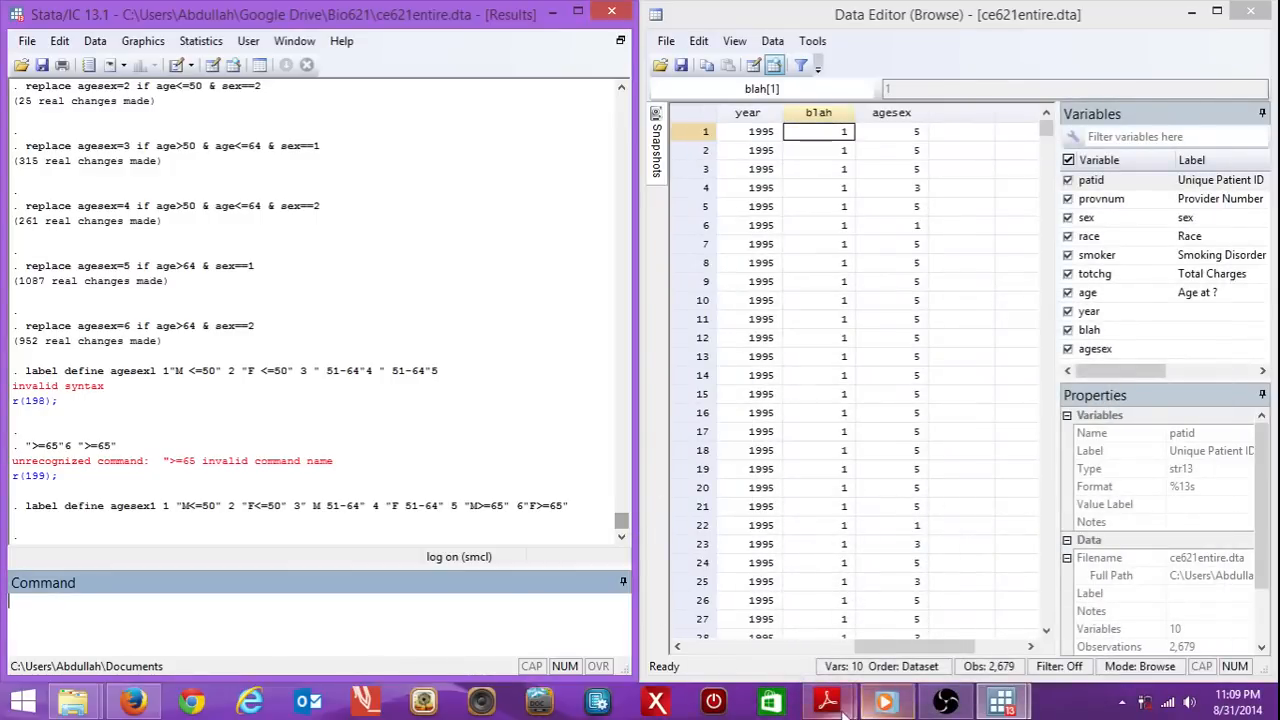
- Attach the agesex1 value labels to agesex with label values agesex agesex1
{"action": "left_click", "coordinate": [826, 700]}
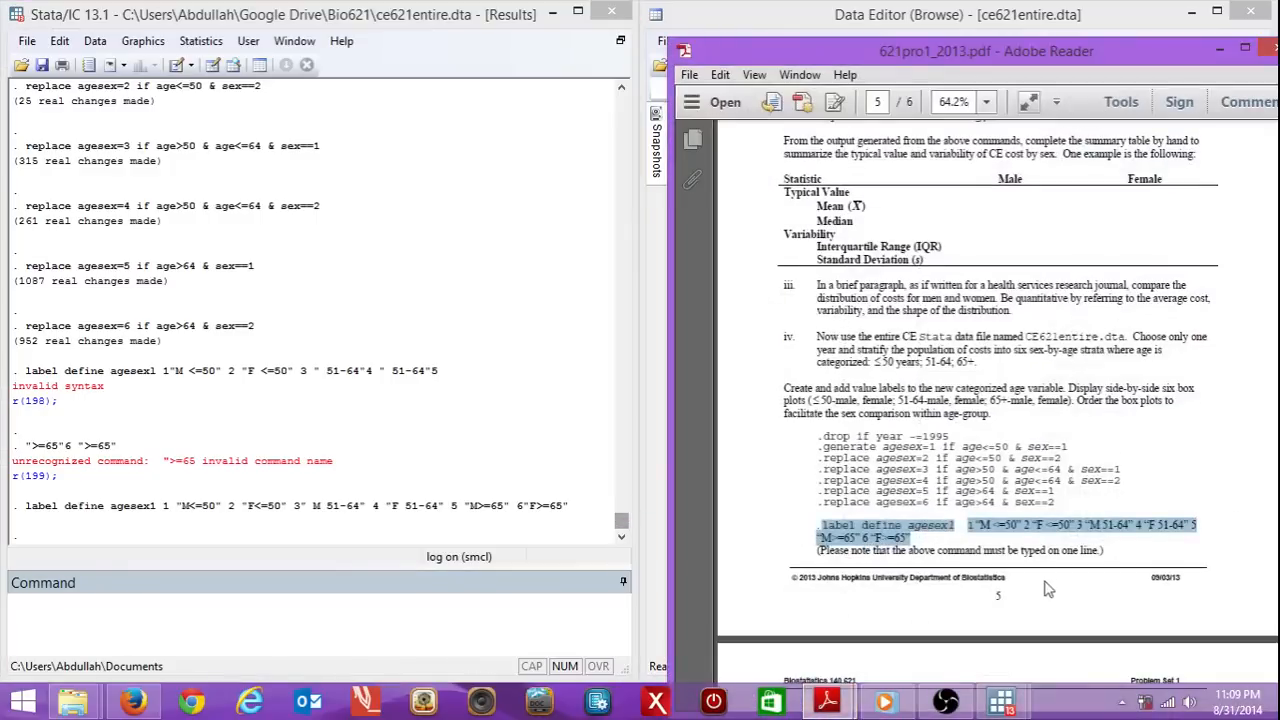
{"action": "scroll", "scroll_direction": "down", "scroll_amount": 3}
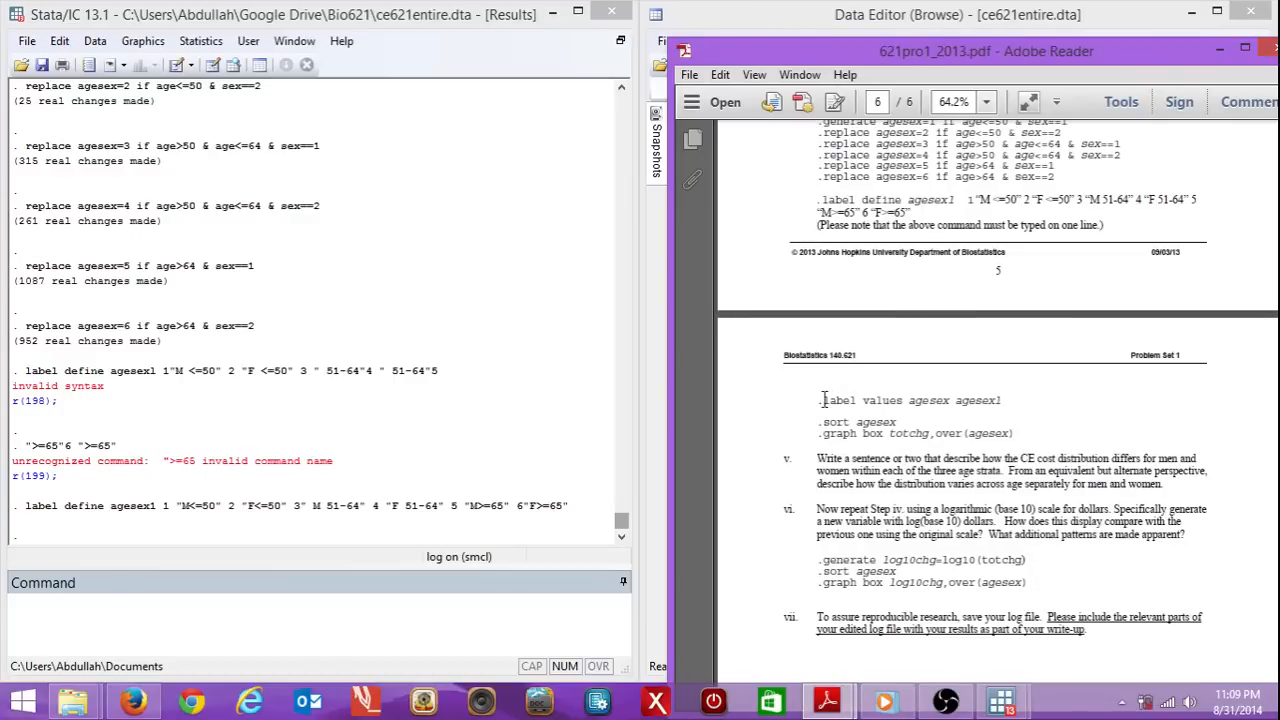
{"action": "left_click_drag", "start_coordinate": [820, 400], "coordinate": [1000, 400]}
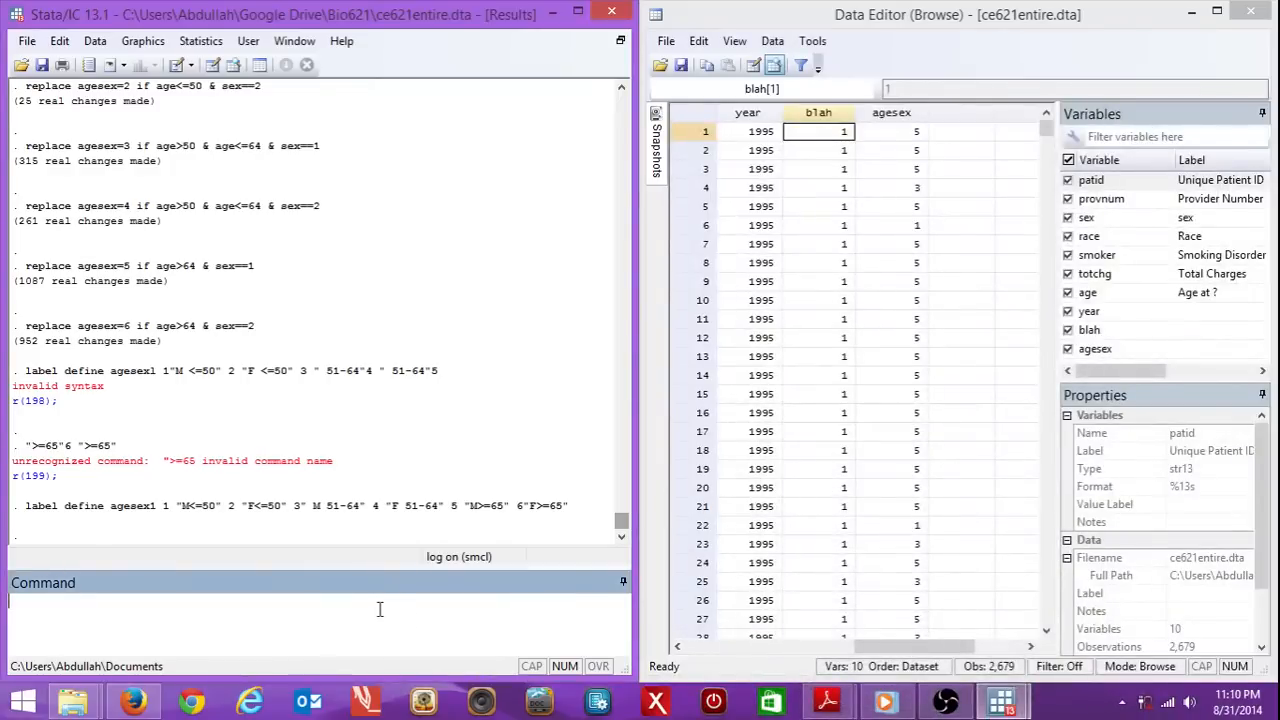
{"action": "type", "text": "label values agesex agesex"}
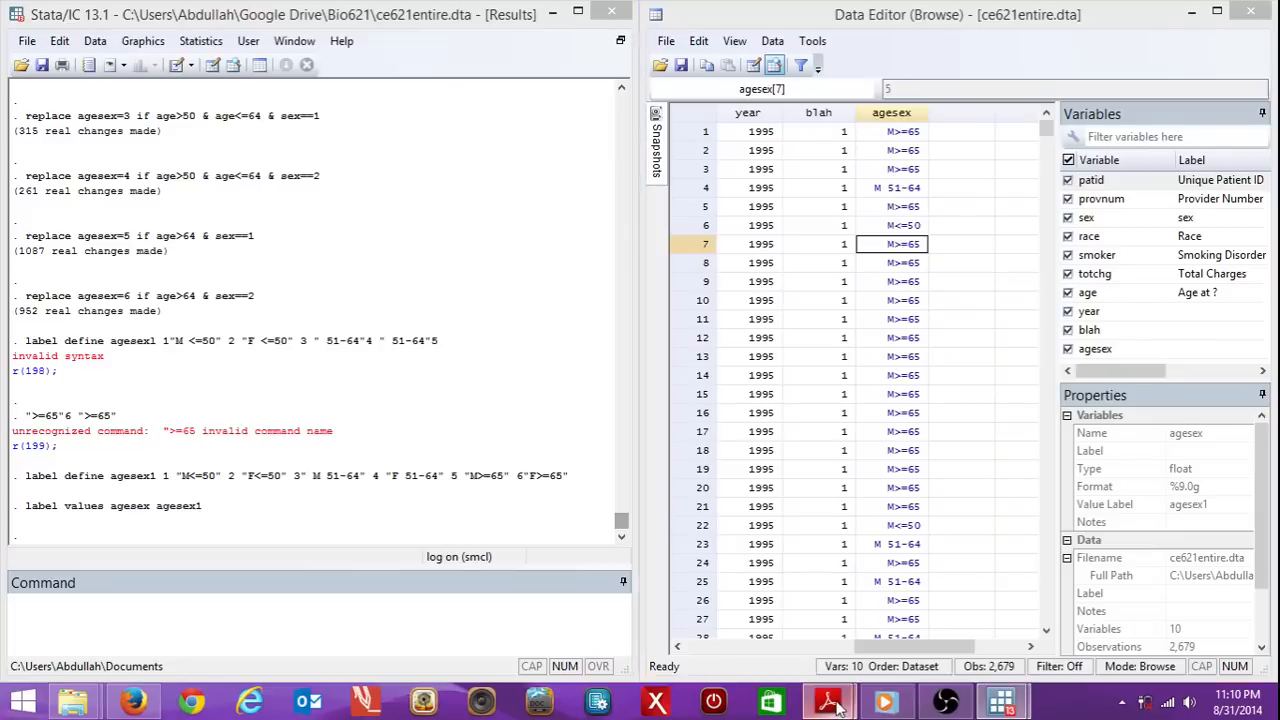
- Sort by agesex and draw graph box totchg, over(agesex) for the six groups
{"action": "left_click", "coordinate": [828, 700]}
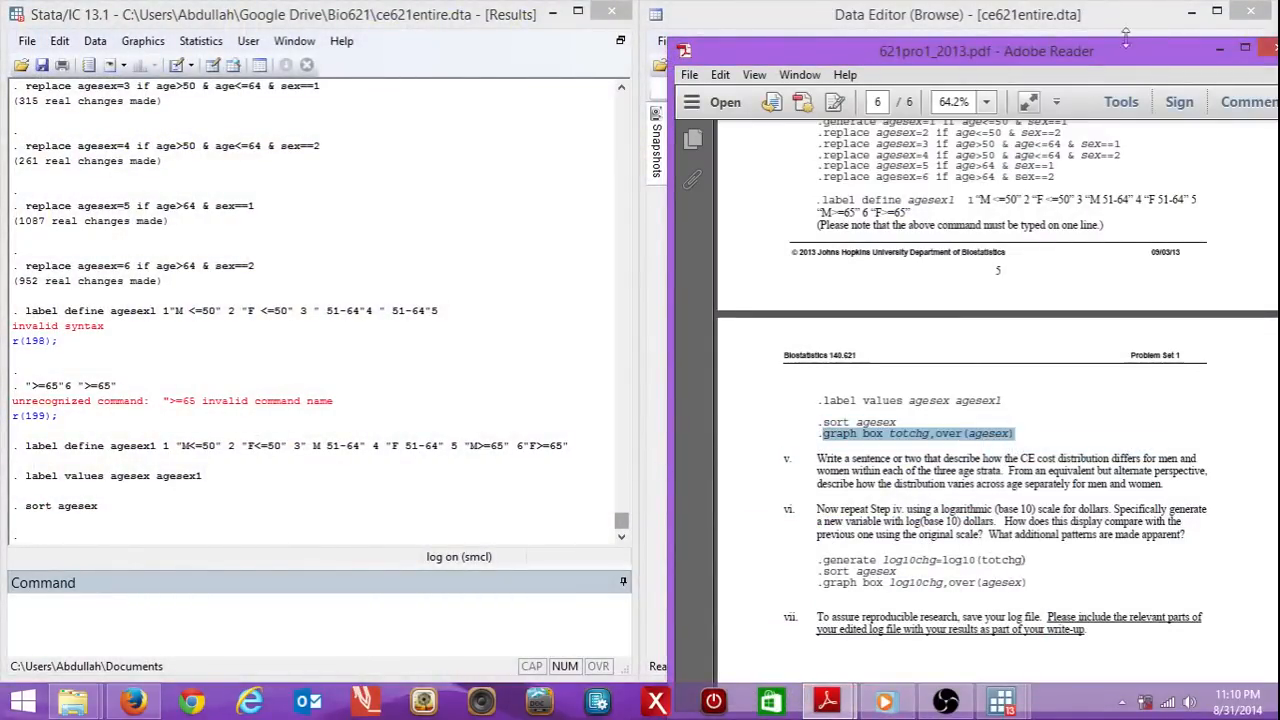
{"action": "left_click", "coordinate": [956, 14]}
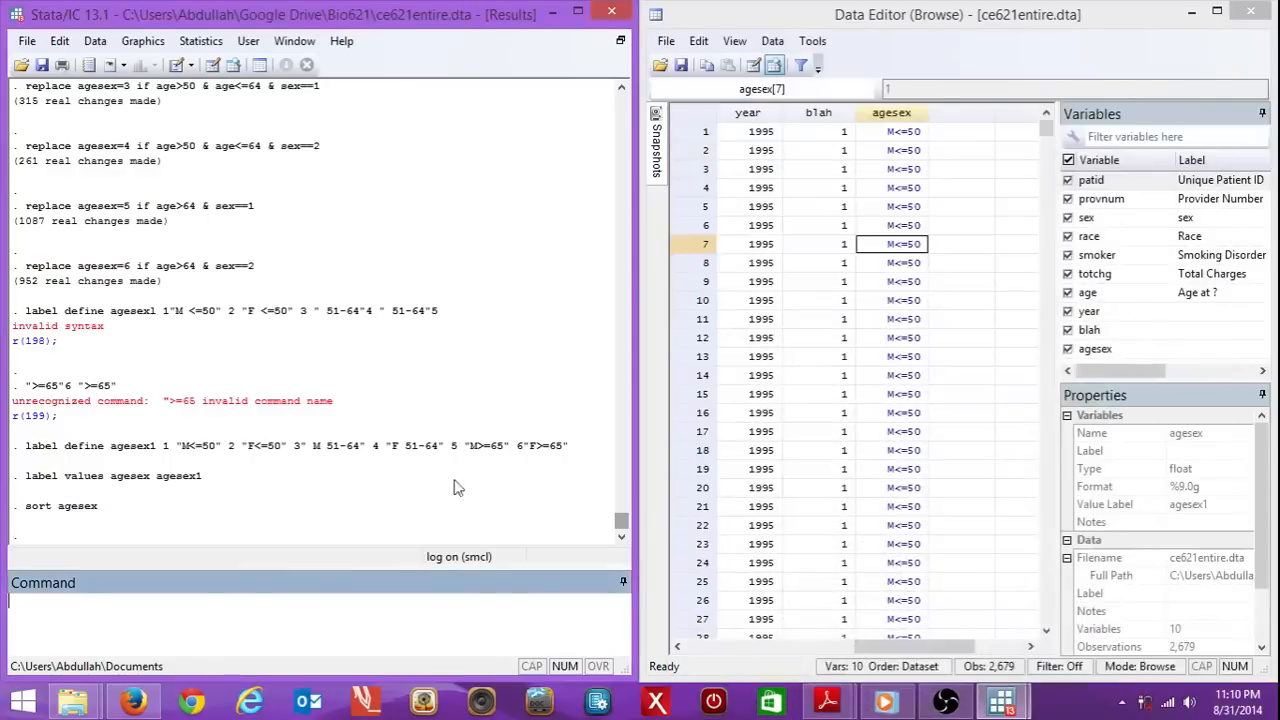
{"action": "key", "text": "Return"}
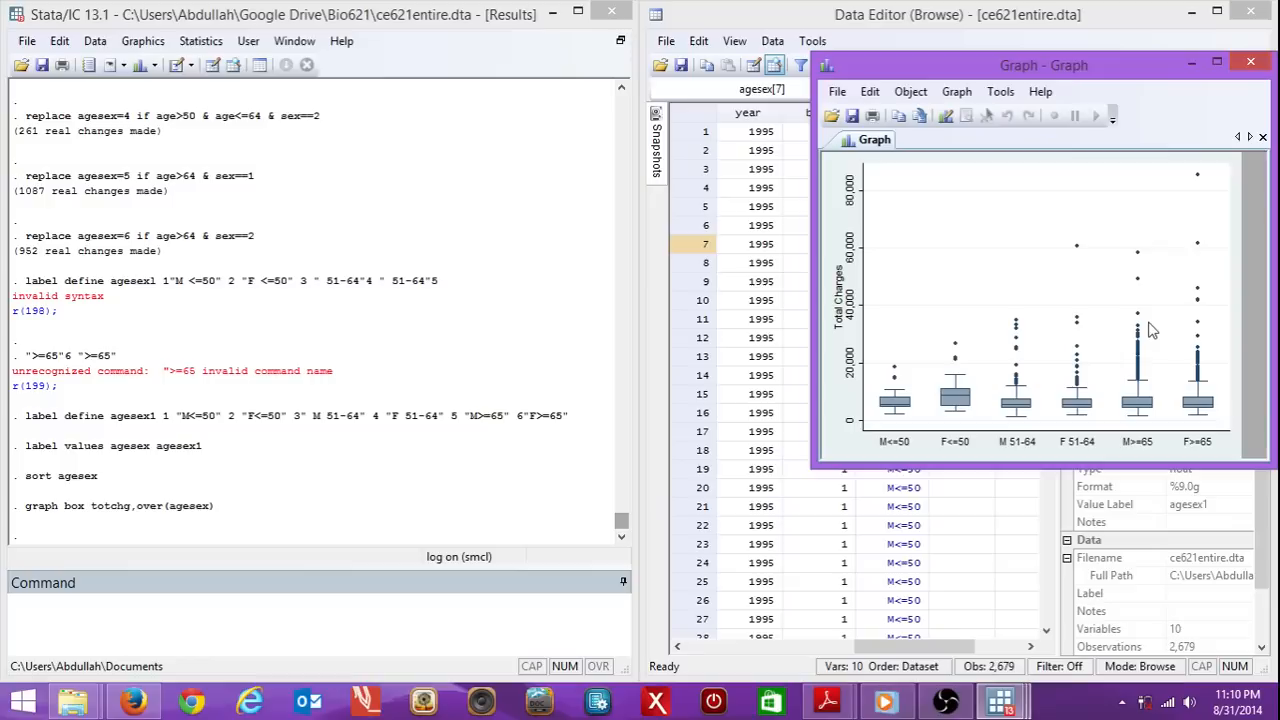
{"action": "mouse_move", "coordinate": [1128, 344]}
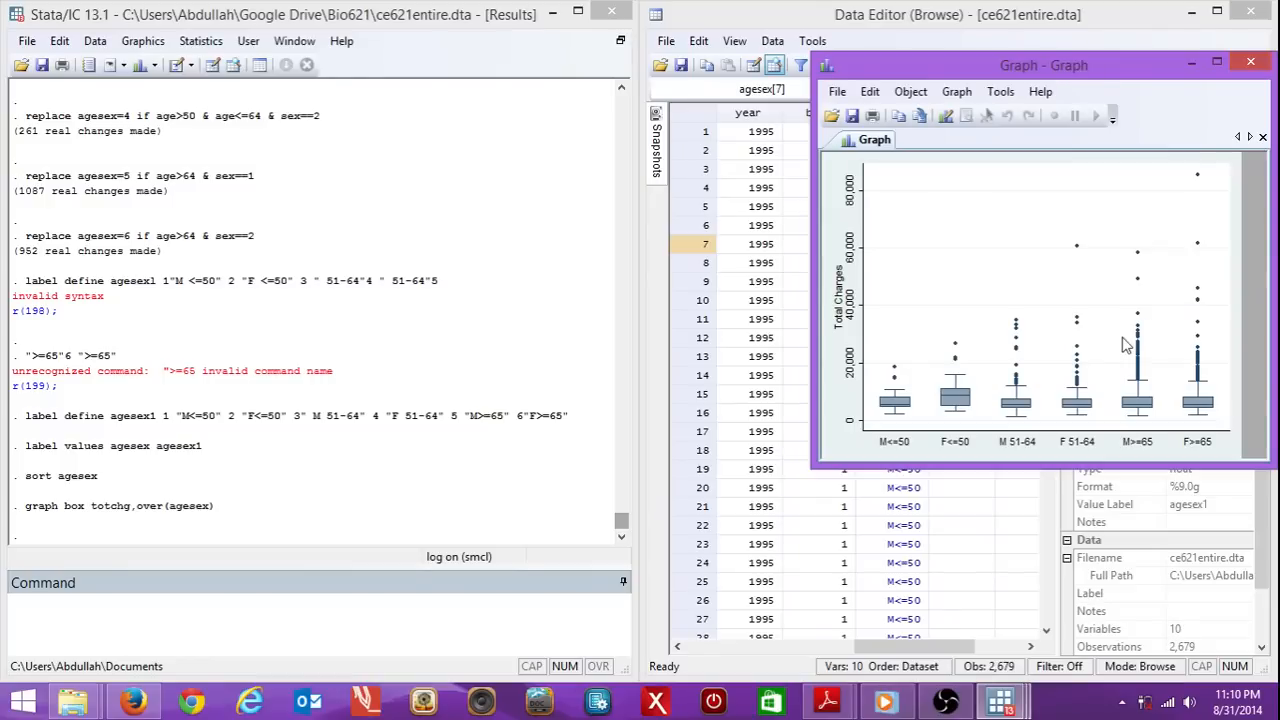
{"action": "mouse_move", "coordinate": [904, 452]}
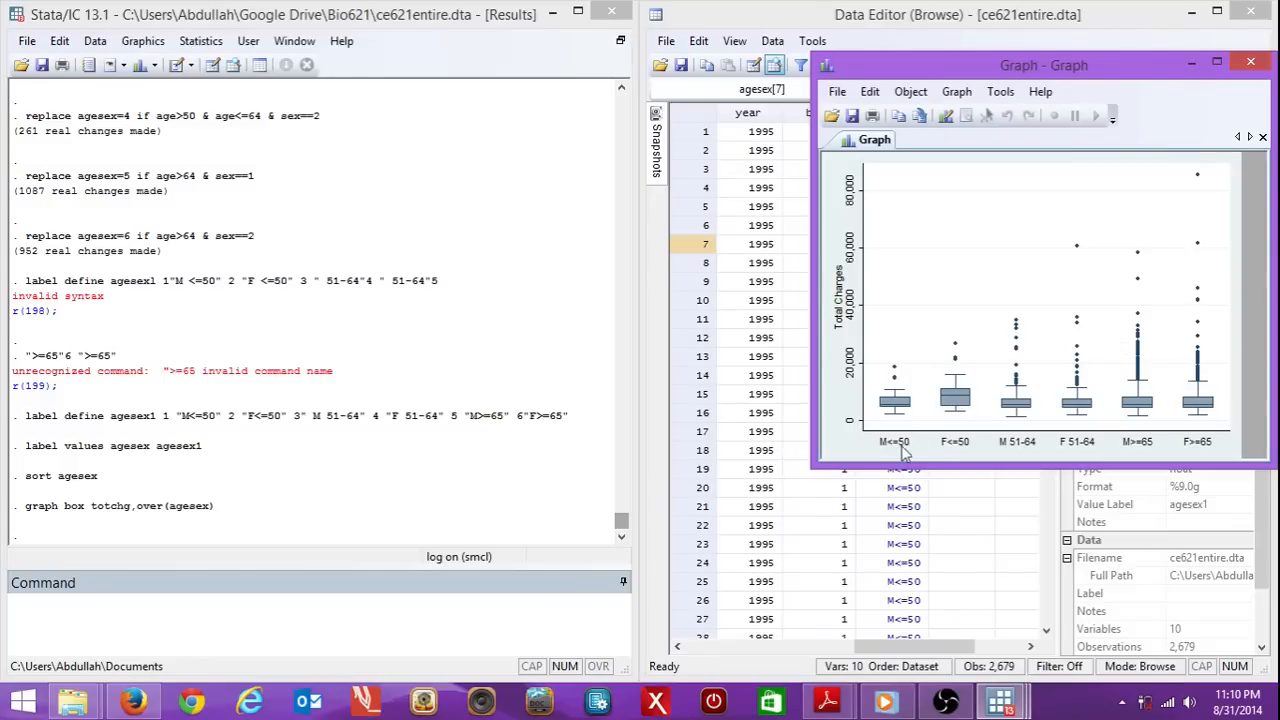
{"action": "mouse_move", "coordinate": [1008, 448]}
{"action": "type", "text": "generate log10chg=log10(totchg)"}
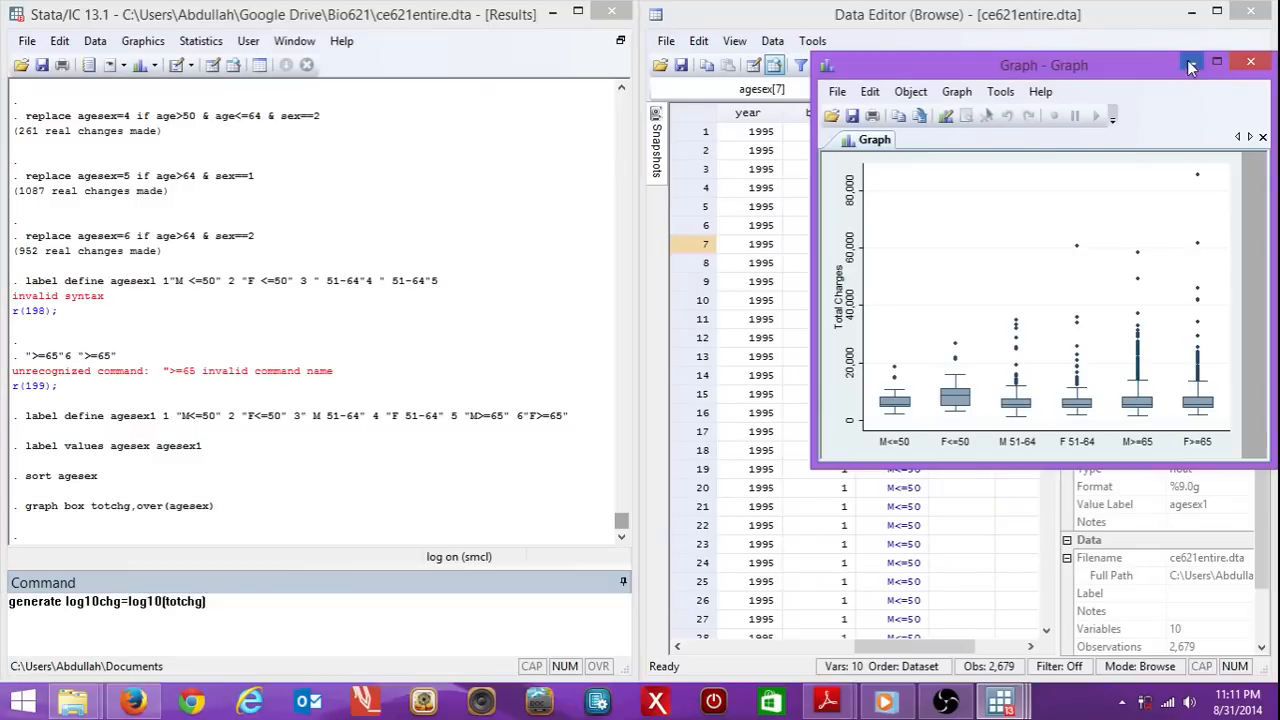
- Close the total charges box plot, generate log10chg = log10(totchg) and re-sort by agesex
{"action": "left_click", "coordinate": [1250, 60]}
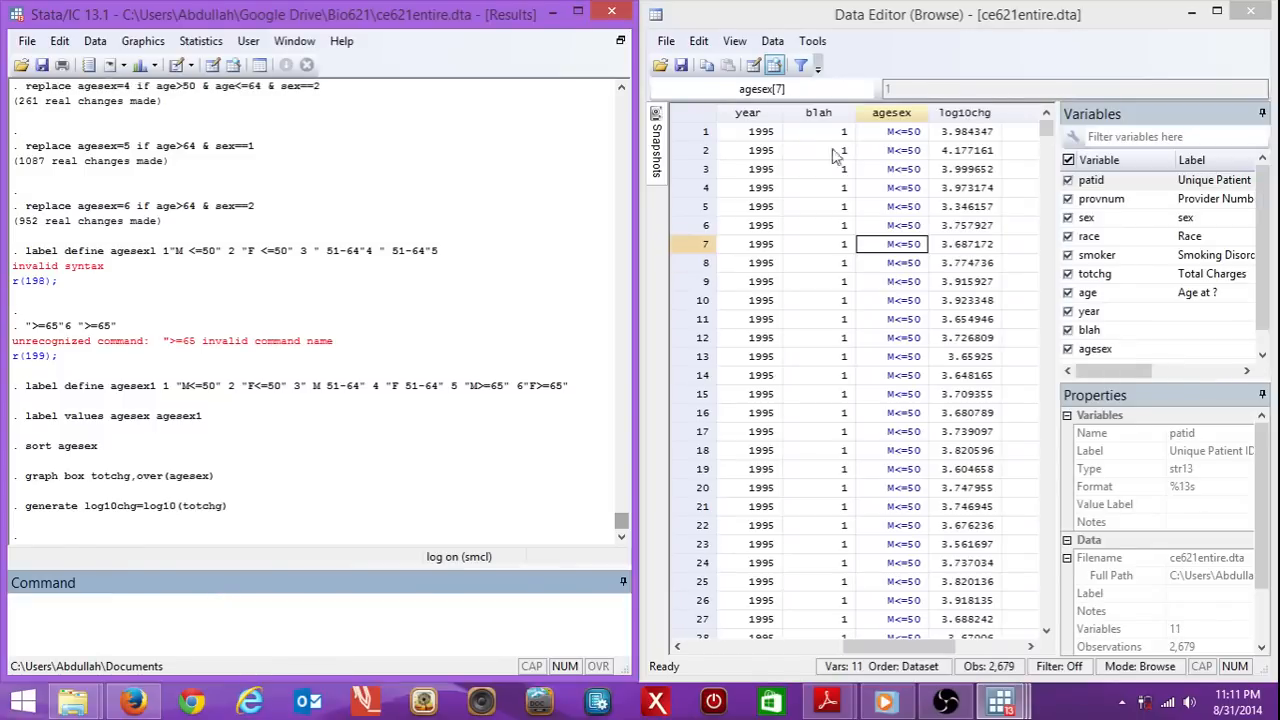
{"action": "mouse_move", "coordinate": [976, 676]}
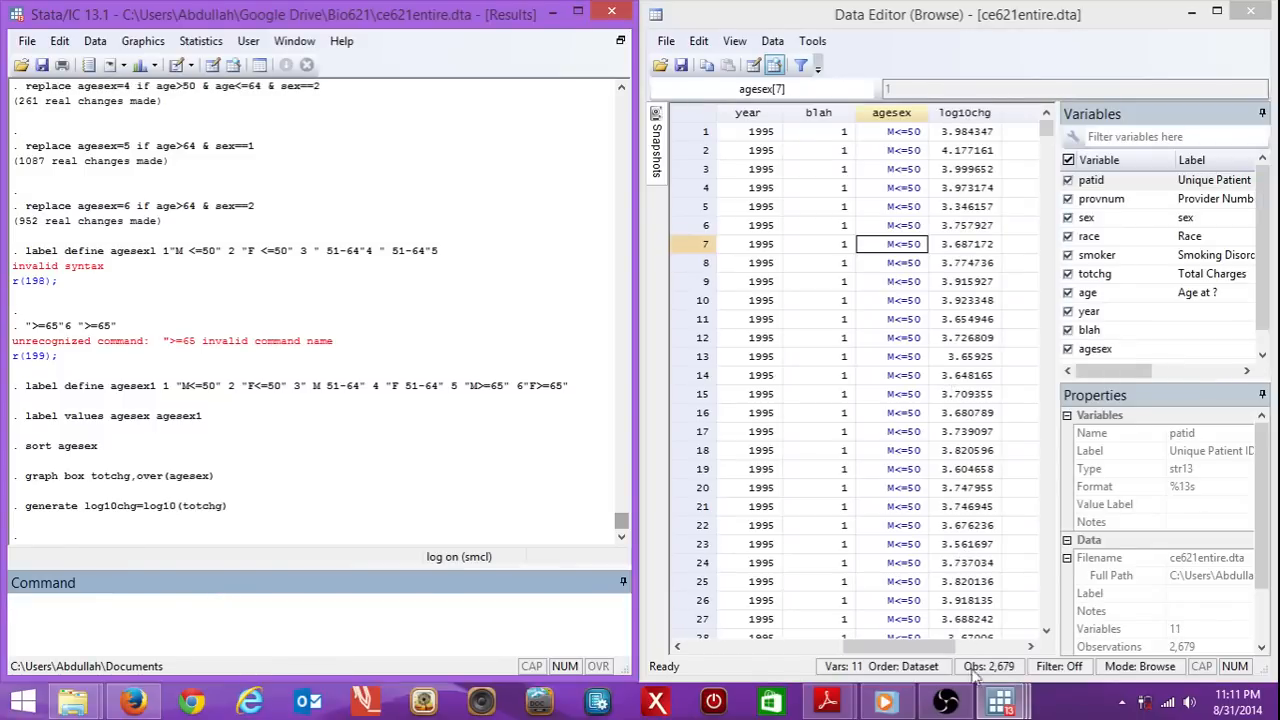
{"action": "left_click", "coordinate": [826, 700]}
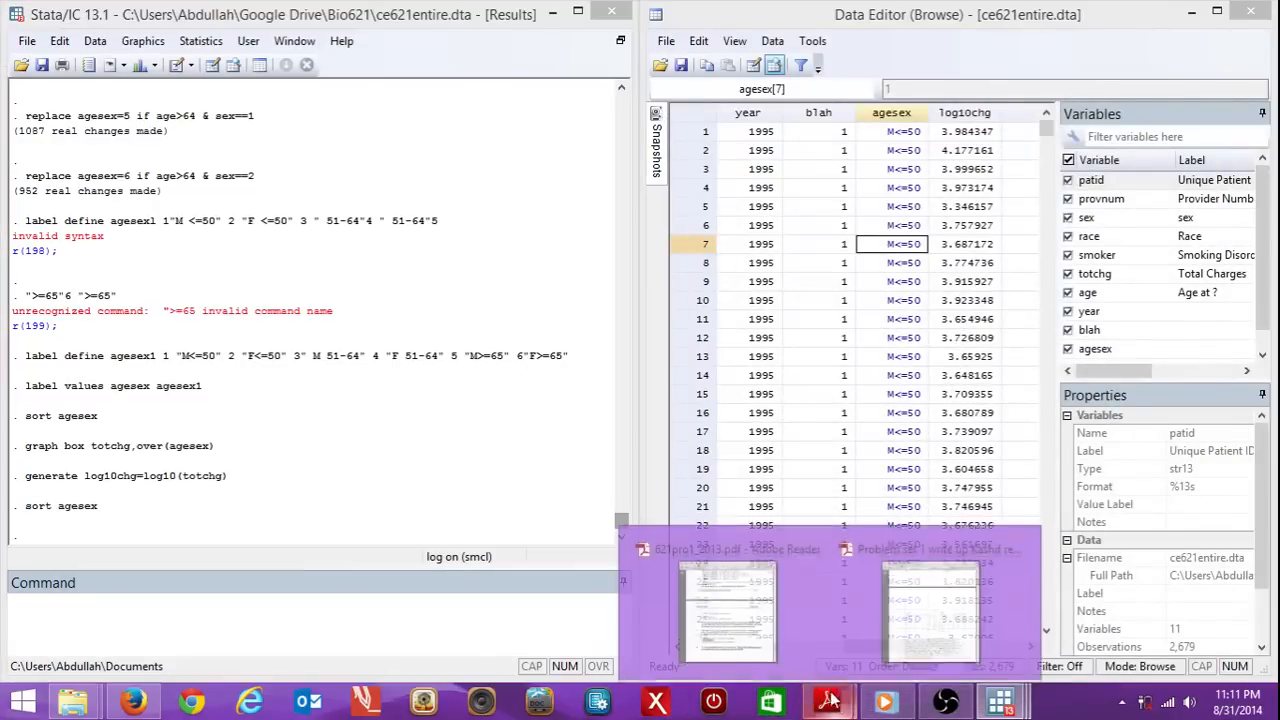
{"action": "left_click", "coordinate": [730, 612]}
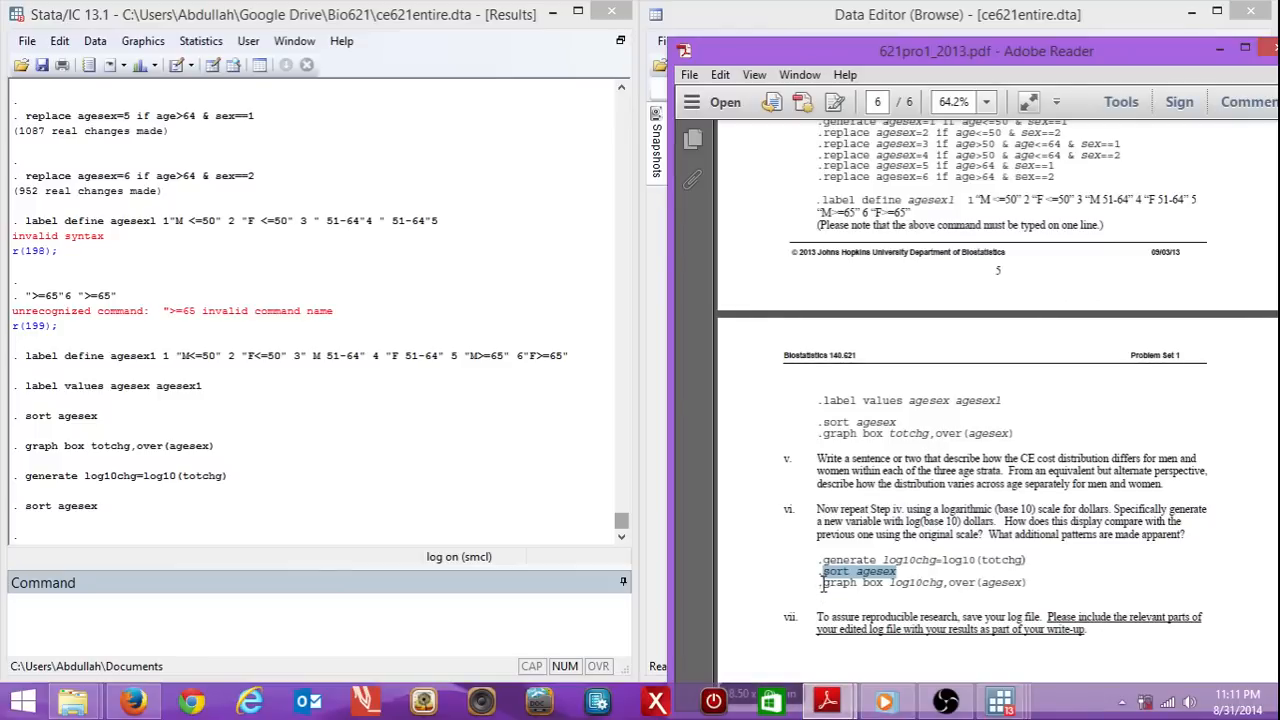
{"action": "right_click", "coordinate": [920, 582]}
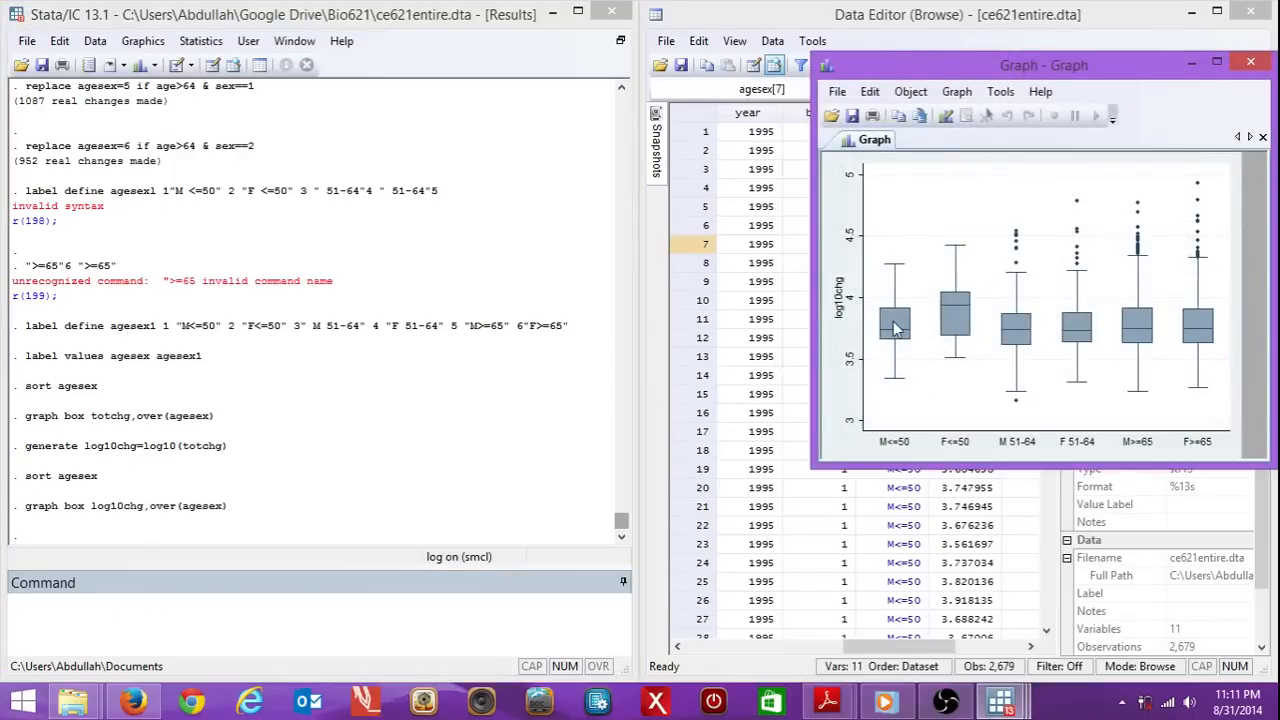
{"action": "mouse_move", "coordinate": [948, 308]}
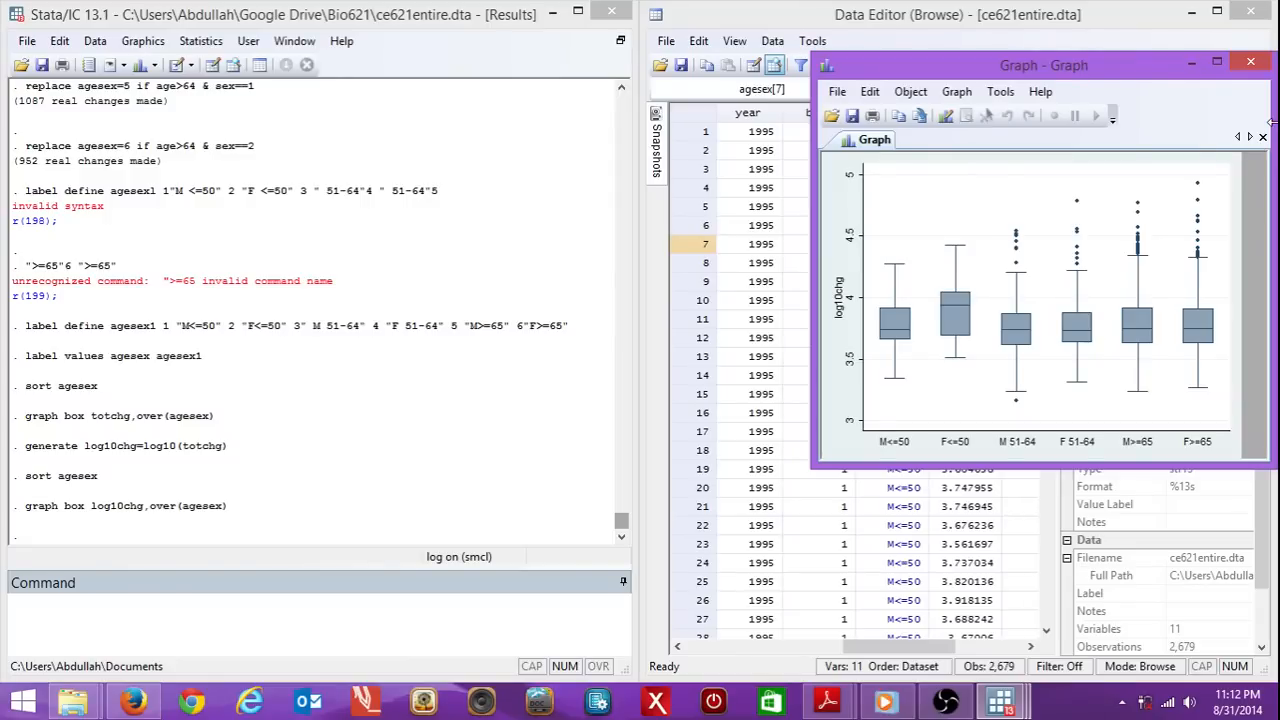
{"action": "mouse_move", "coordinate": [1192, 62]}
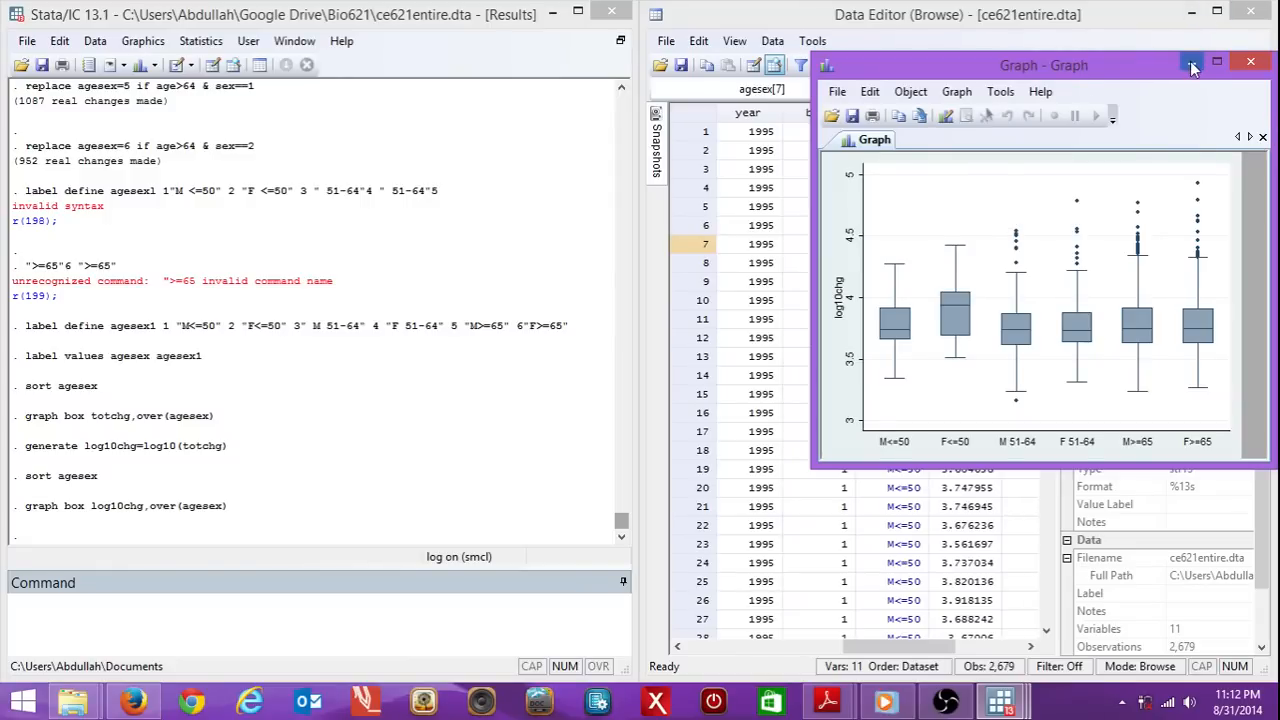
- Close the graph box log10chg, over(agesex) plot of the six age-sex groups
{"action": "left_click", "coordinate": [1248, 60]}
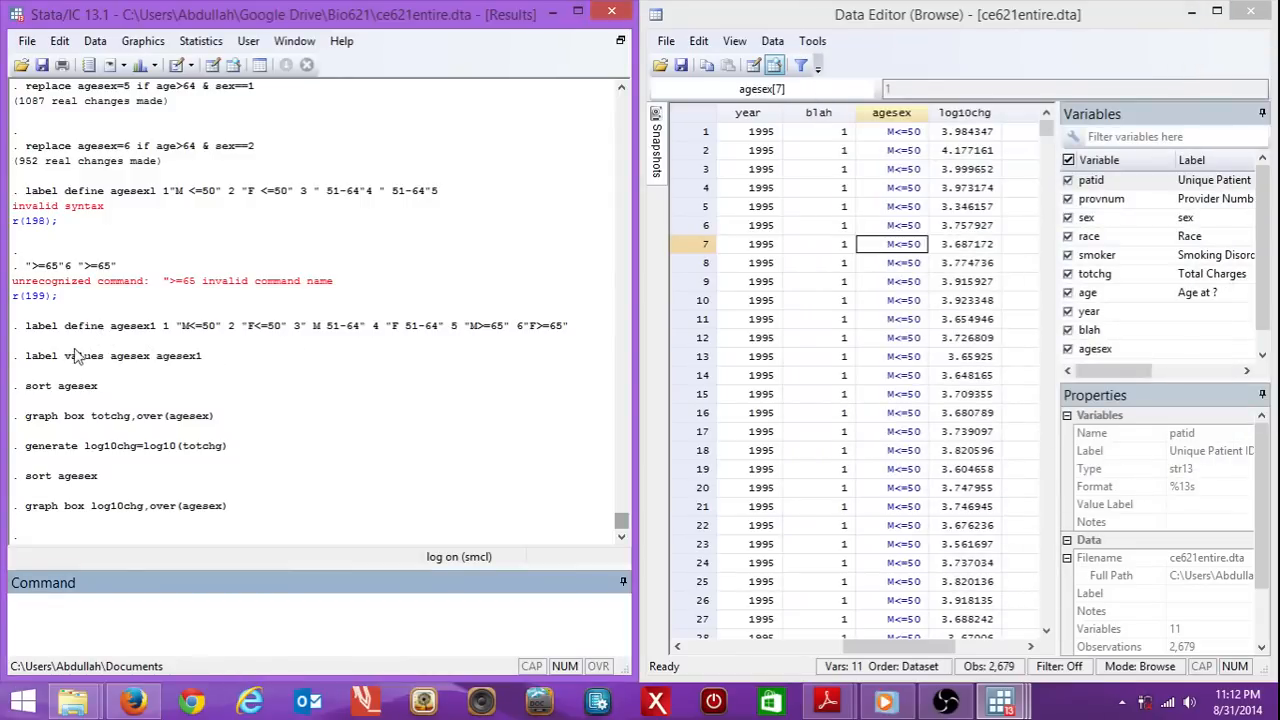